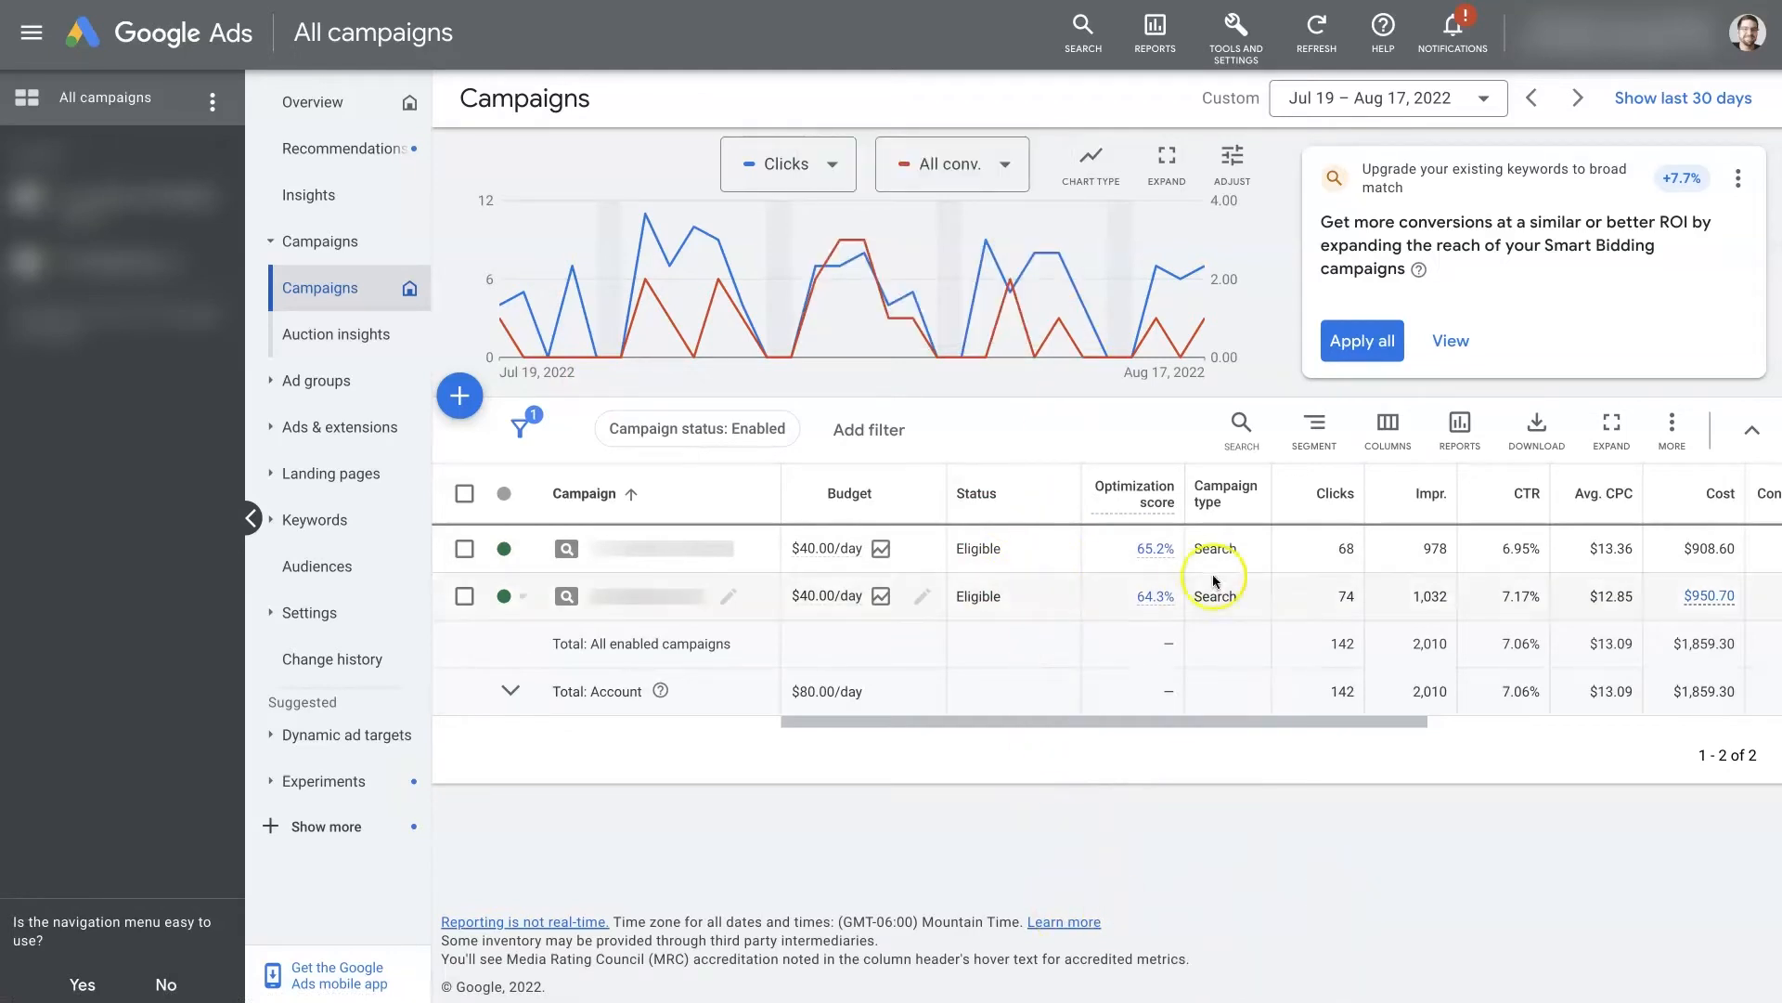
- Adjust the table columns, then bring up the budget simulator for the first campaign's $40.00/day budget
left_click(1389, 429)
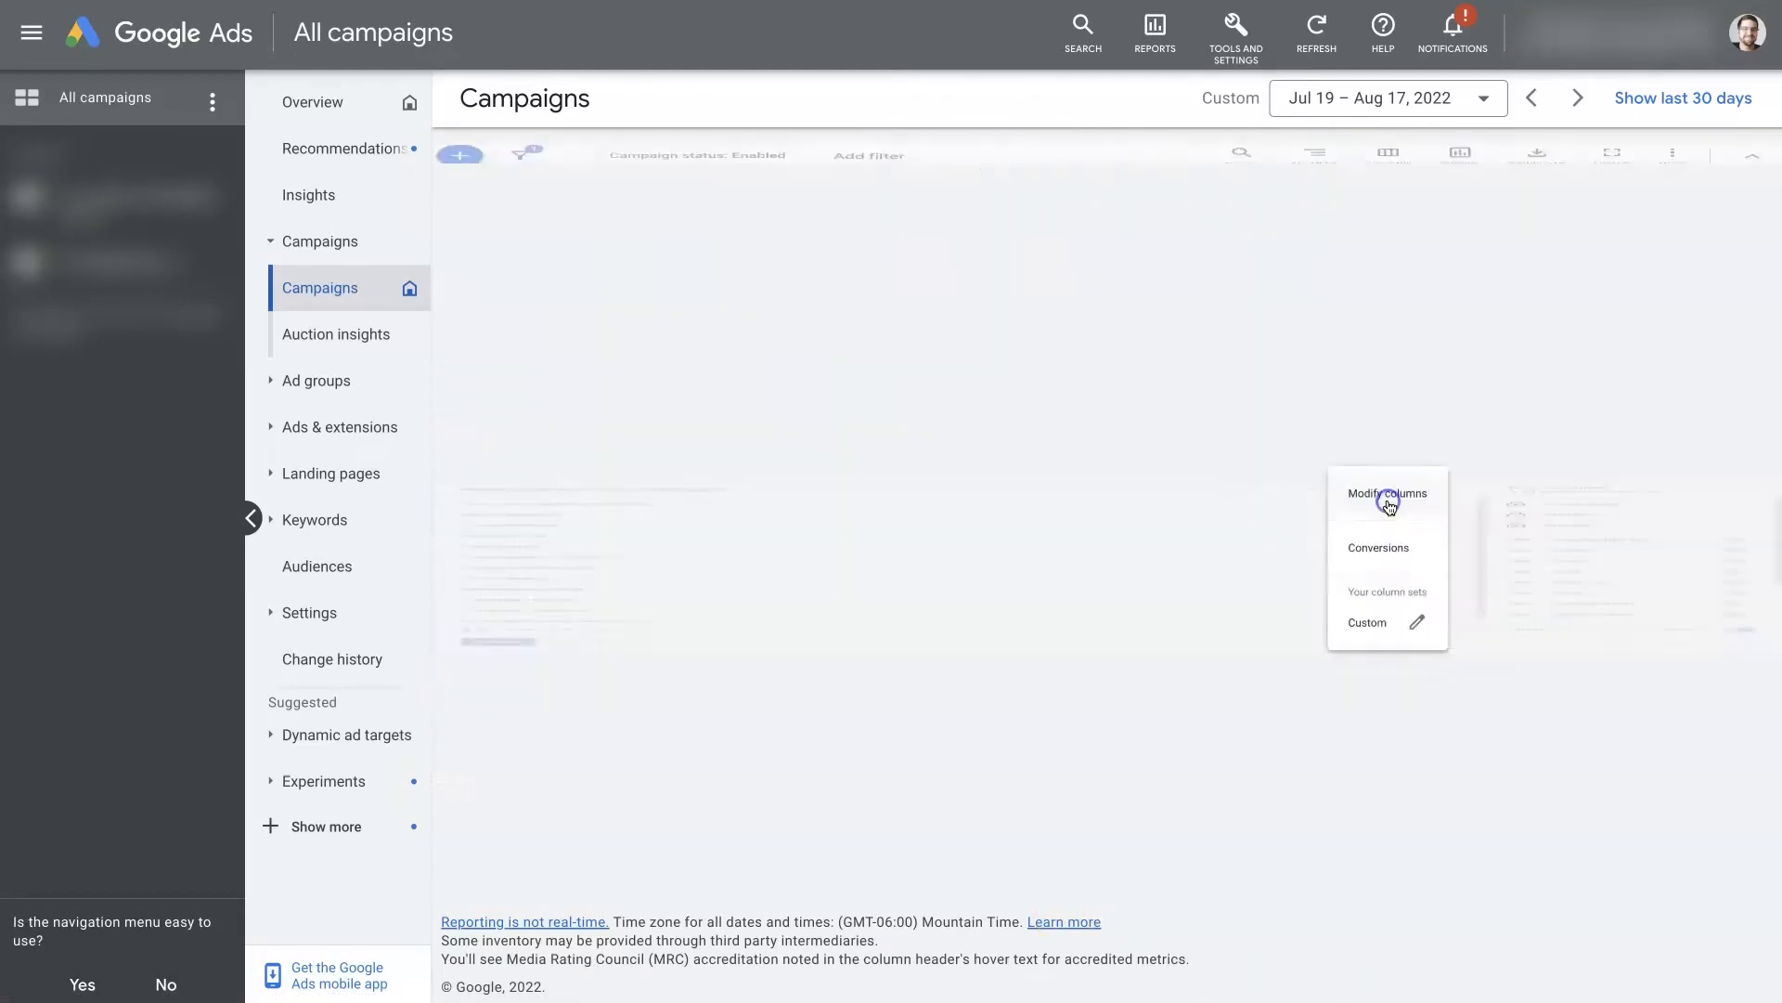
left_click(1388, 494)
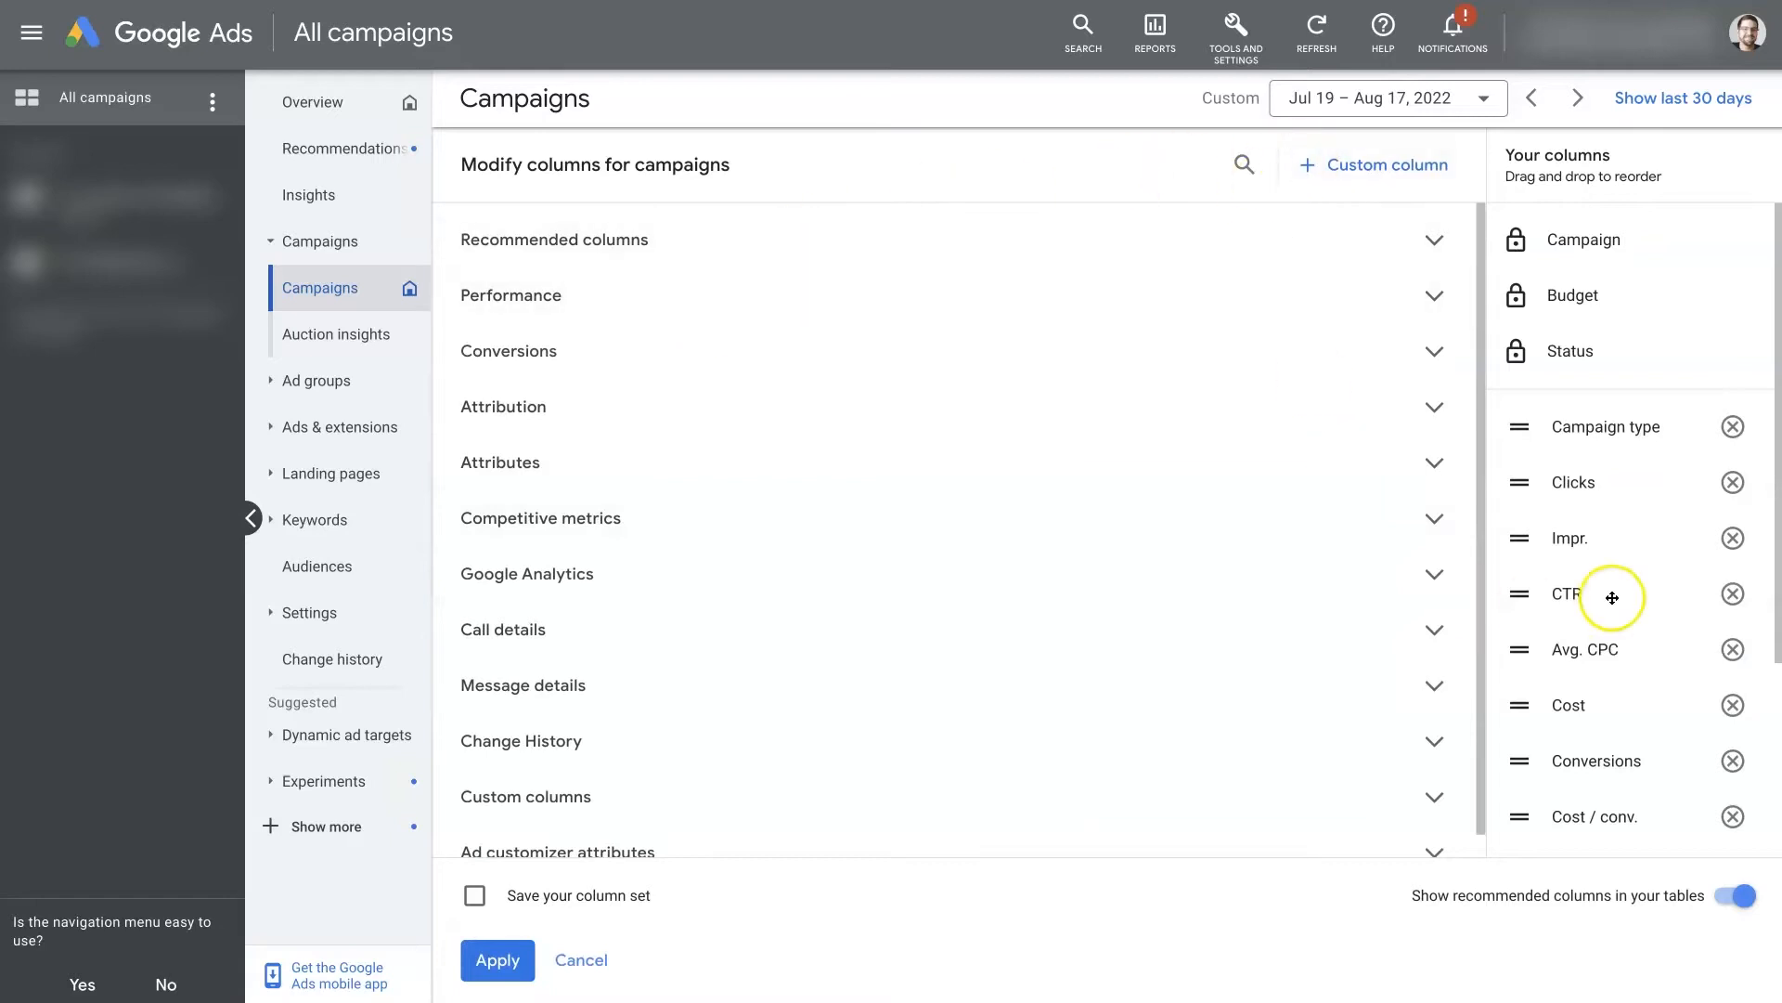
mouse_move(1382, 464)
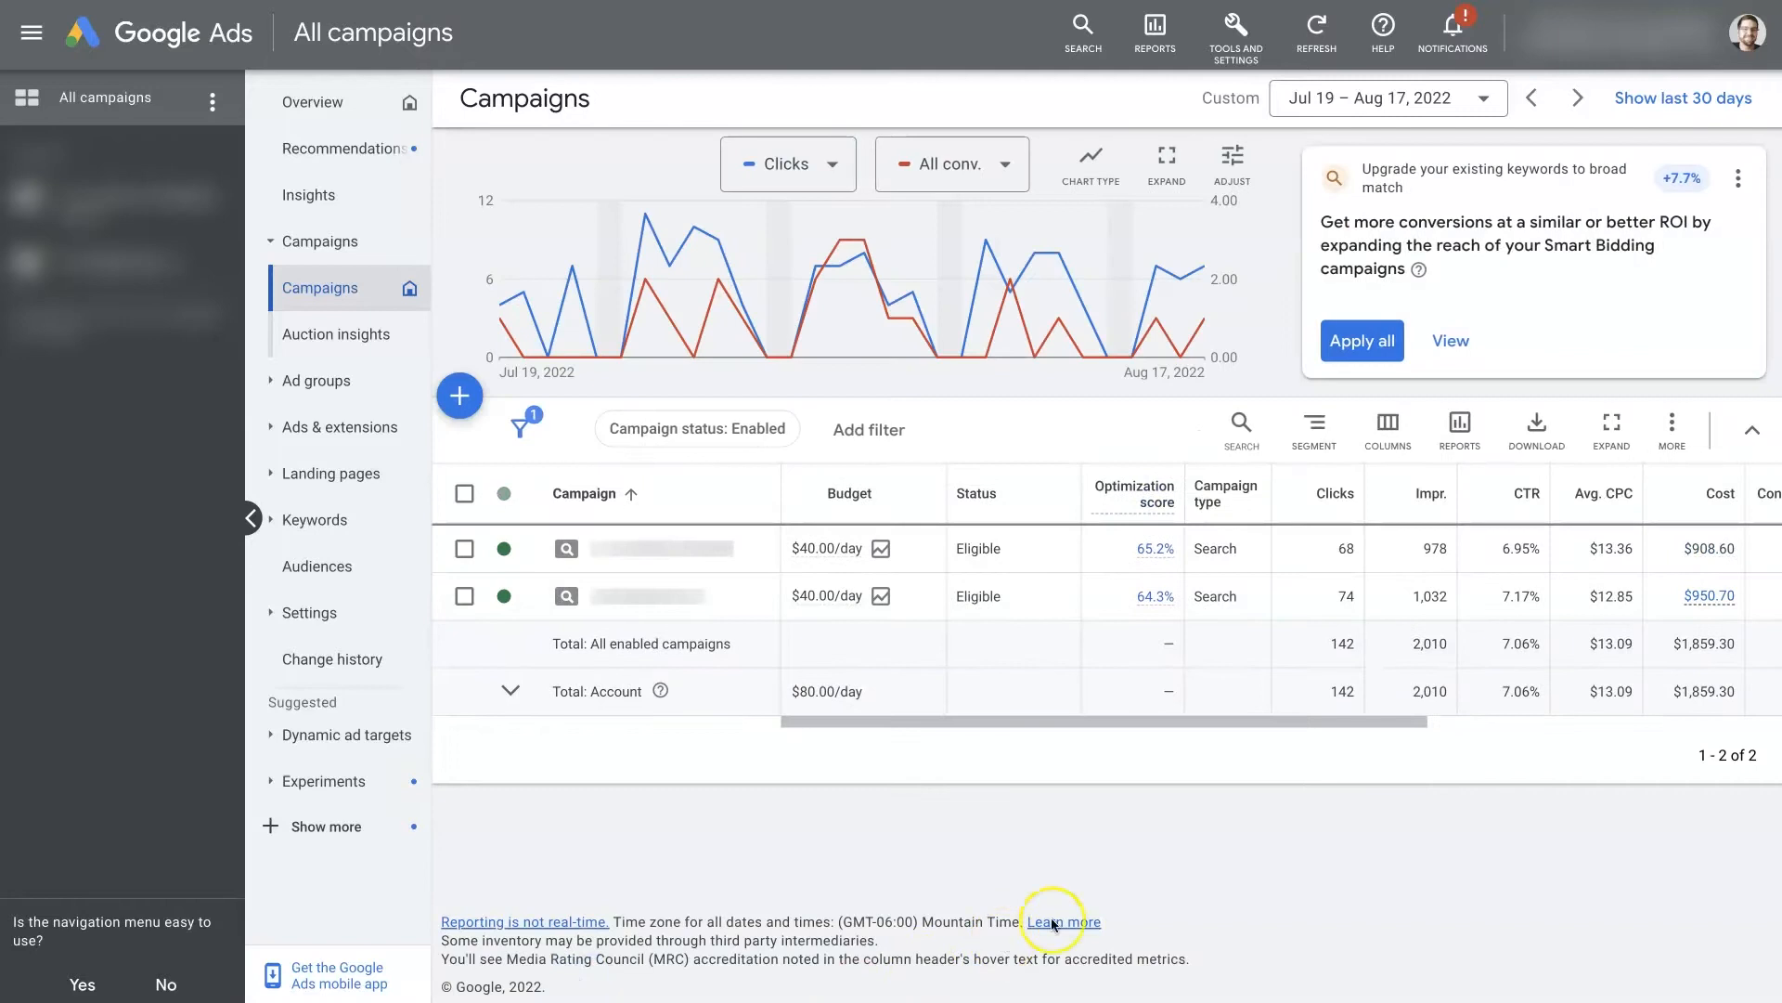
mouse_move(893, 564)
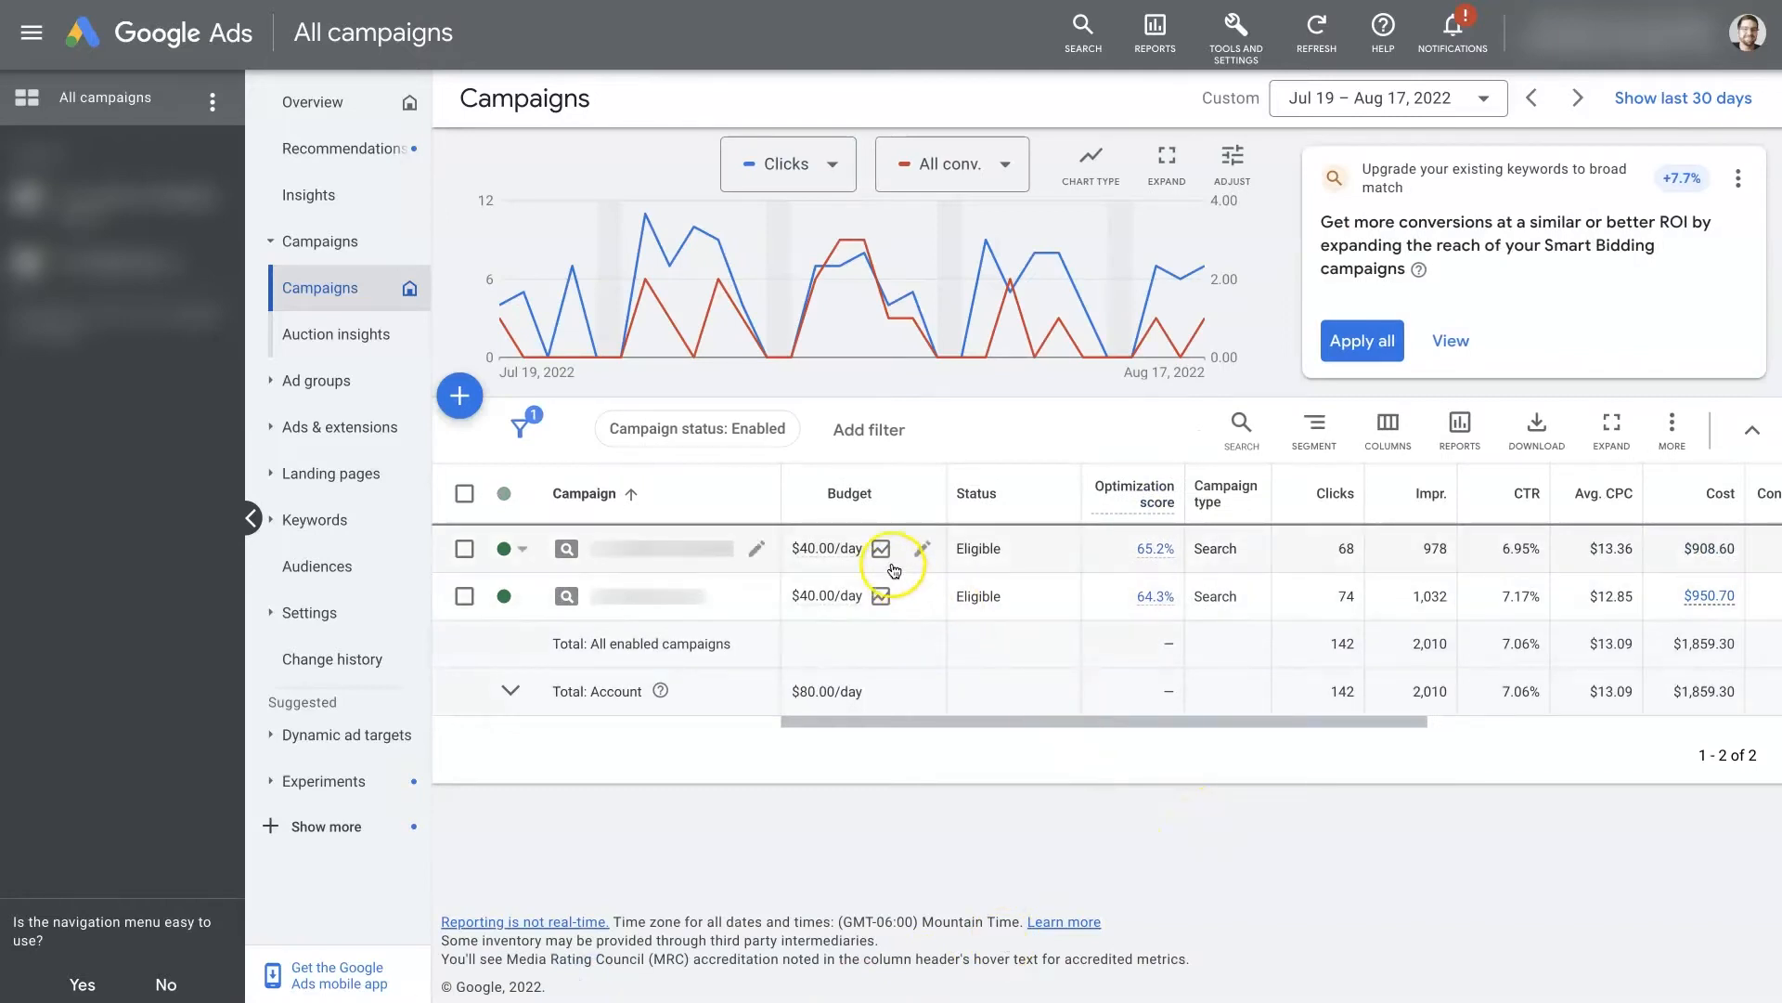
mouse_move(1528, 659)
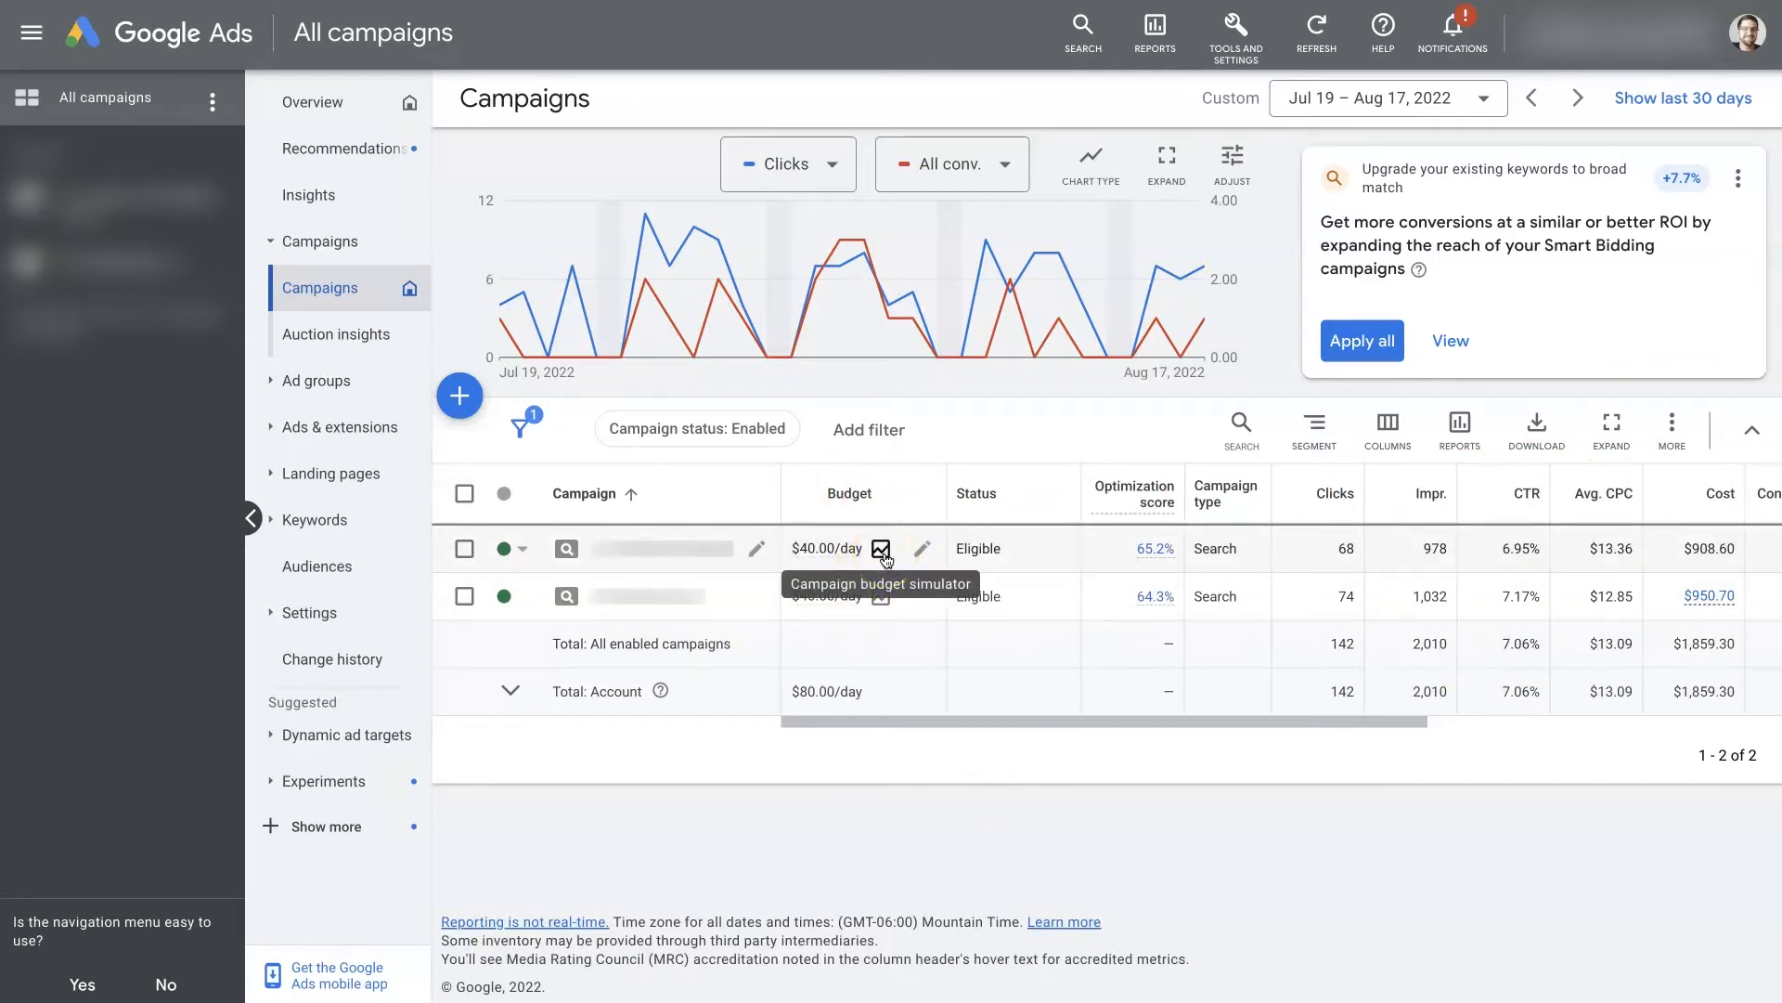
left_click(880, 548)
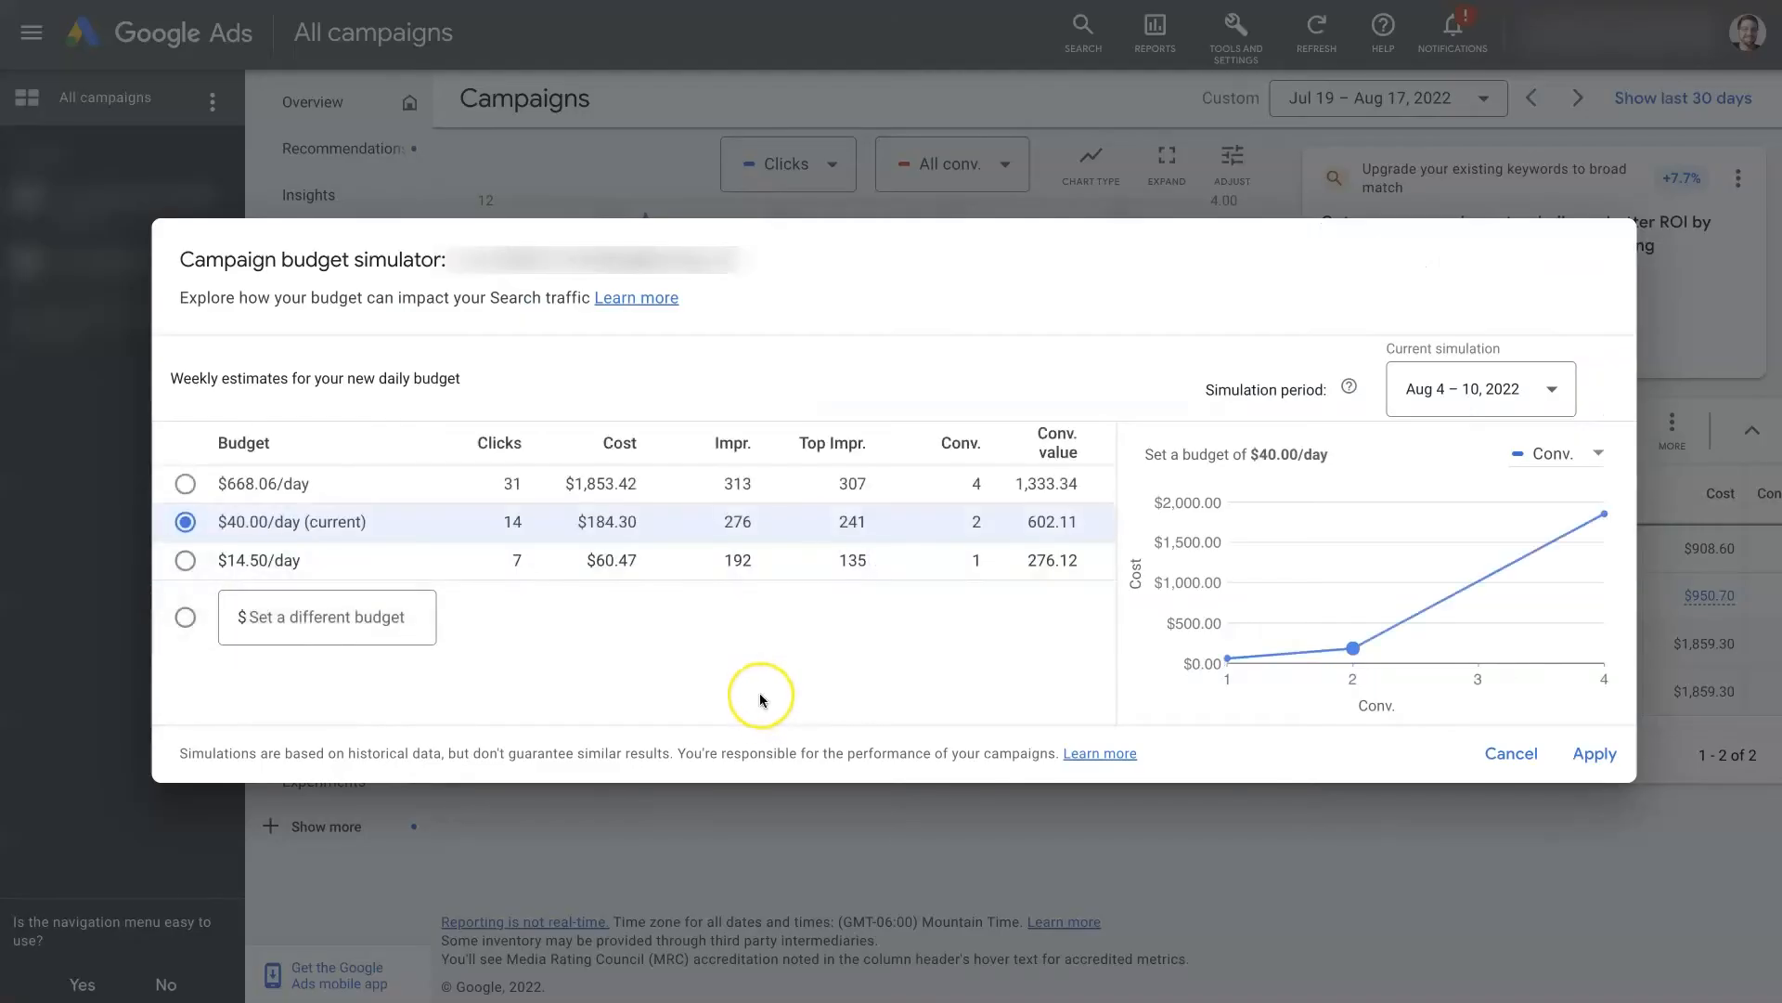
mouse_move(1403, 647)
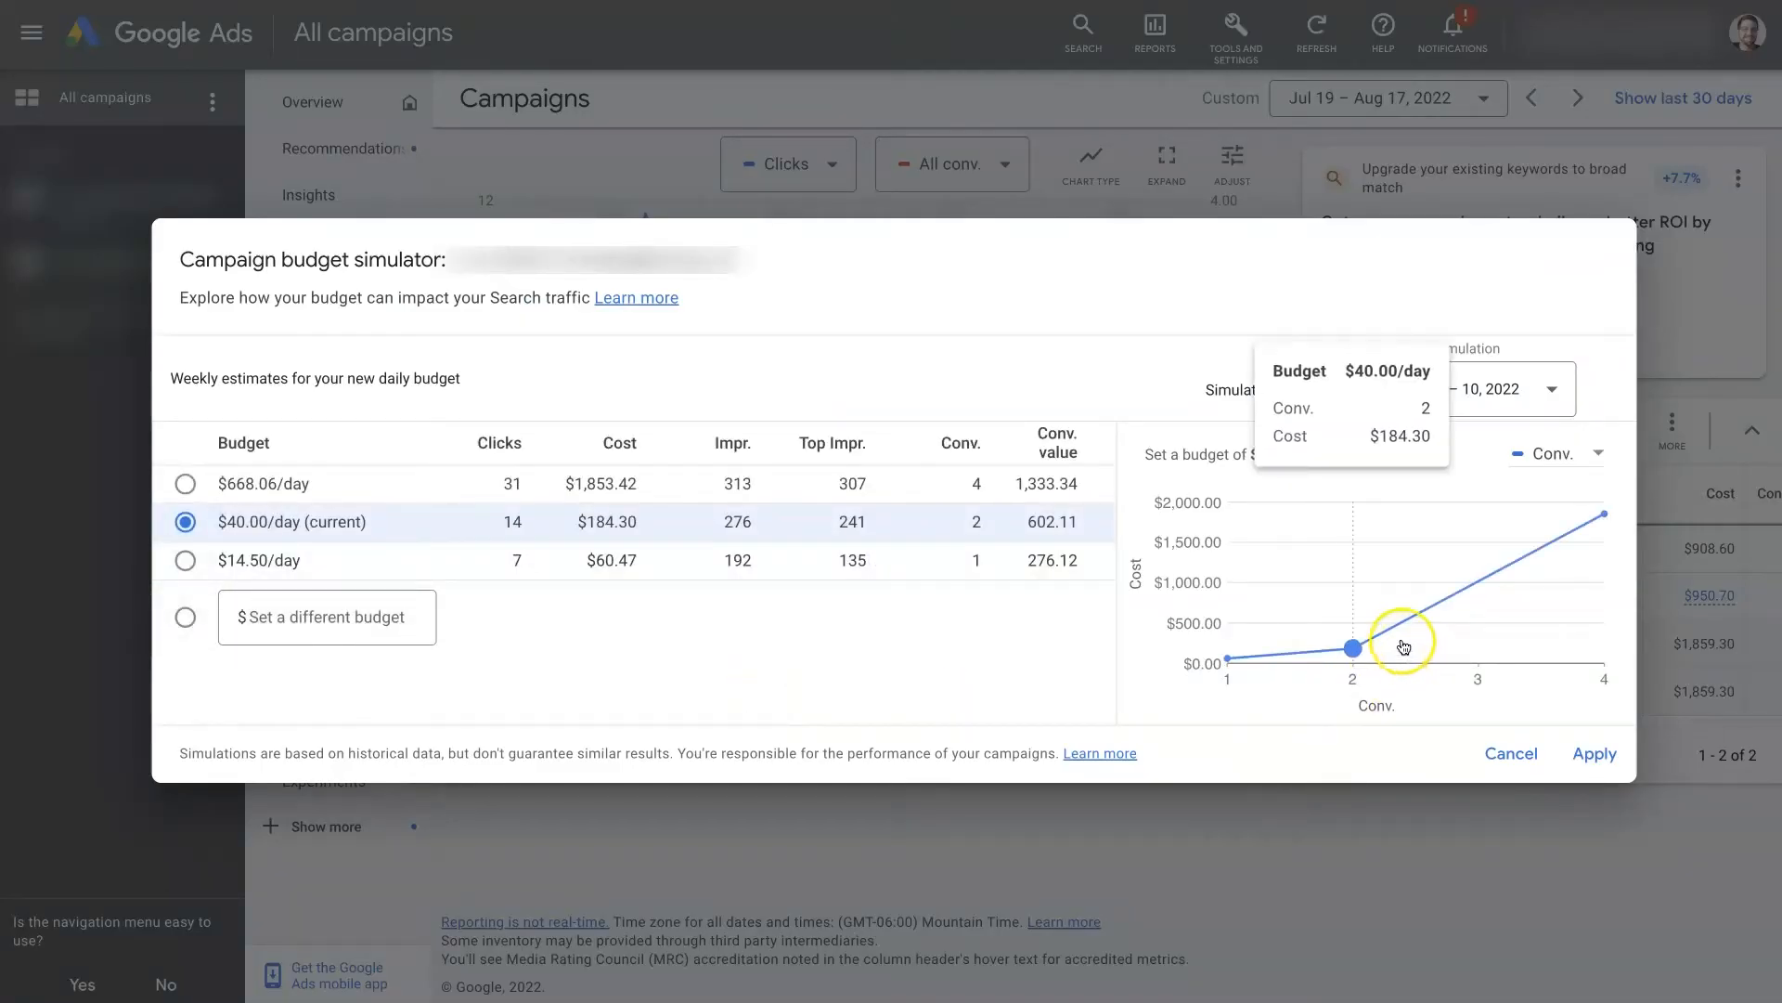
mouse_move(597, 490)
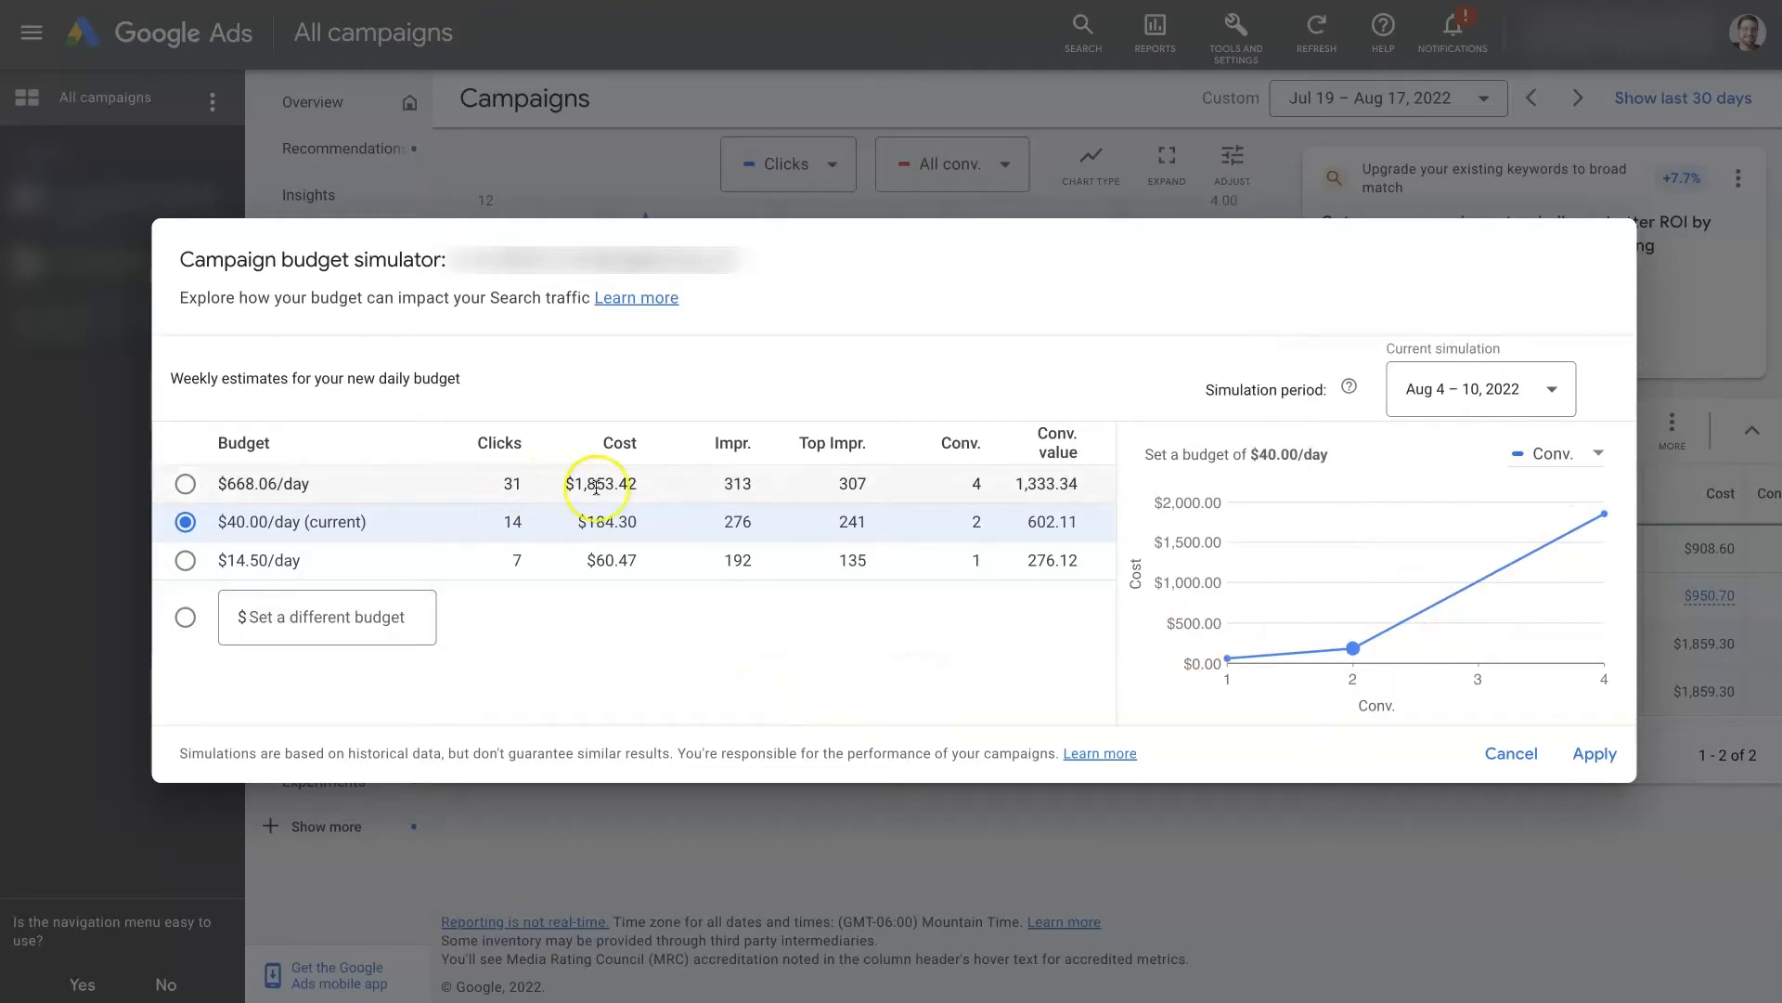
mouse_move(977, 632)
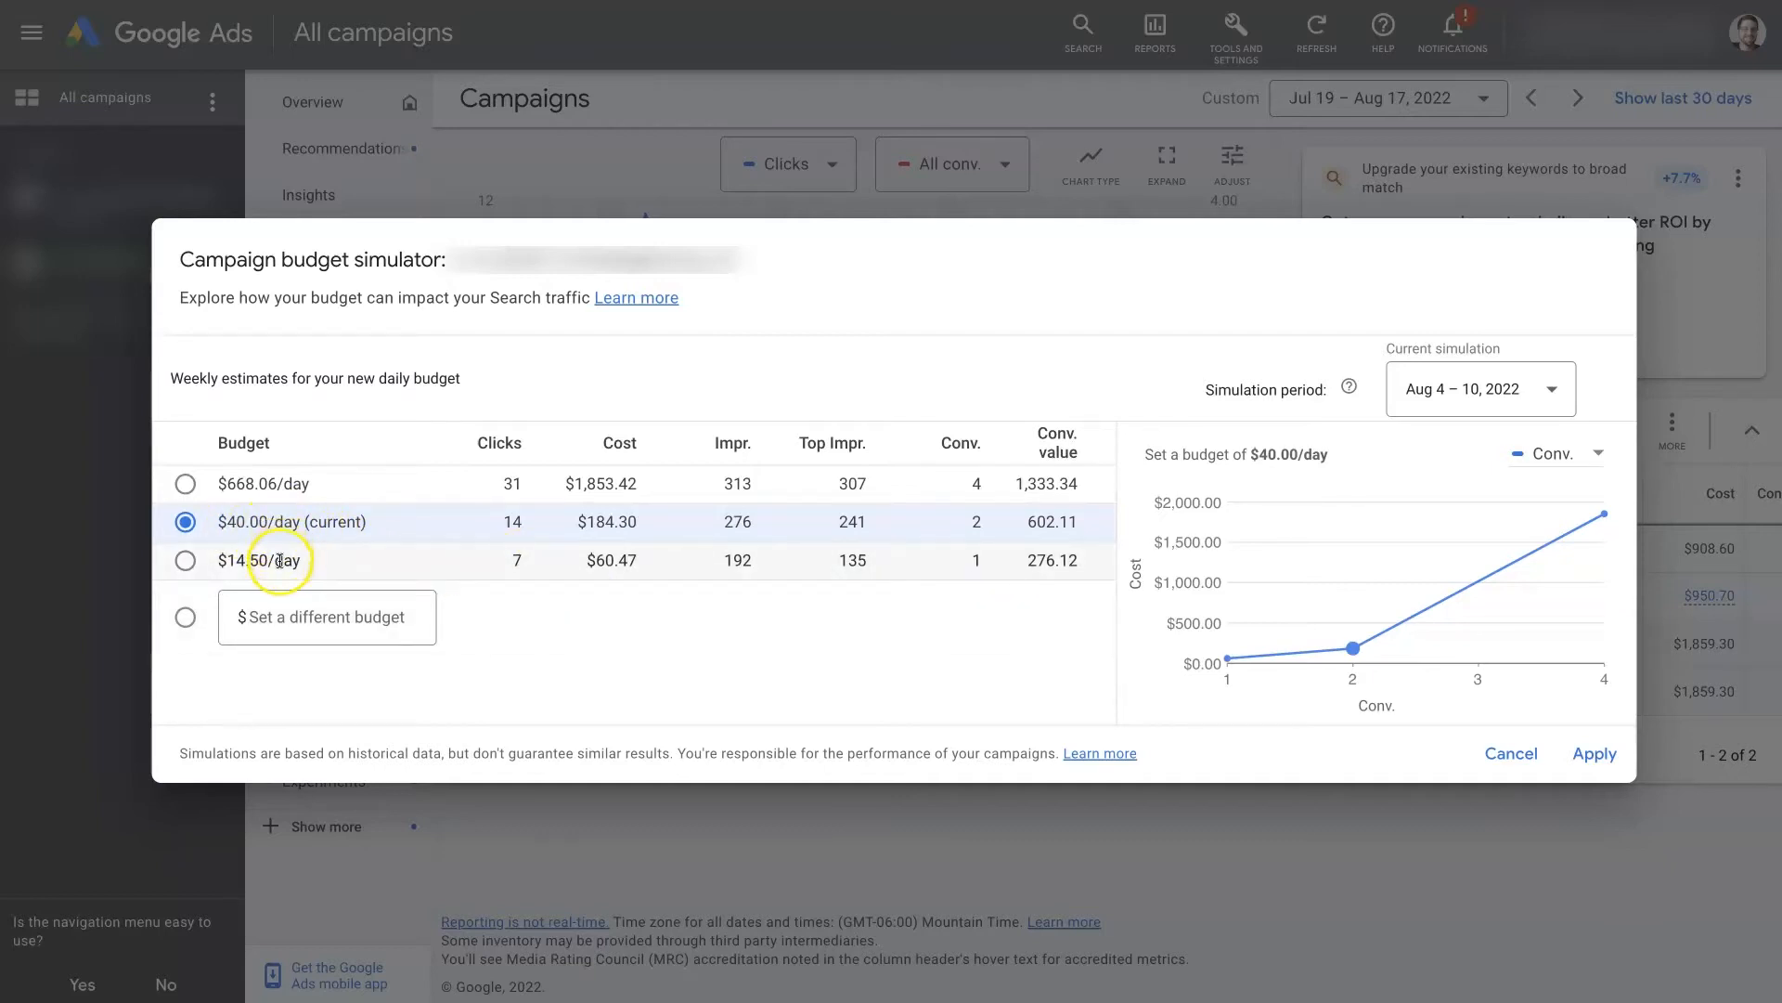
mouse_move(353, 571)
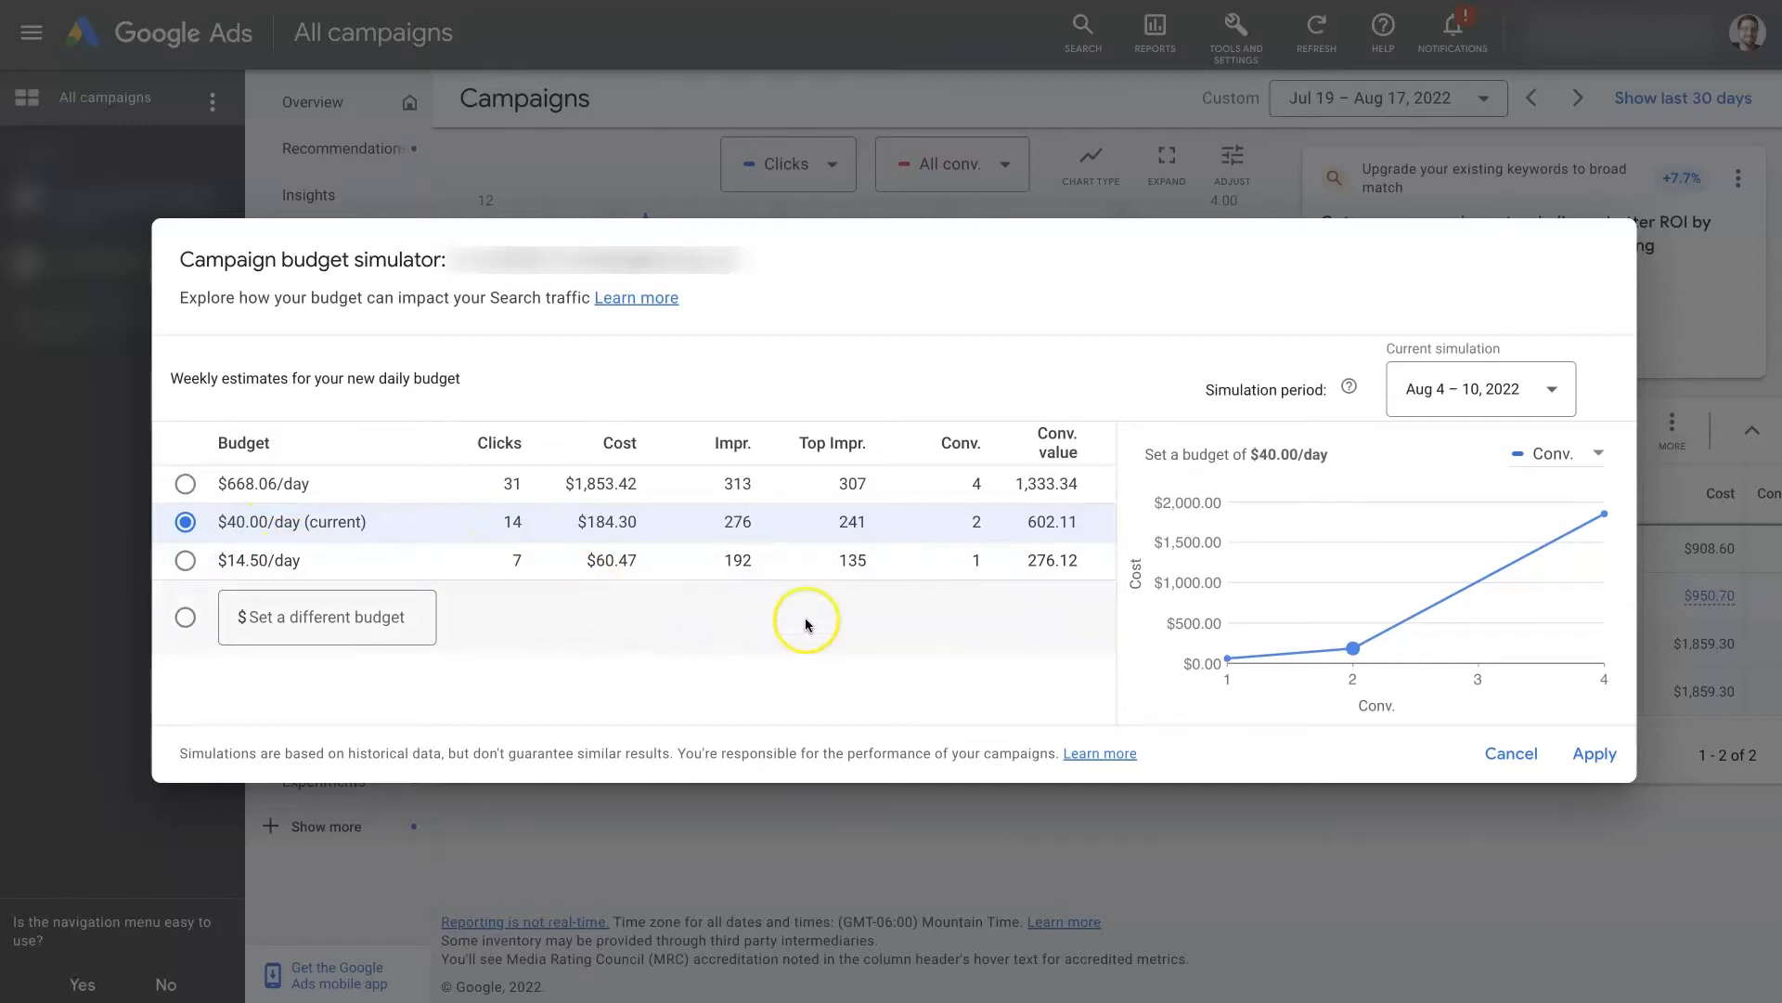
mouse_move(1024, 620)
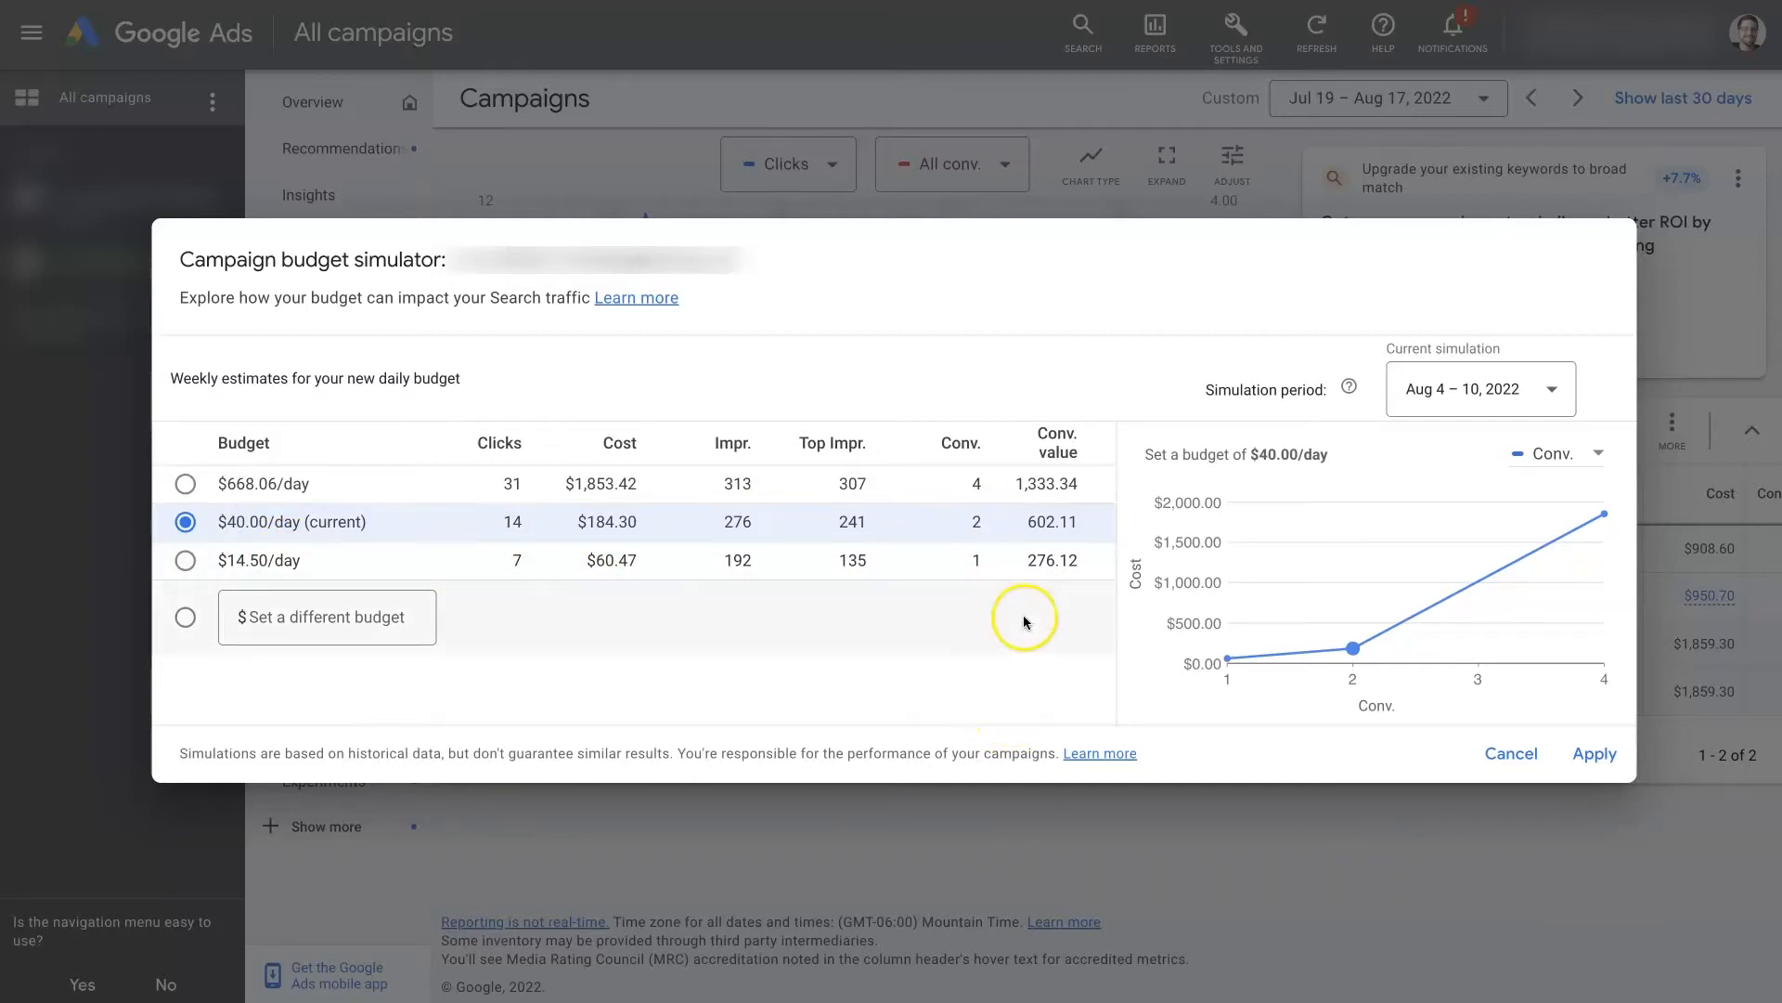
mouse_move(1060, 531)
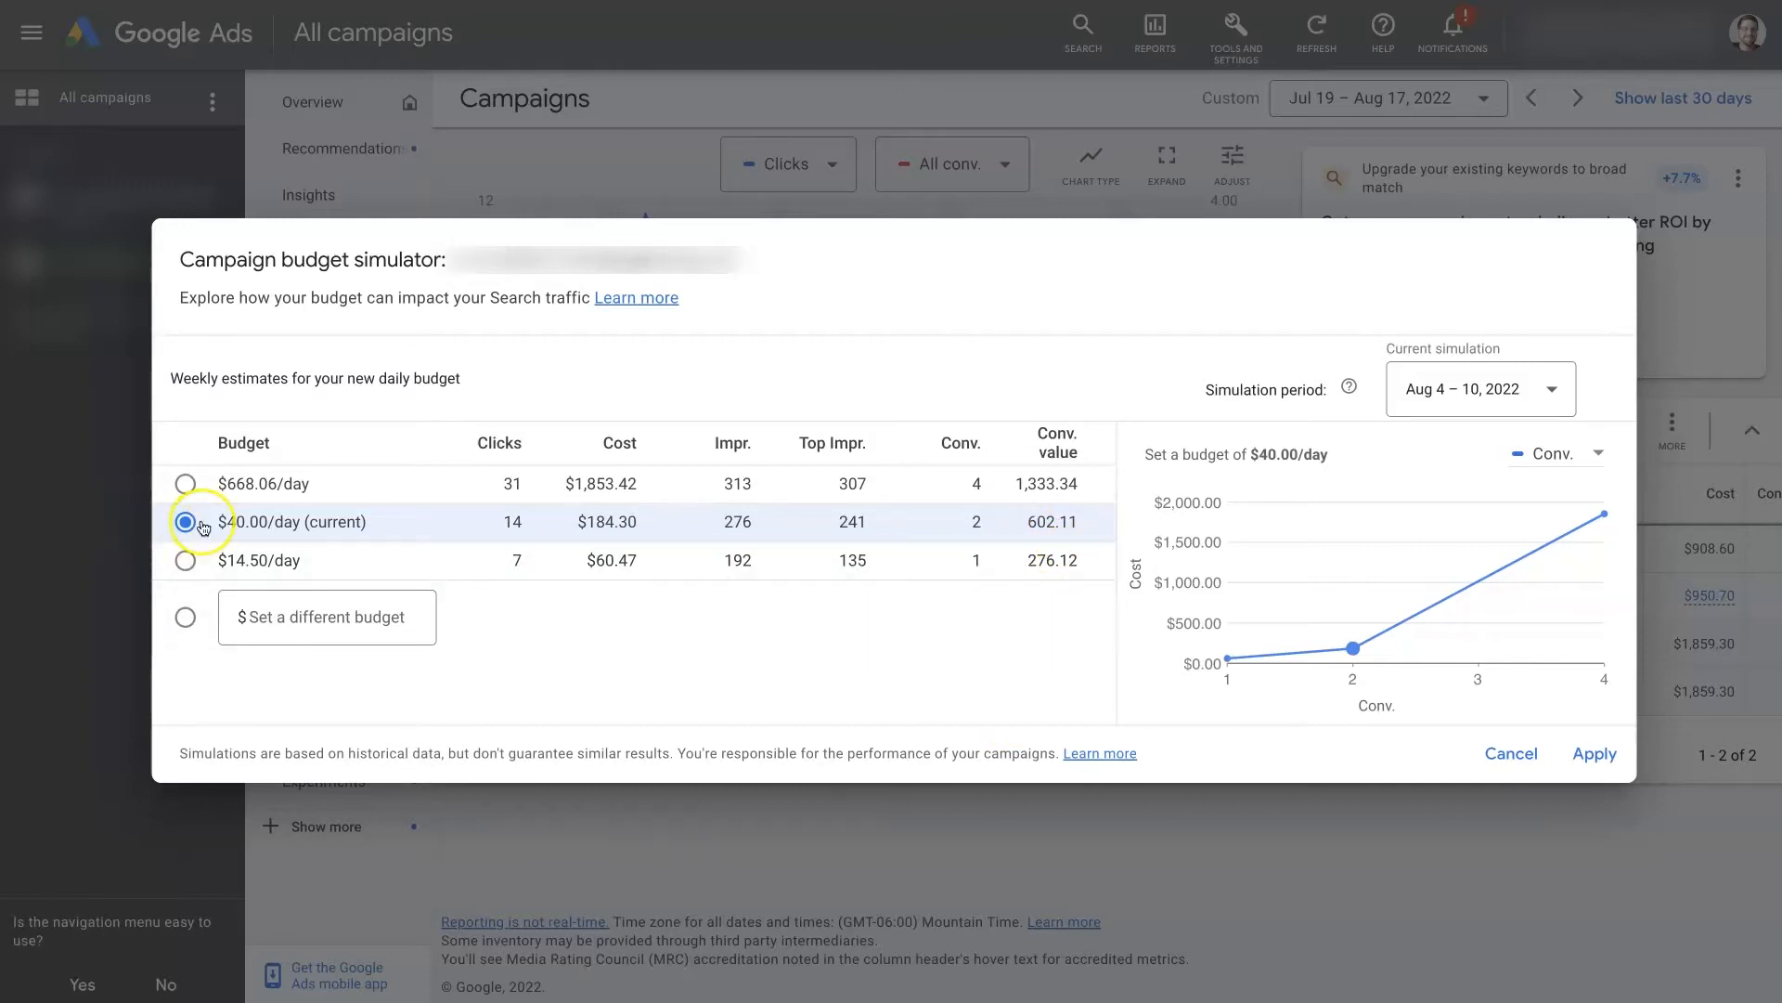
- Simulate custom daily budgets of $60, $80, $6 and finally $300 to see weekly estimates
left_click(185, 619)
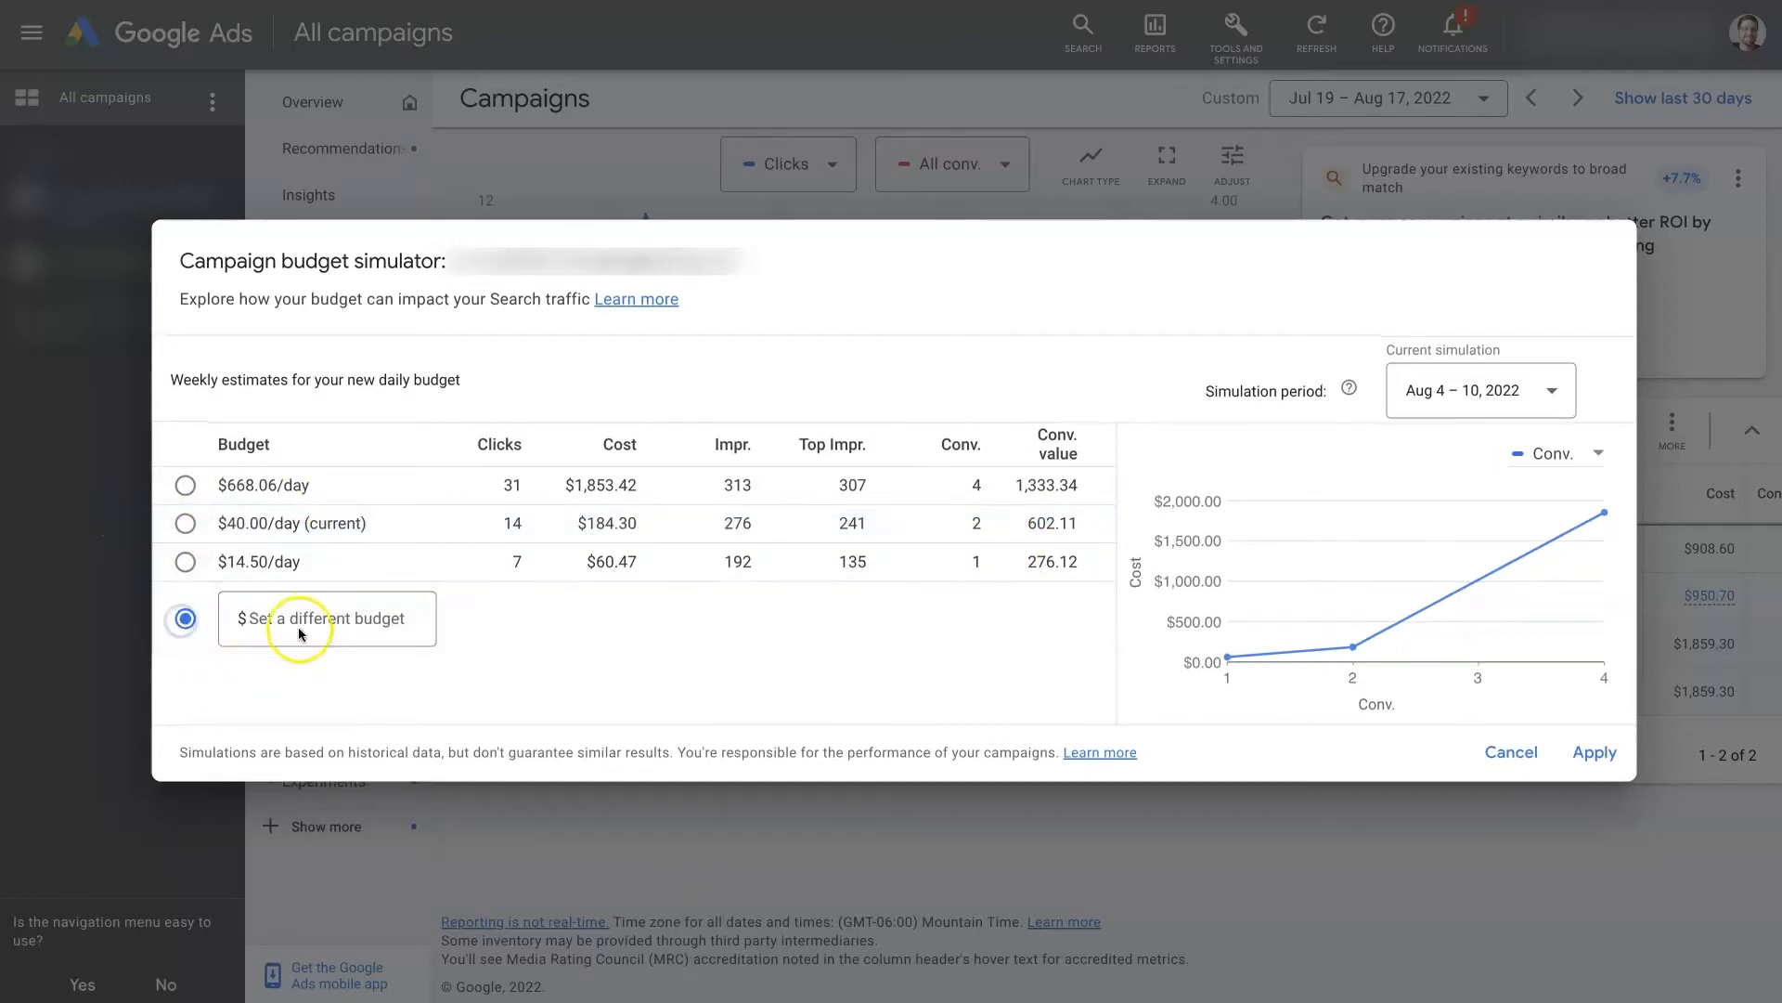
type("60")
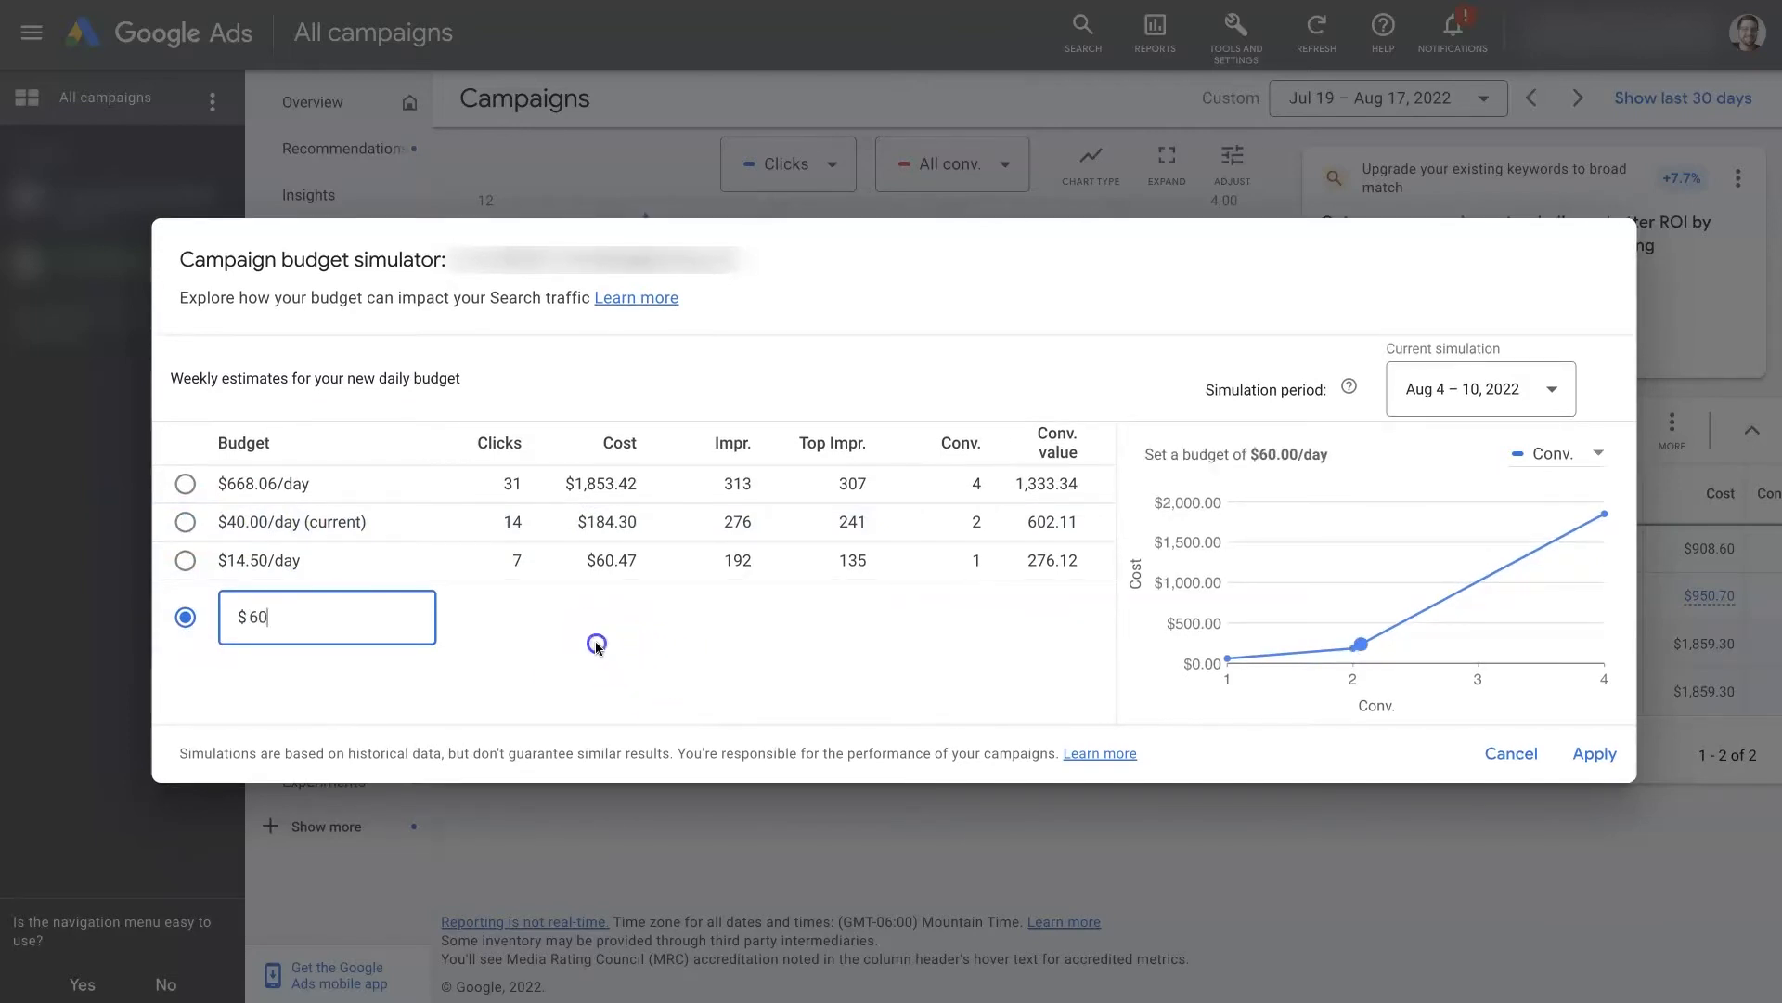
mouse_move(1359, 645)
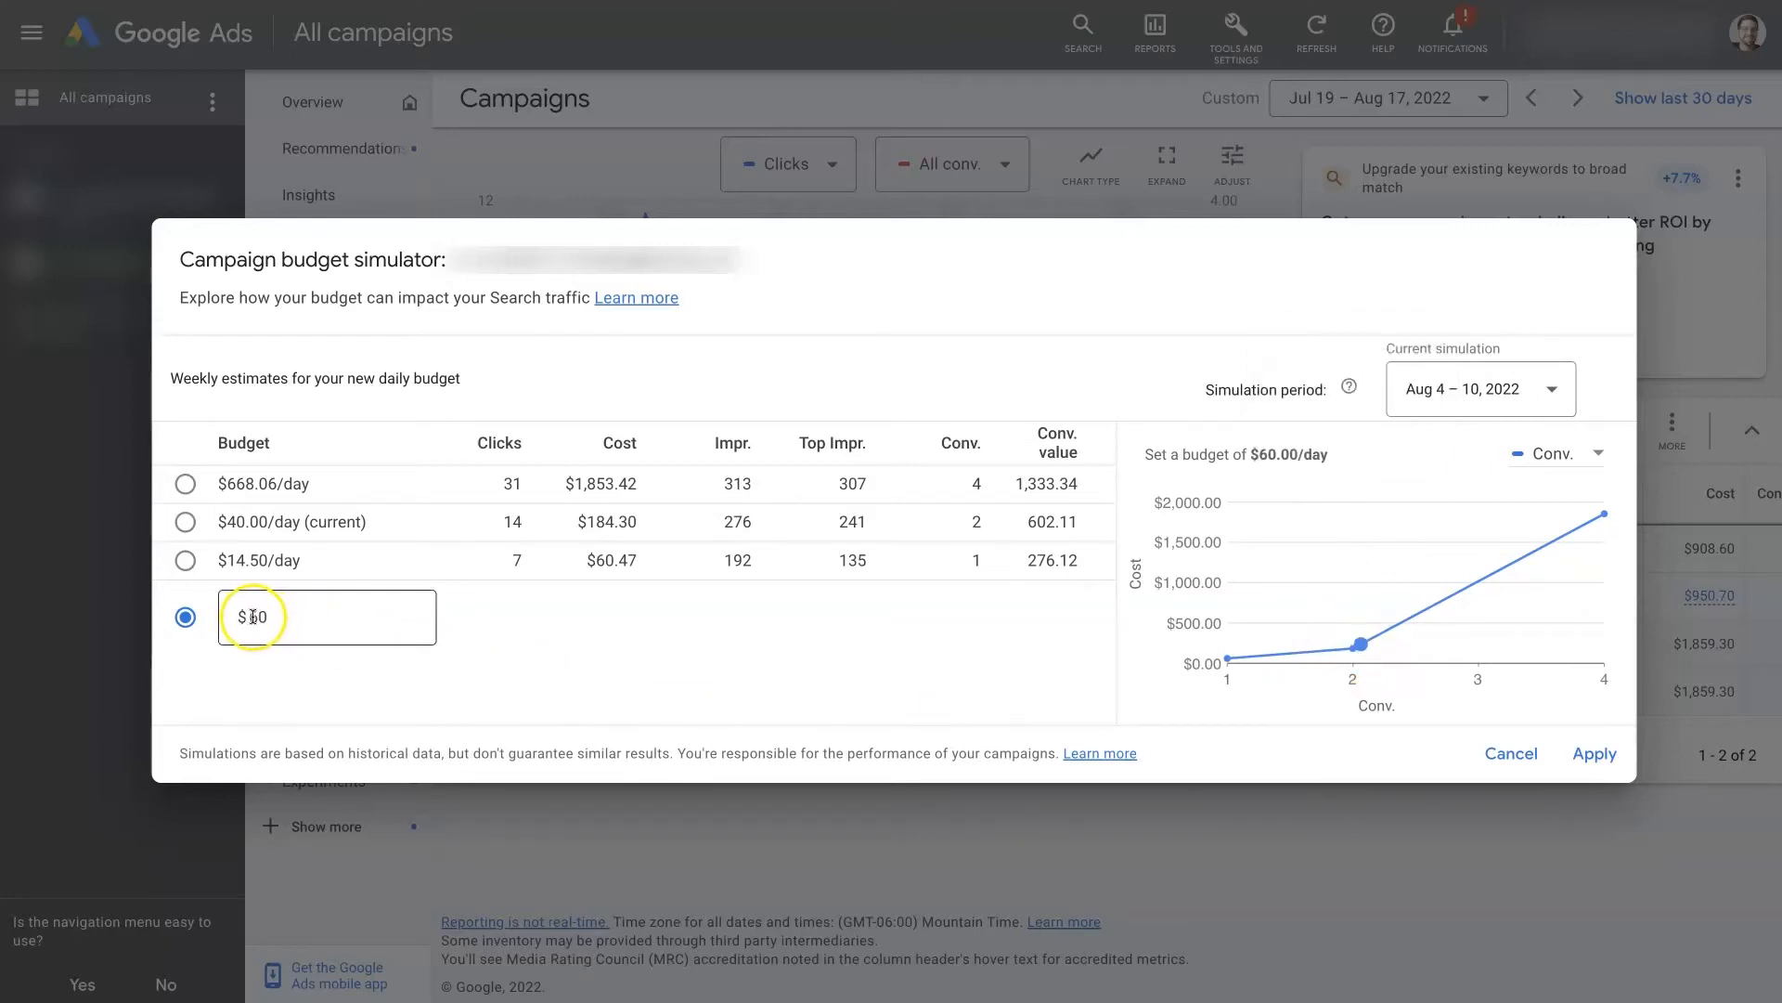
type("80")
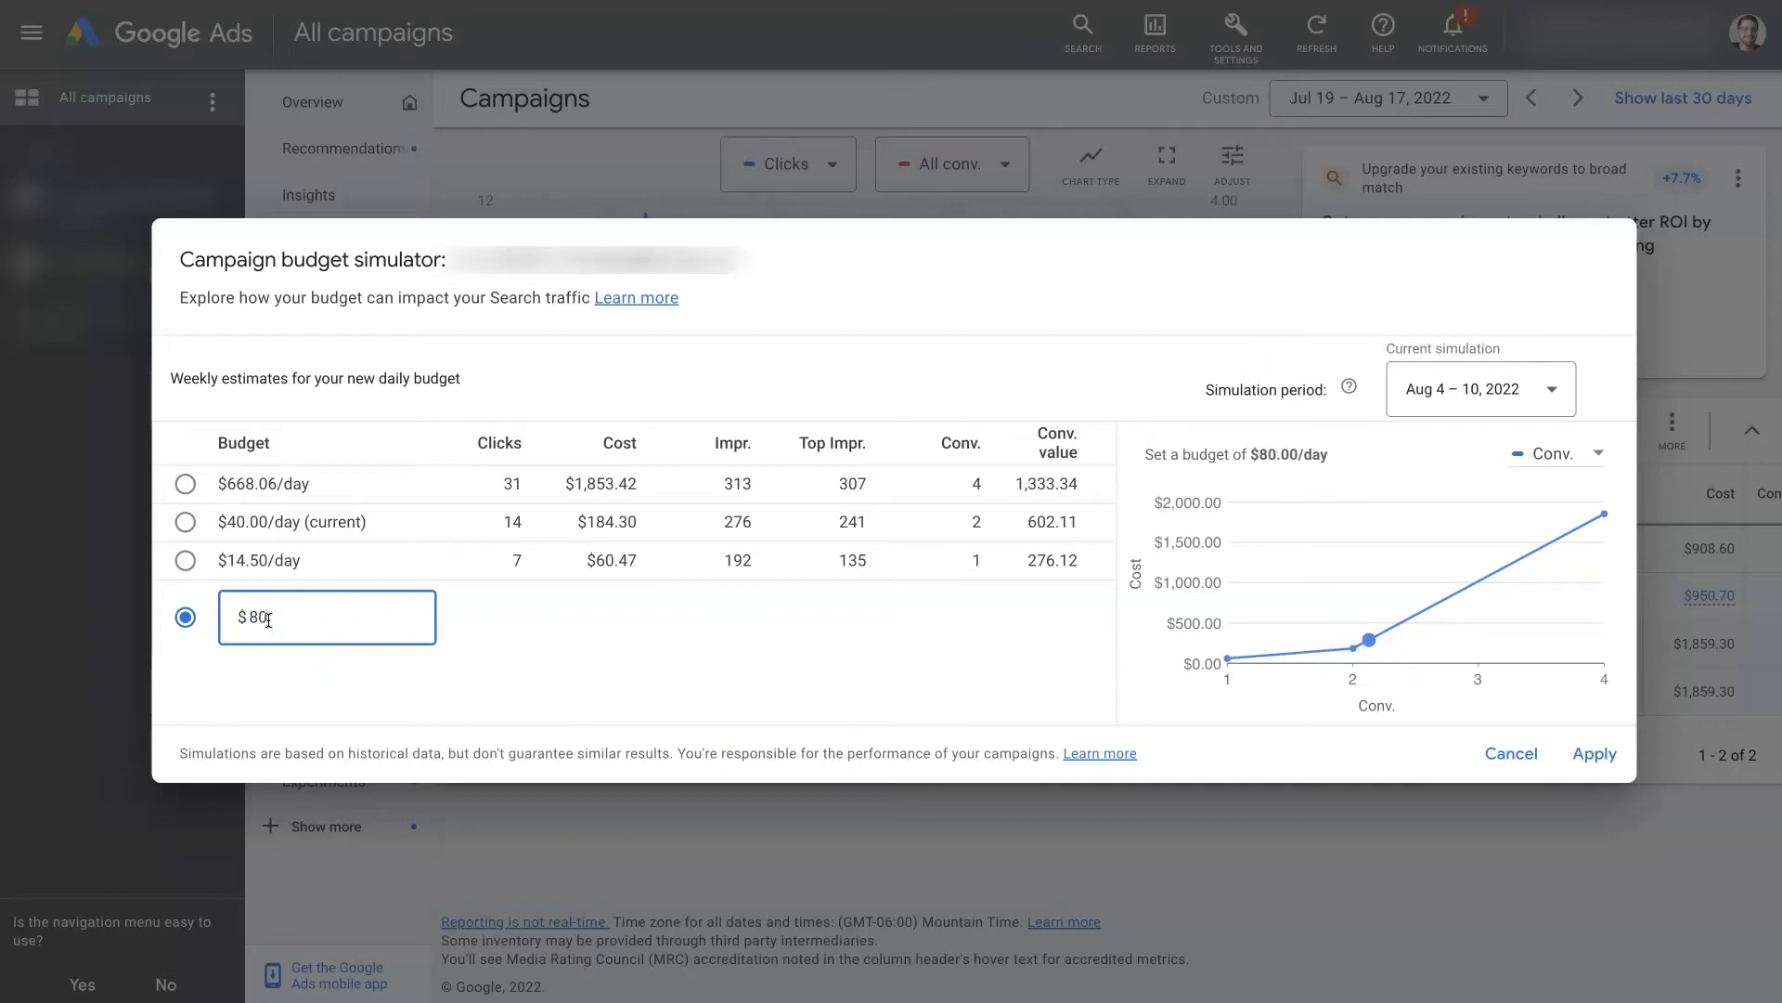
mouse_move(1366, 641)
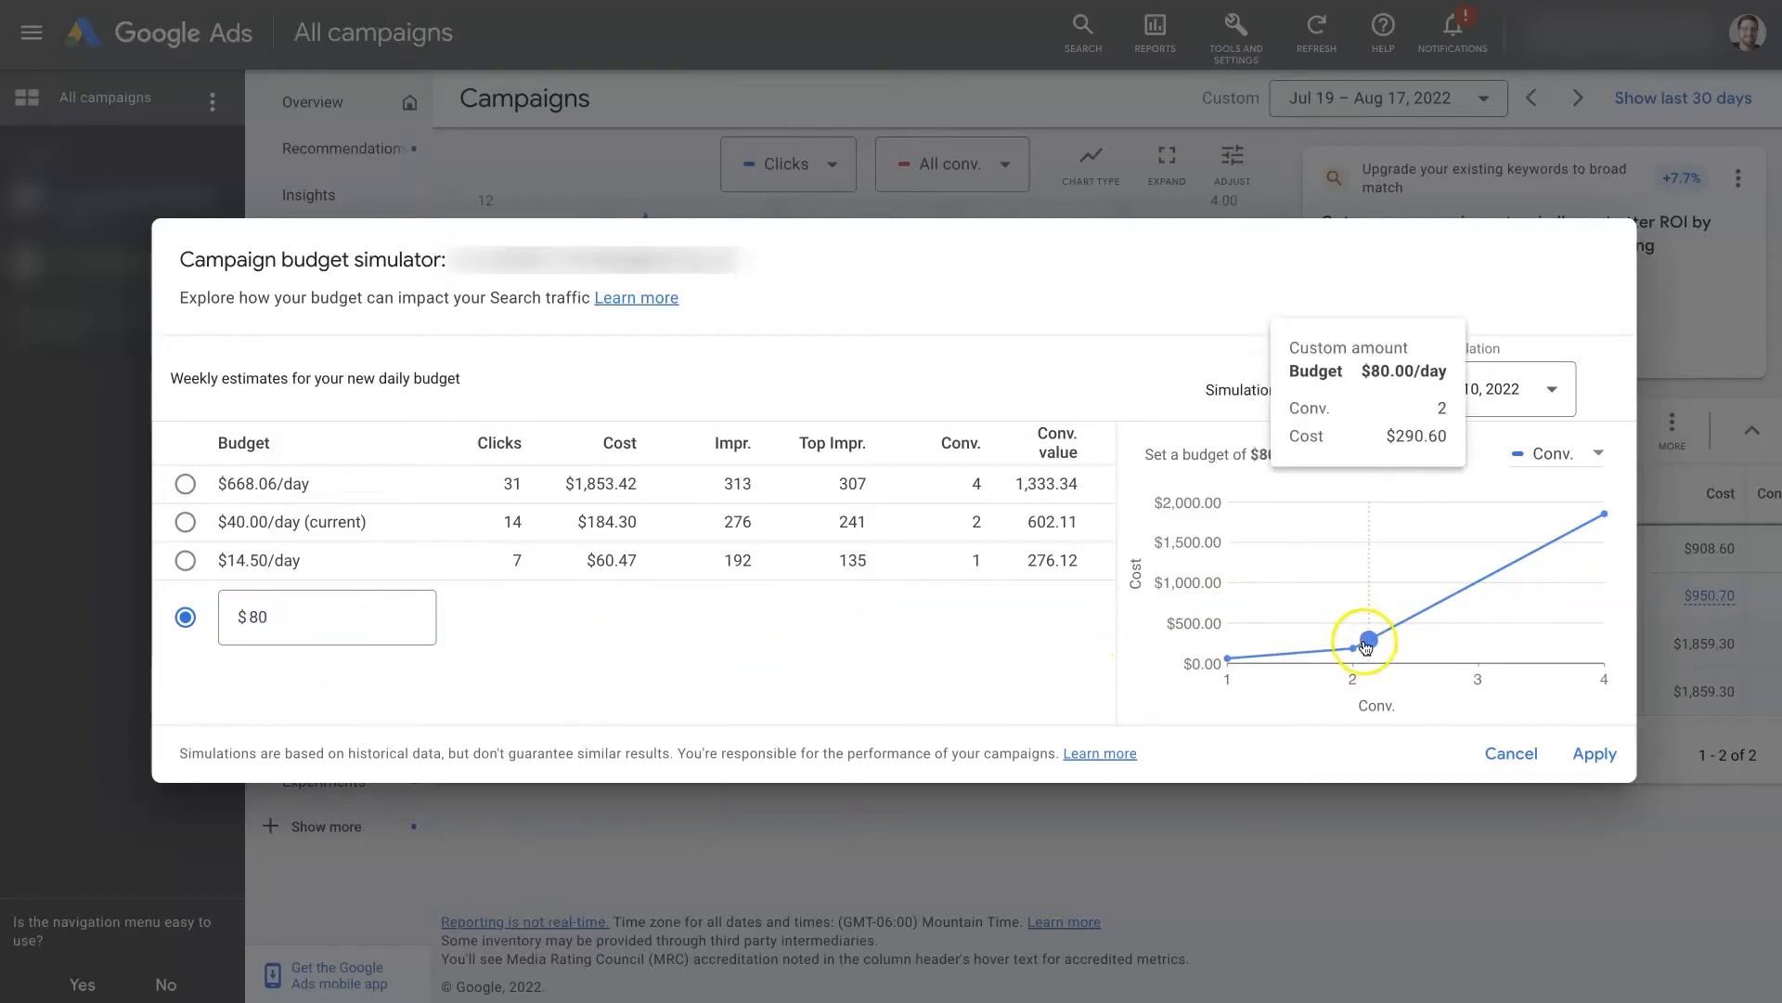
mouse_move(1394, 632)
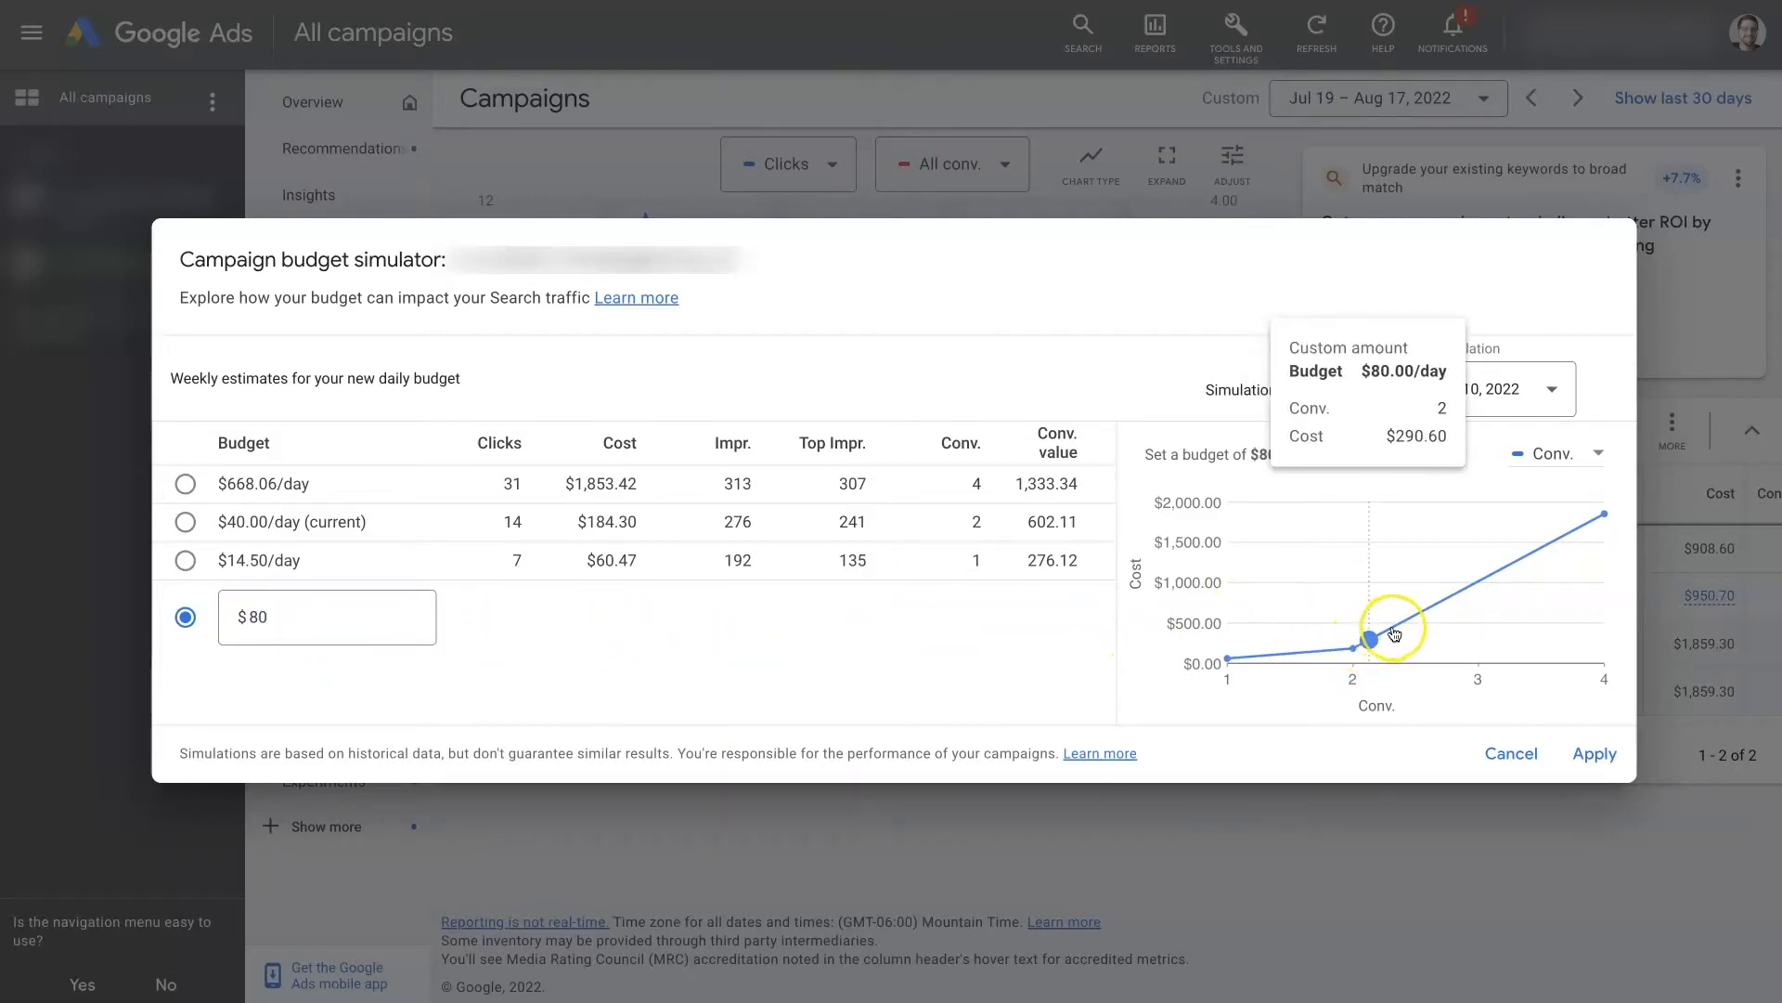
mouse_move(1493, 574)
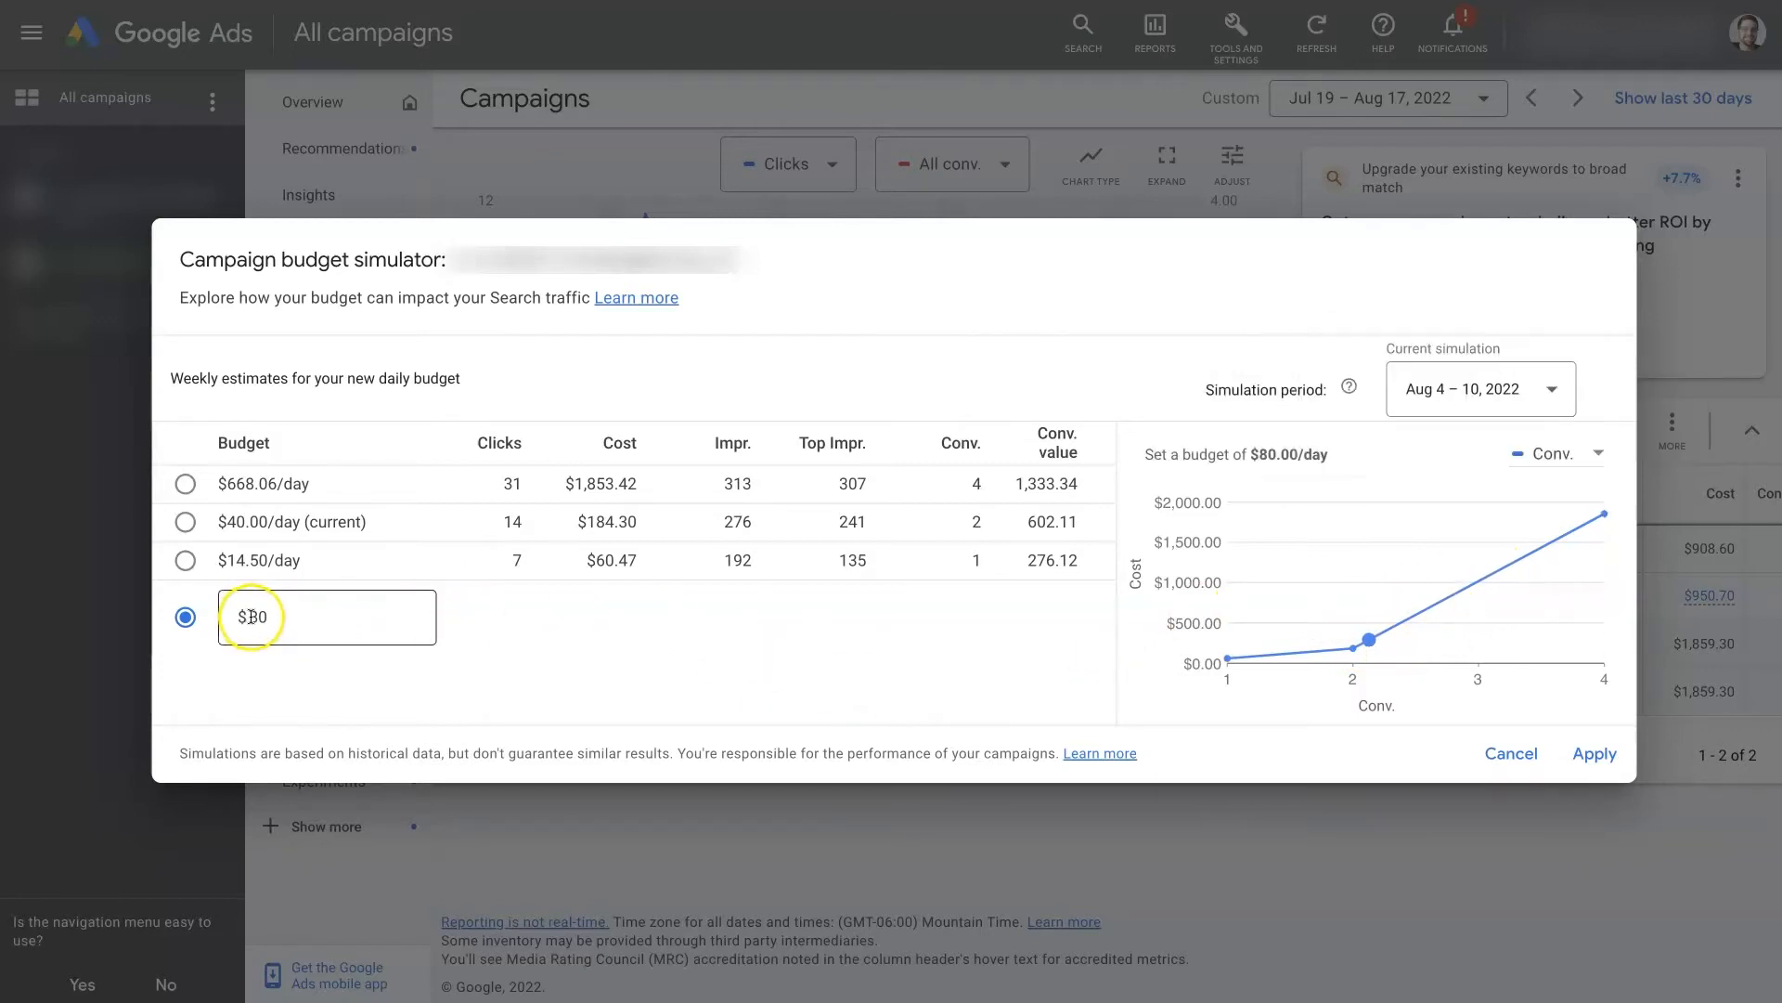
type("6")
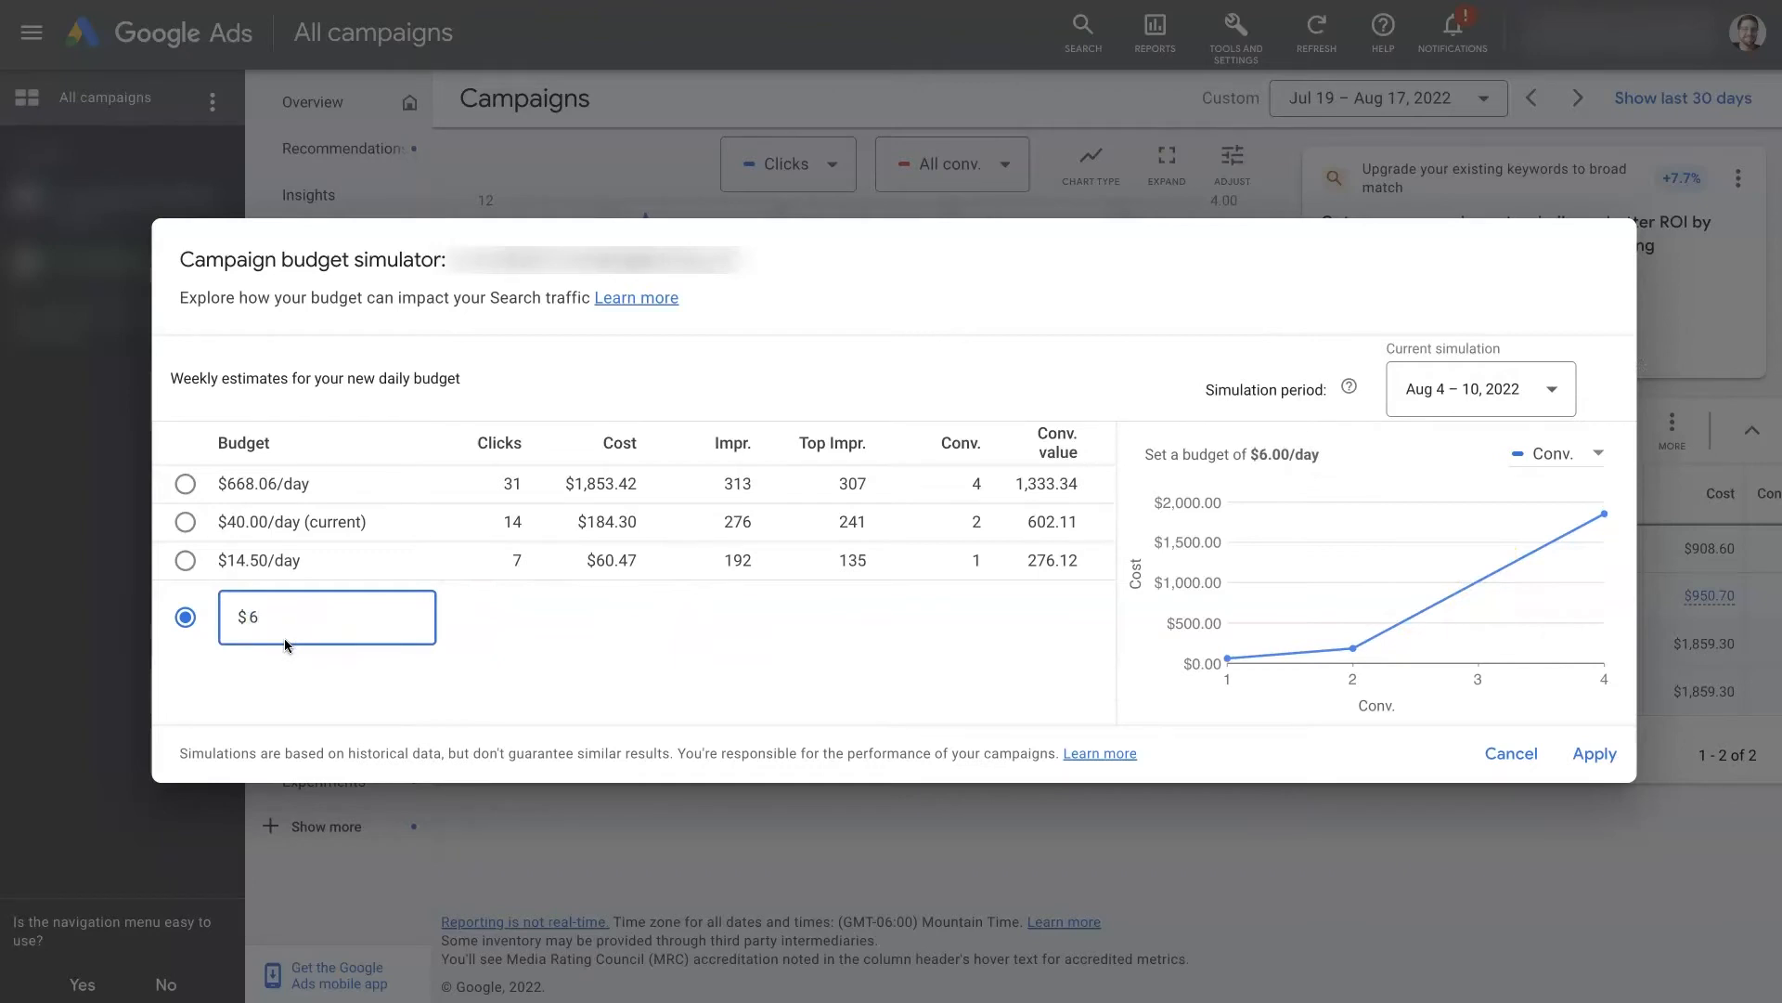
type("300")
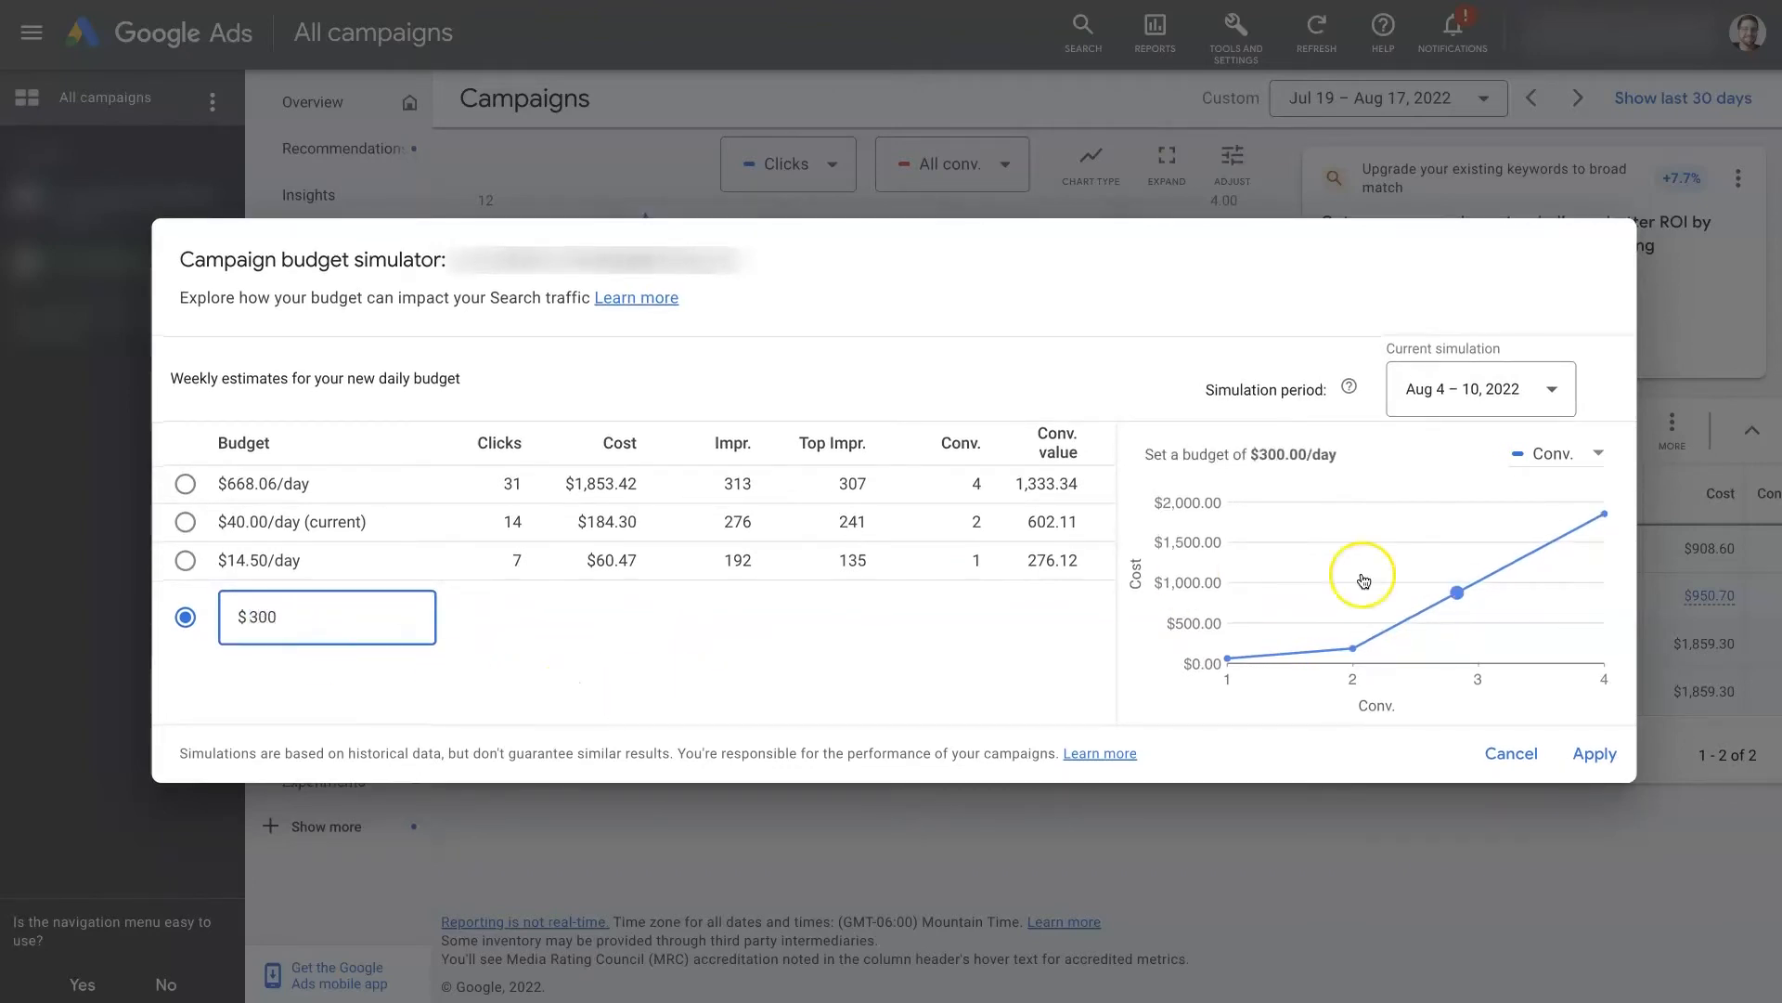
mouse_move(1457, 591)
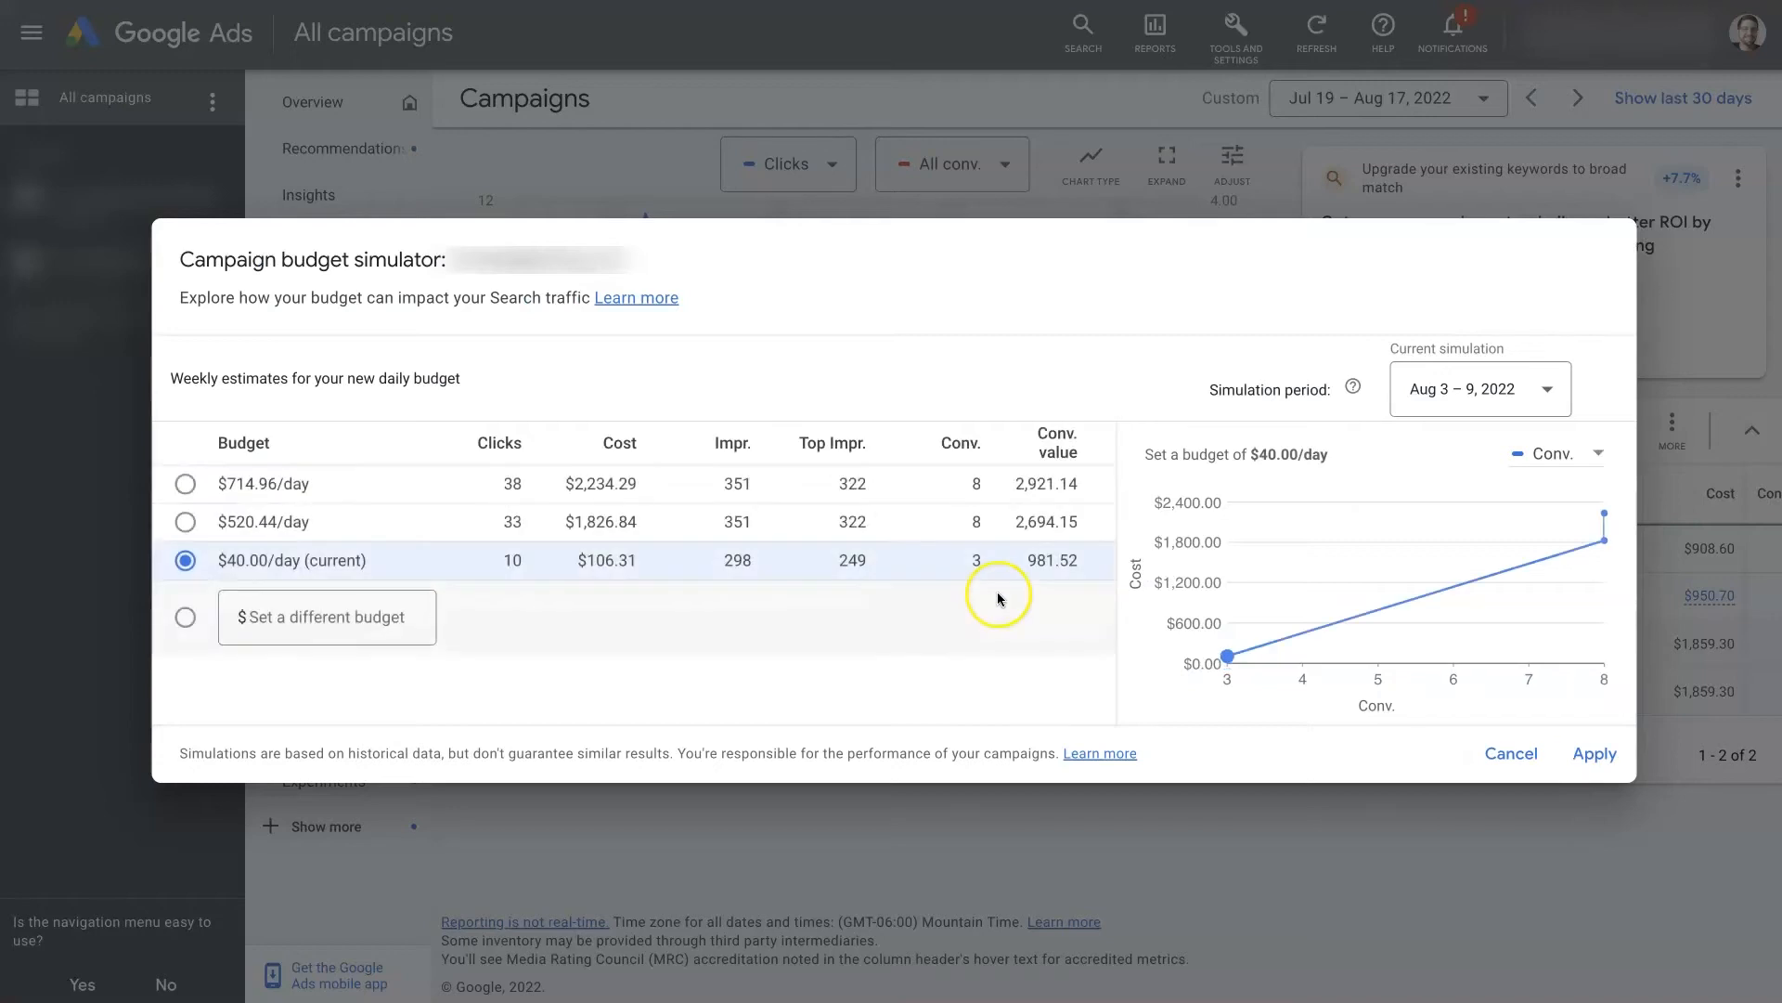
mouse_move(754, 602)
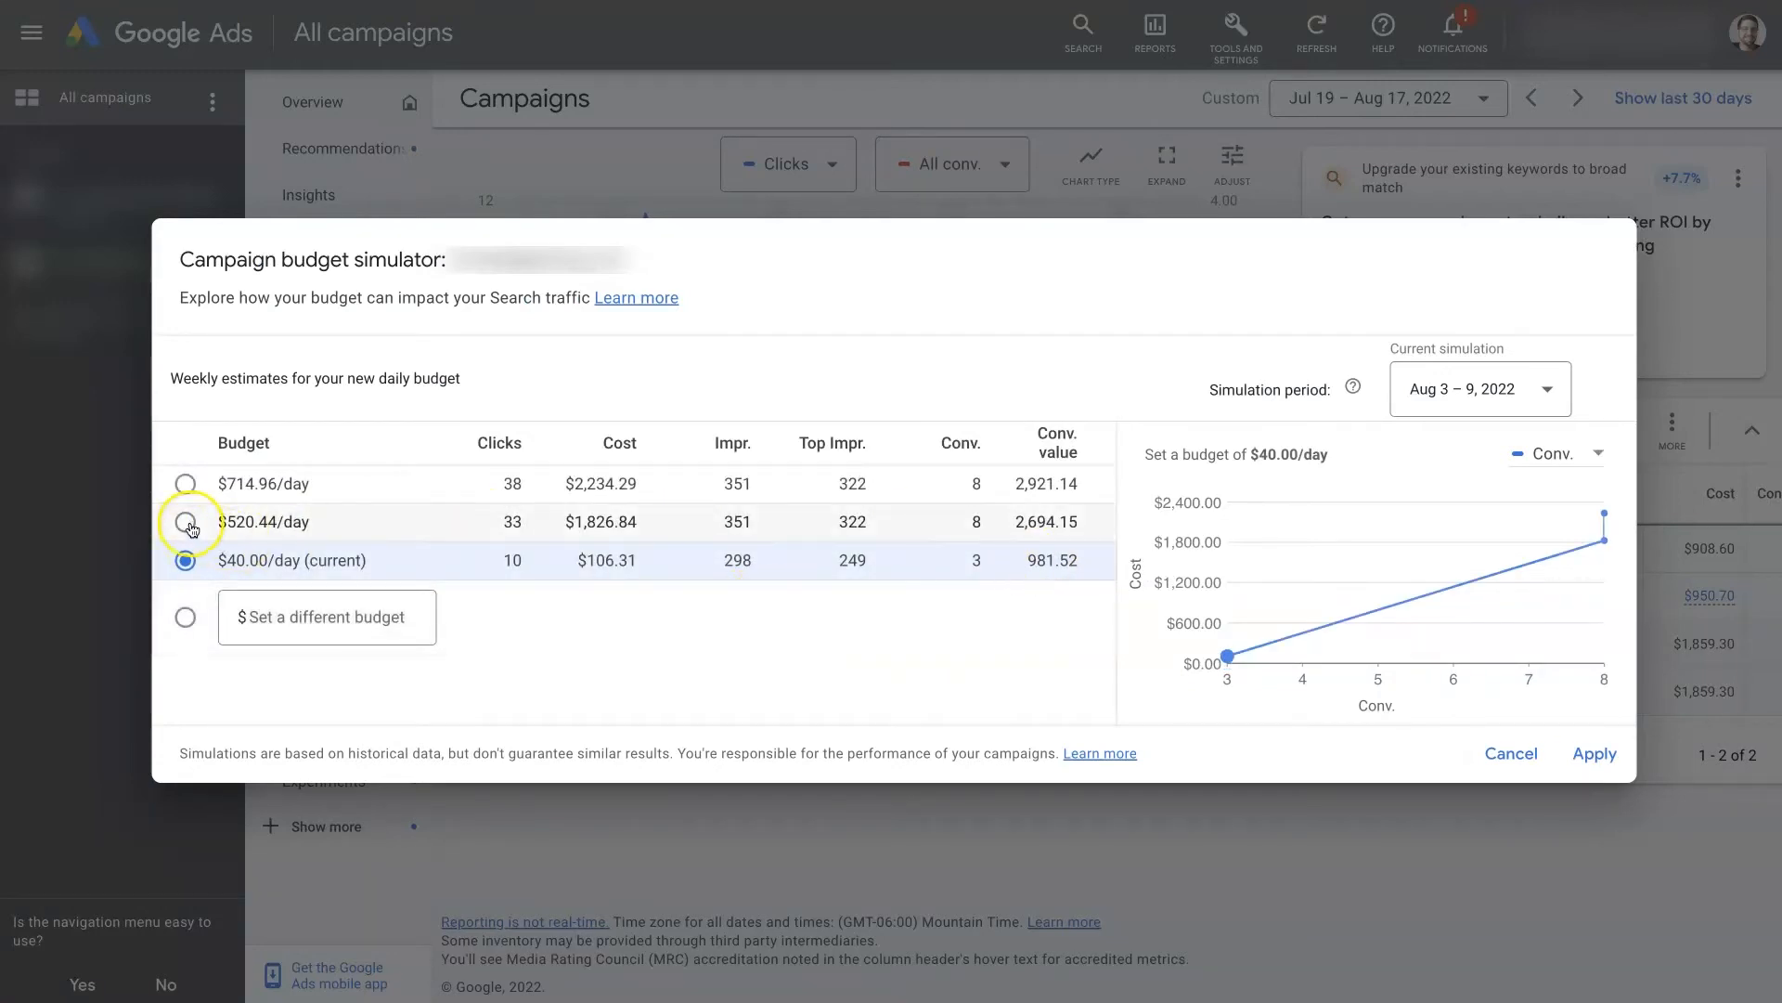
- Compare the $520.44 option with a custom $30 daily budget, then cancel without applying
left_click(186, 522)
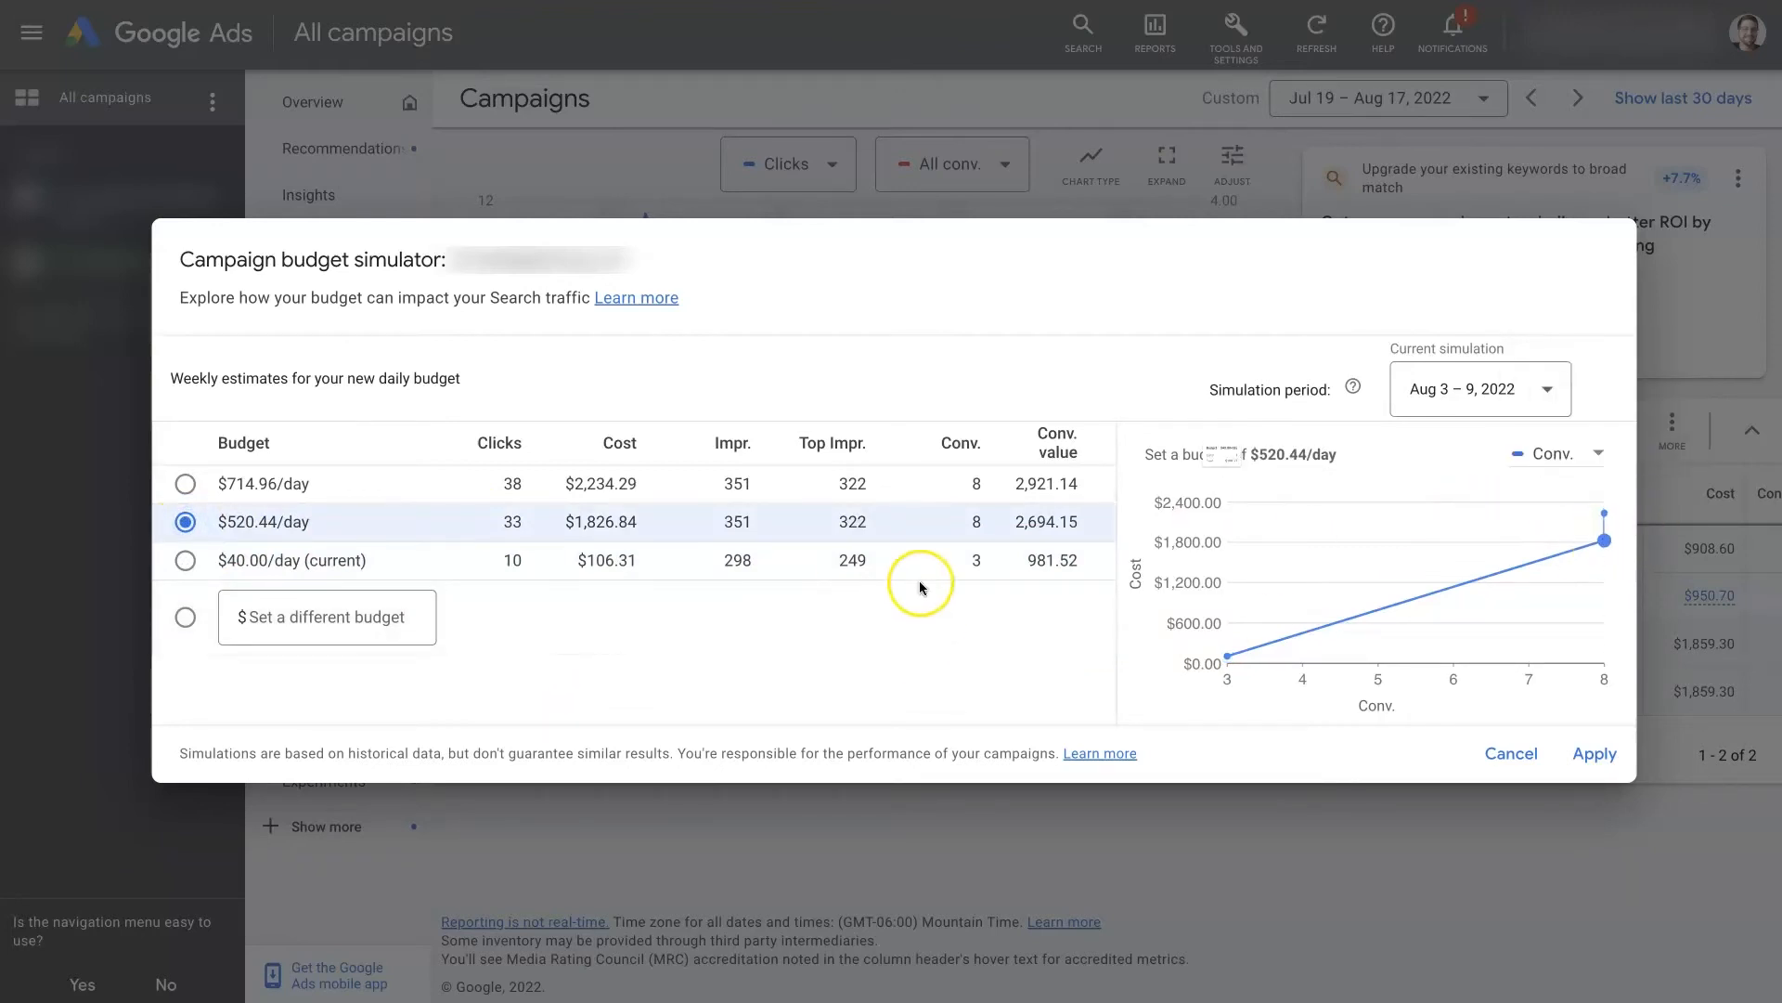
mouse_move(968, 585)
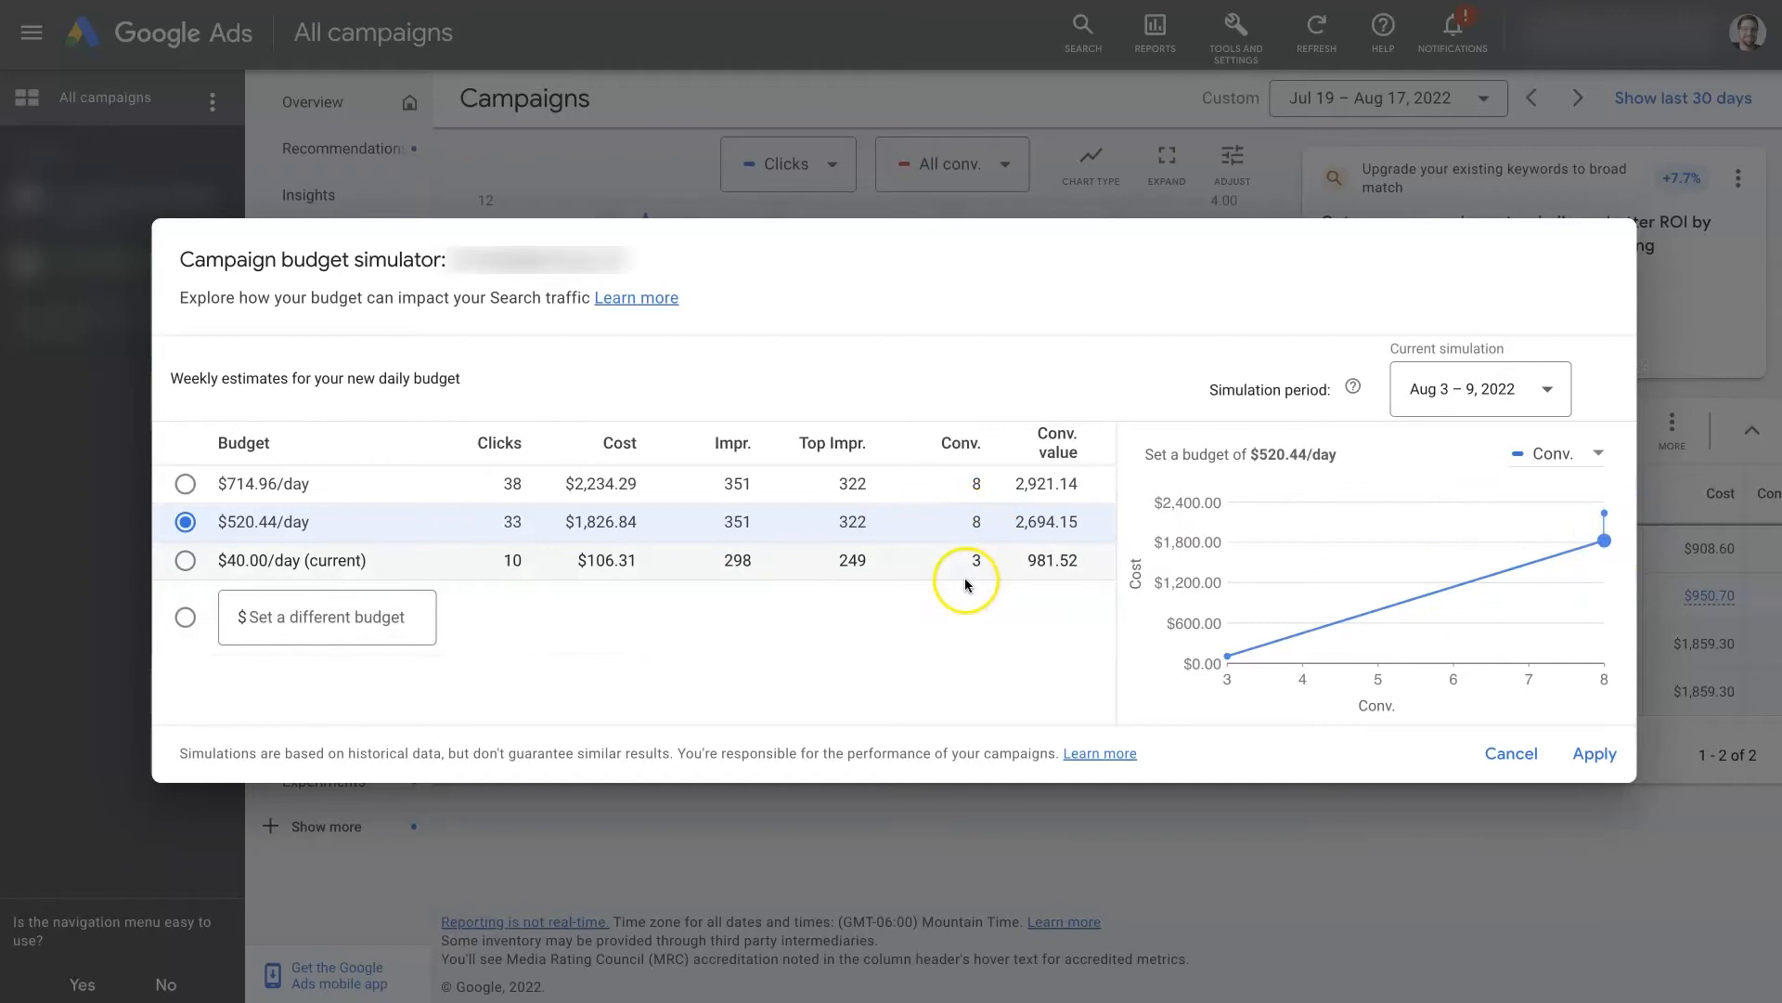
left_click(186, 560)
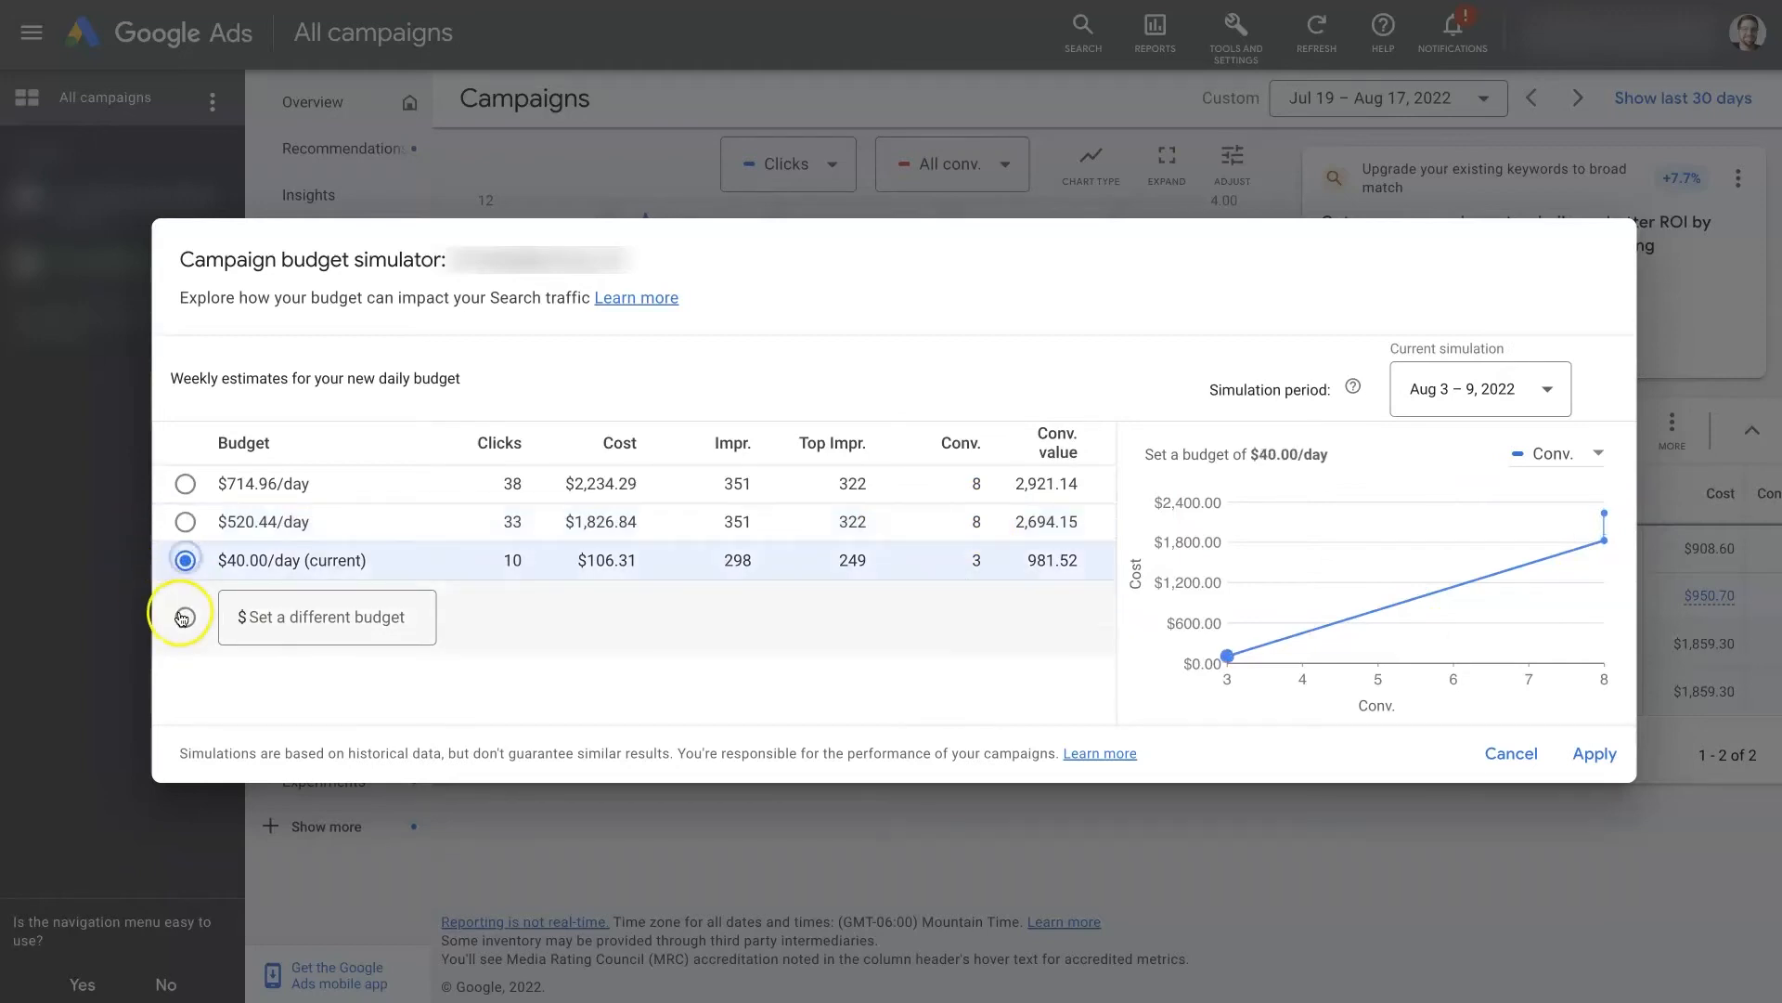
type("3")
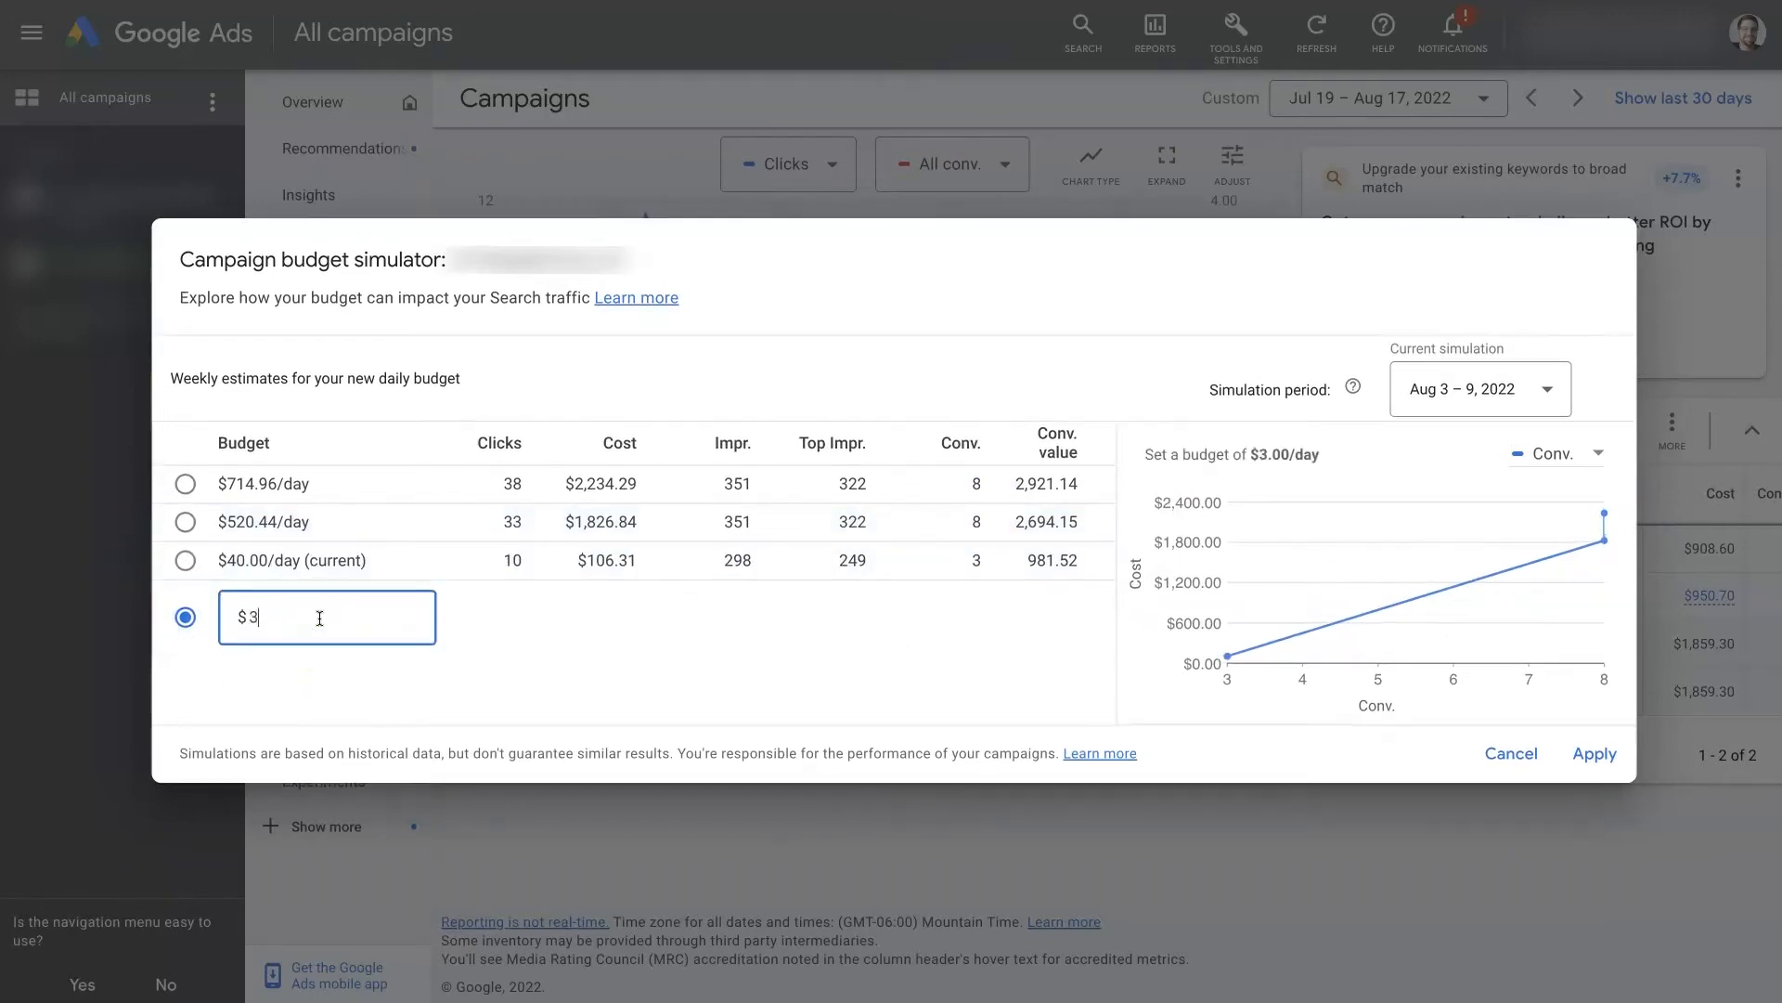
type("0")
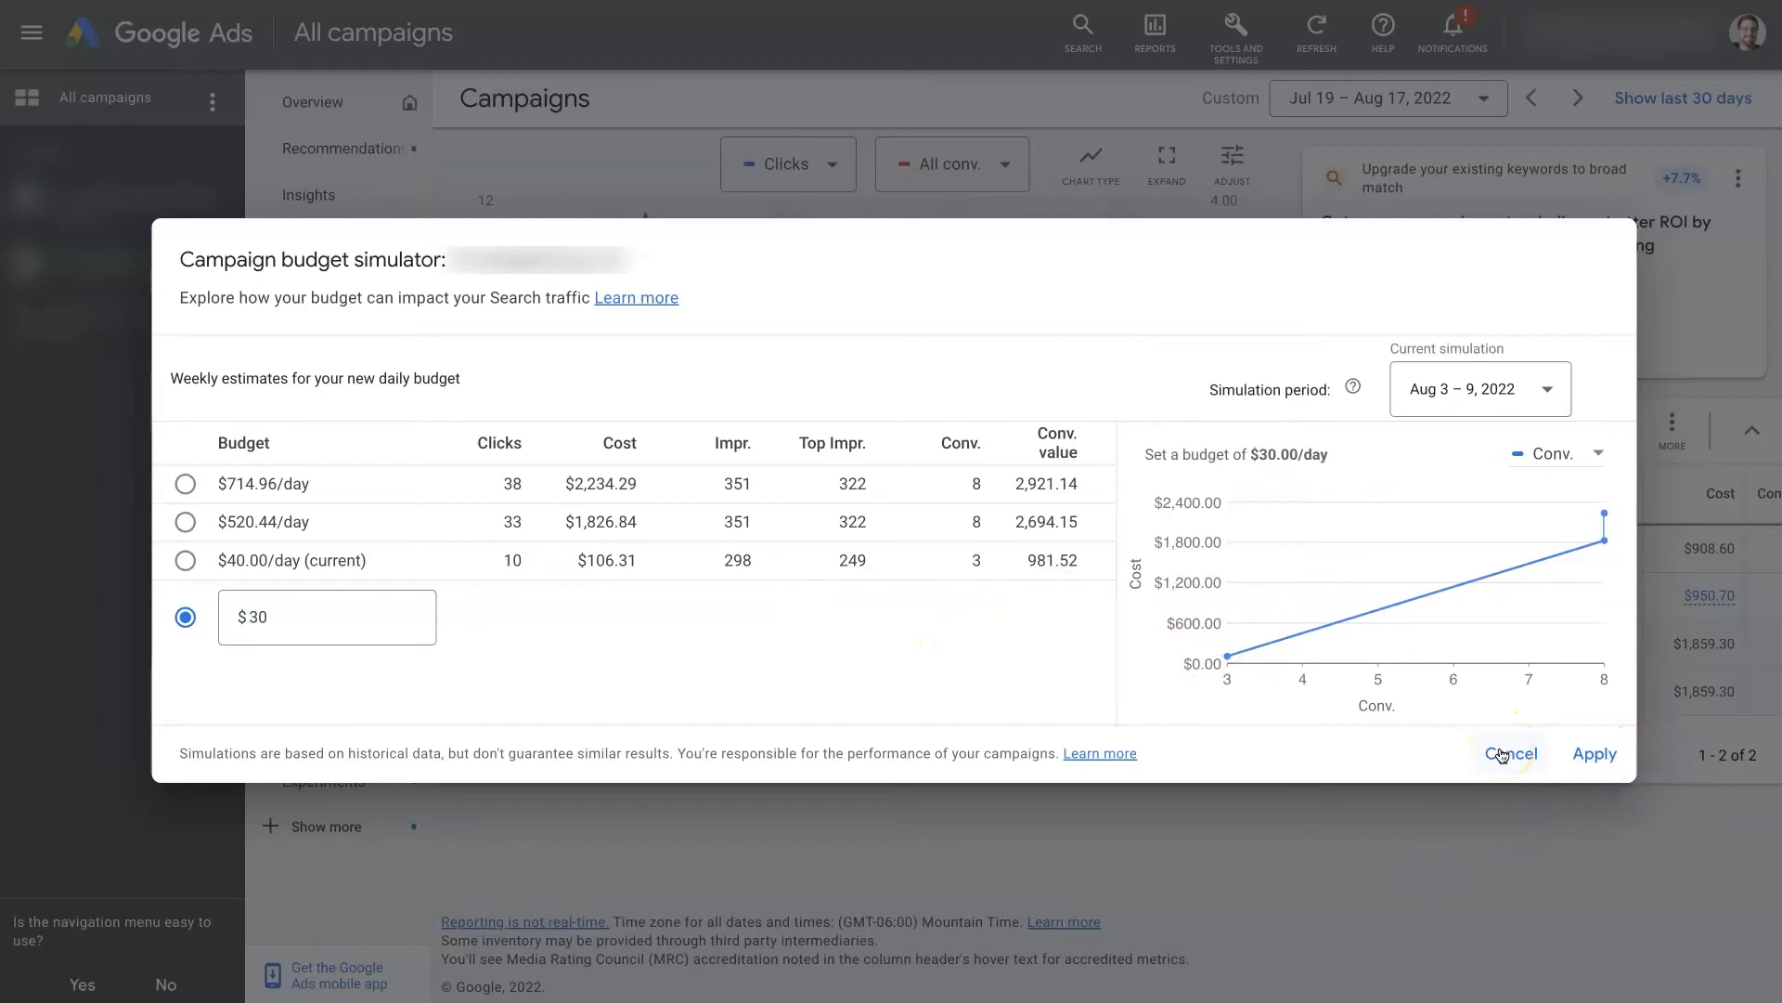
left_click(1511, 753)
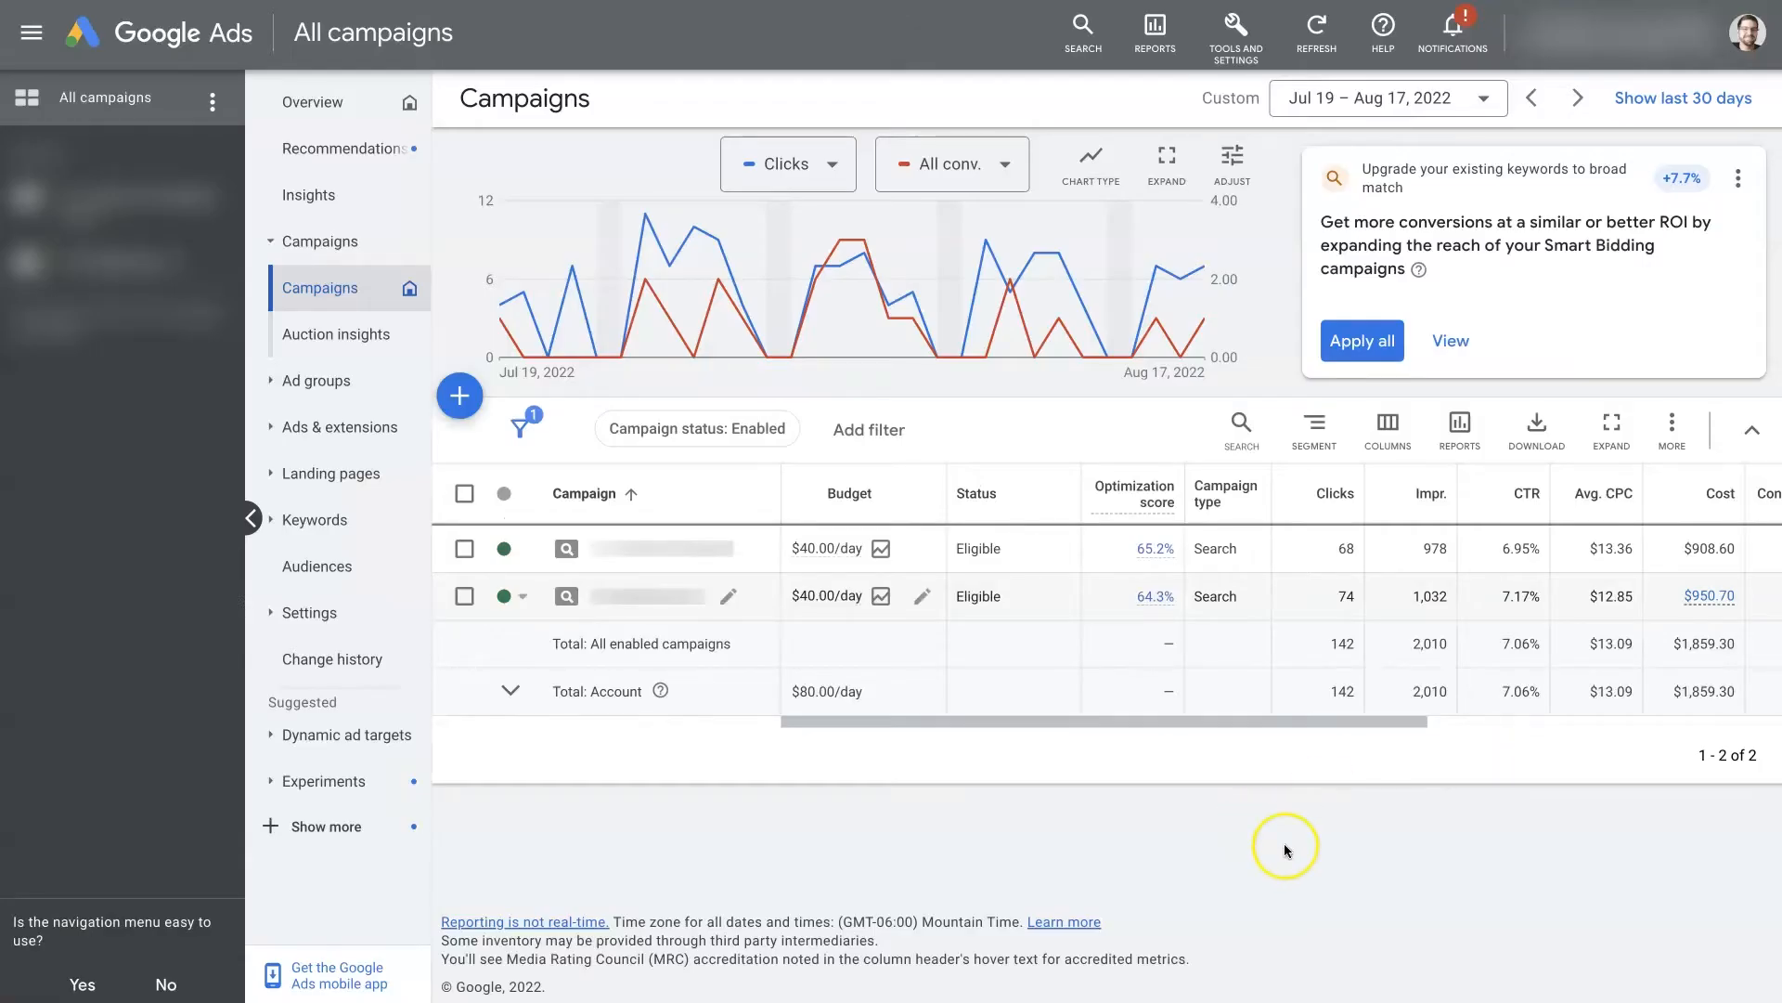
mouse_move(1348, 844)
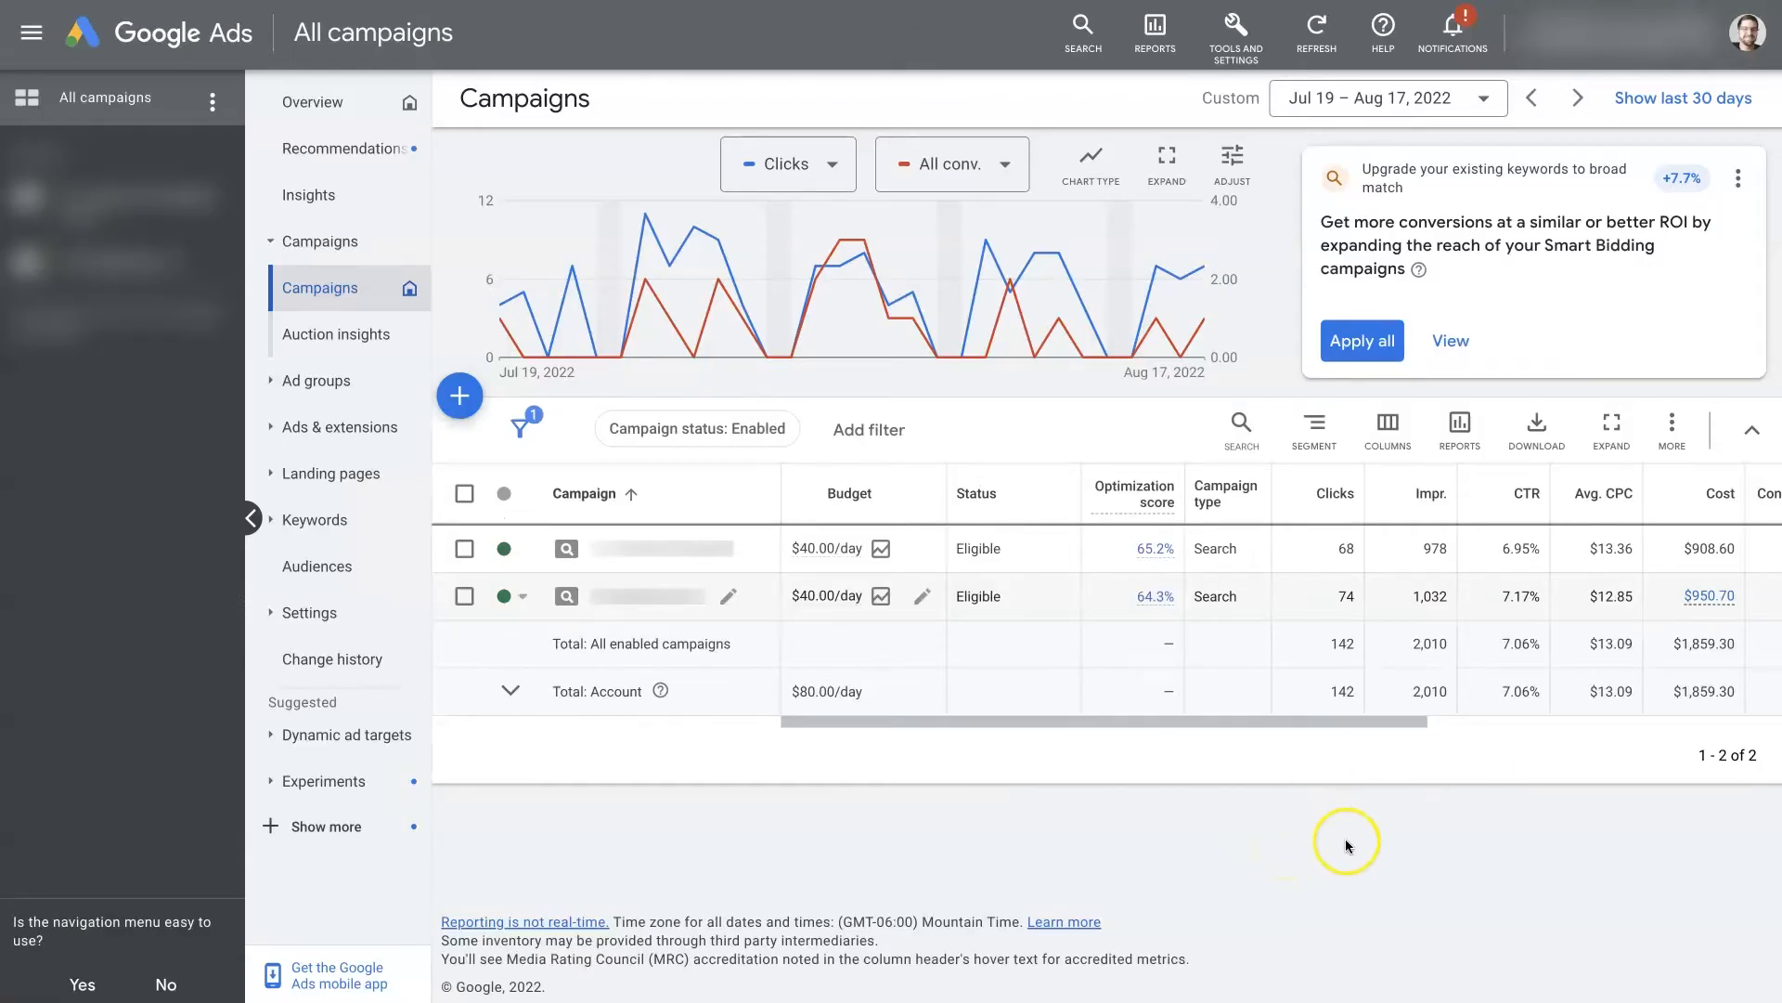
mouse_move(884, 539)
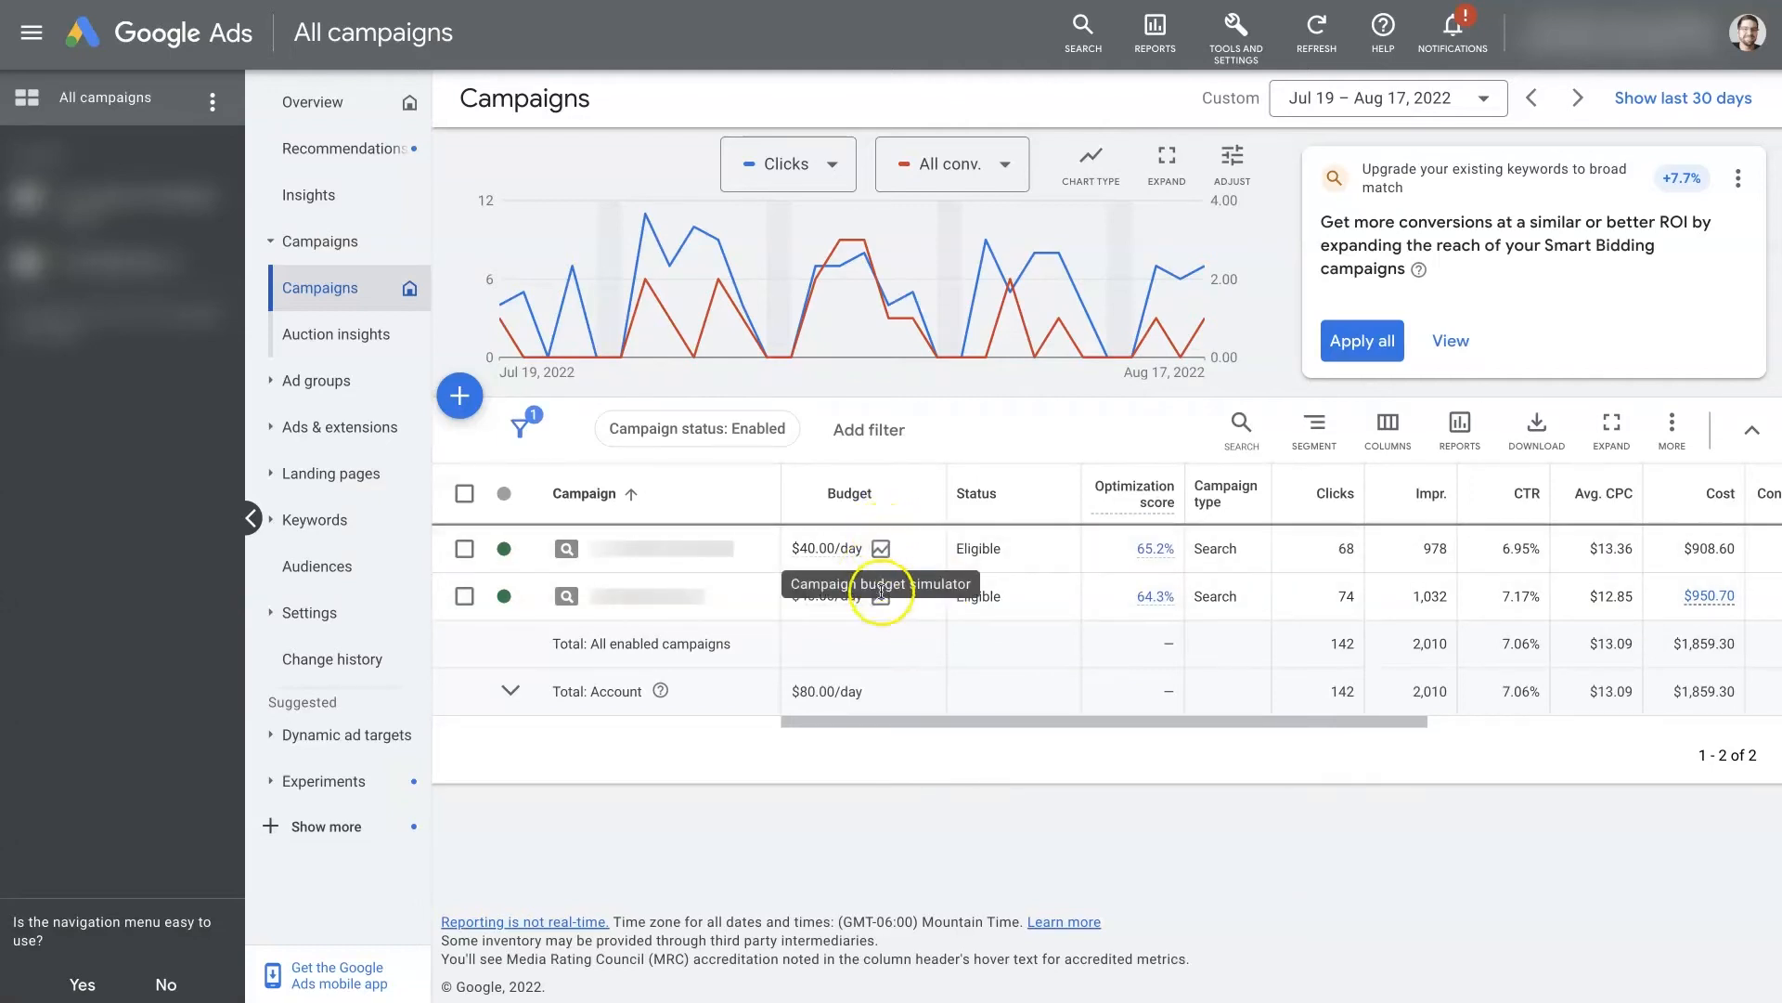
- Reopen the campaign's budget simulator with $668.06, $40.00 and $14.50 daily estimates
left_click(880, 594)
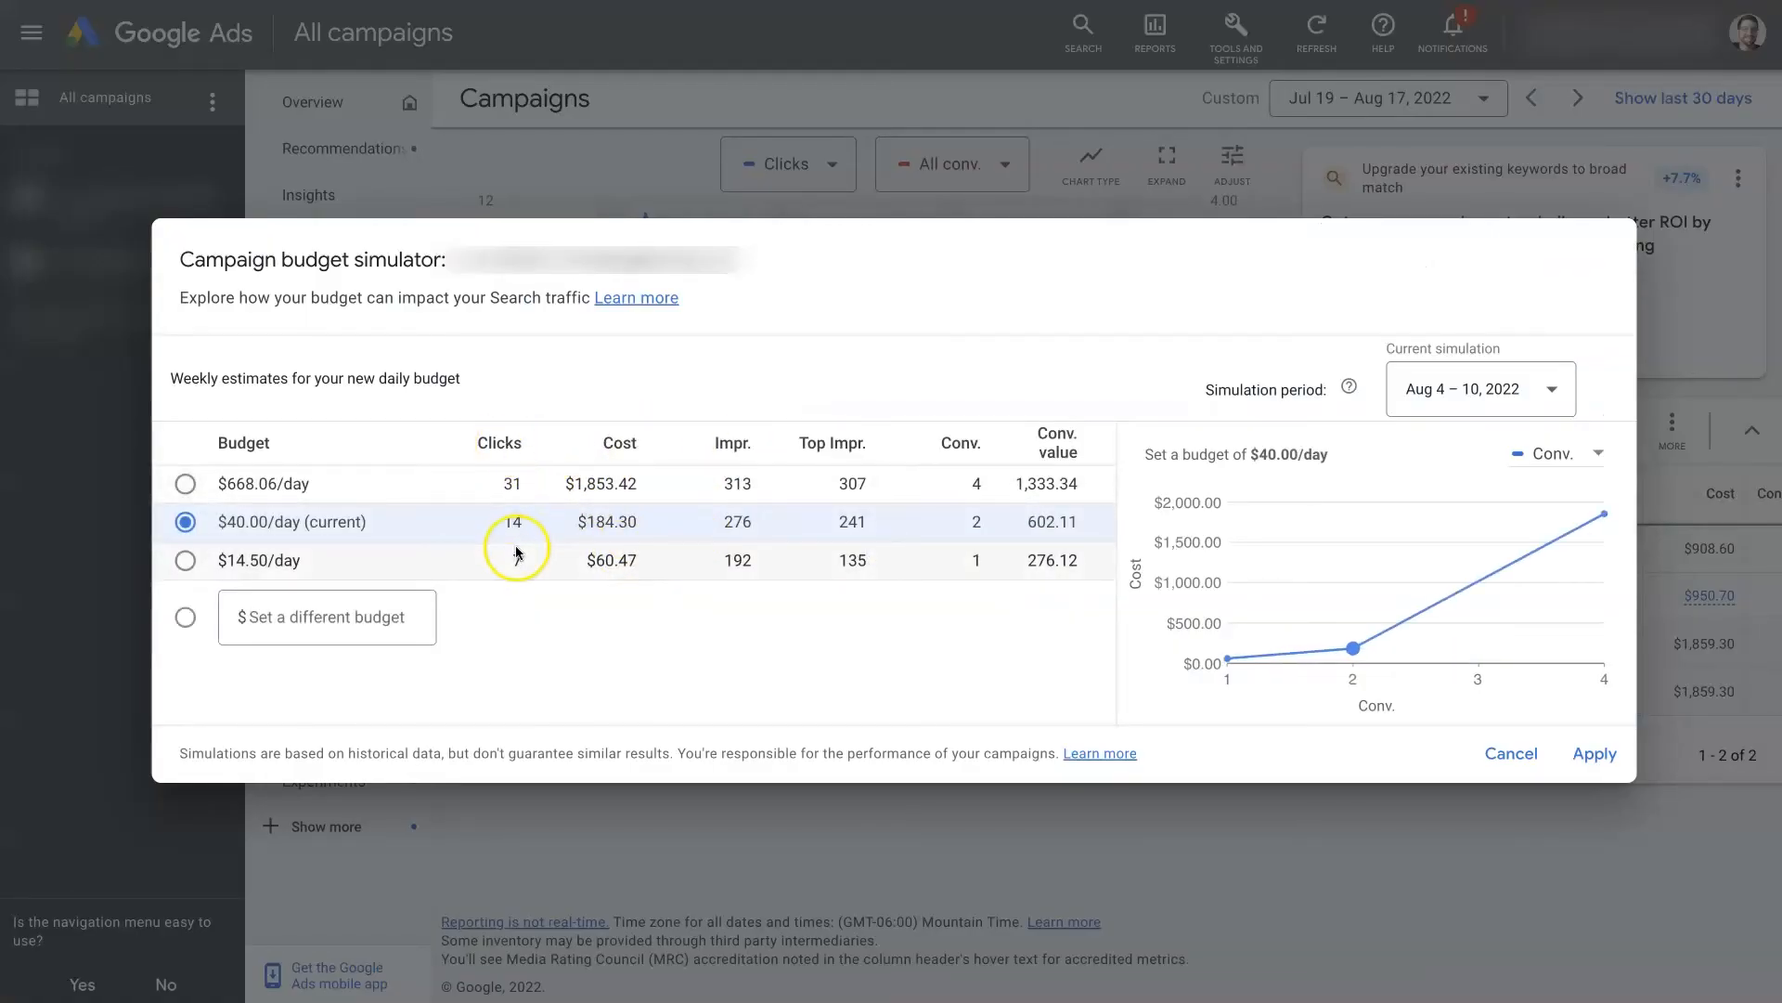
mouse_move(615, 557)
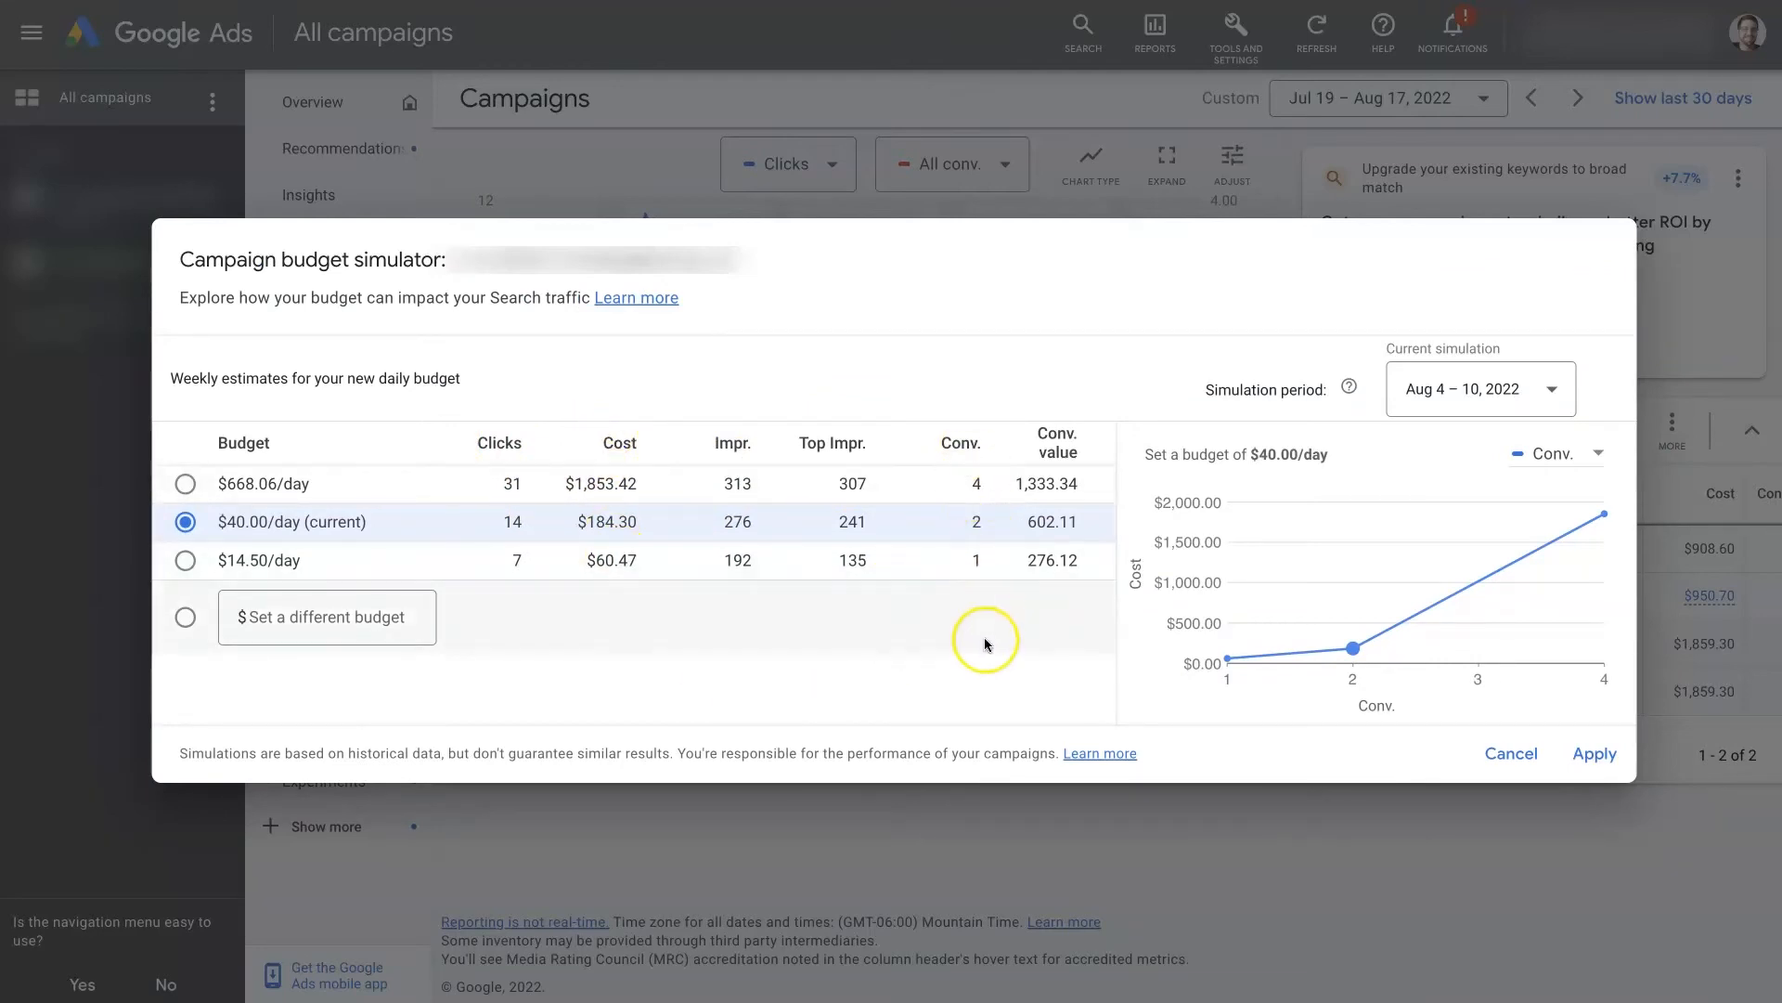
mouse_move(969, 624)
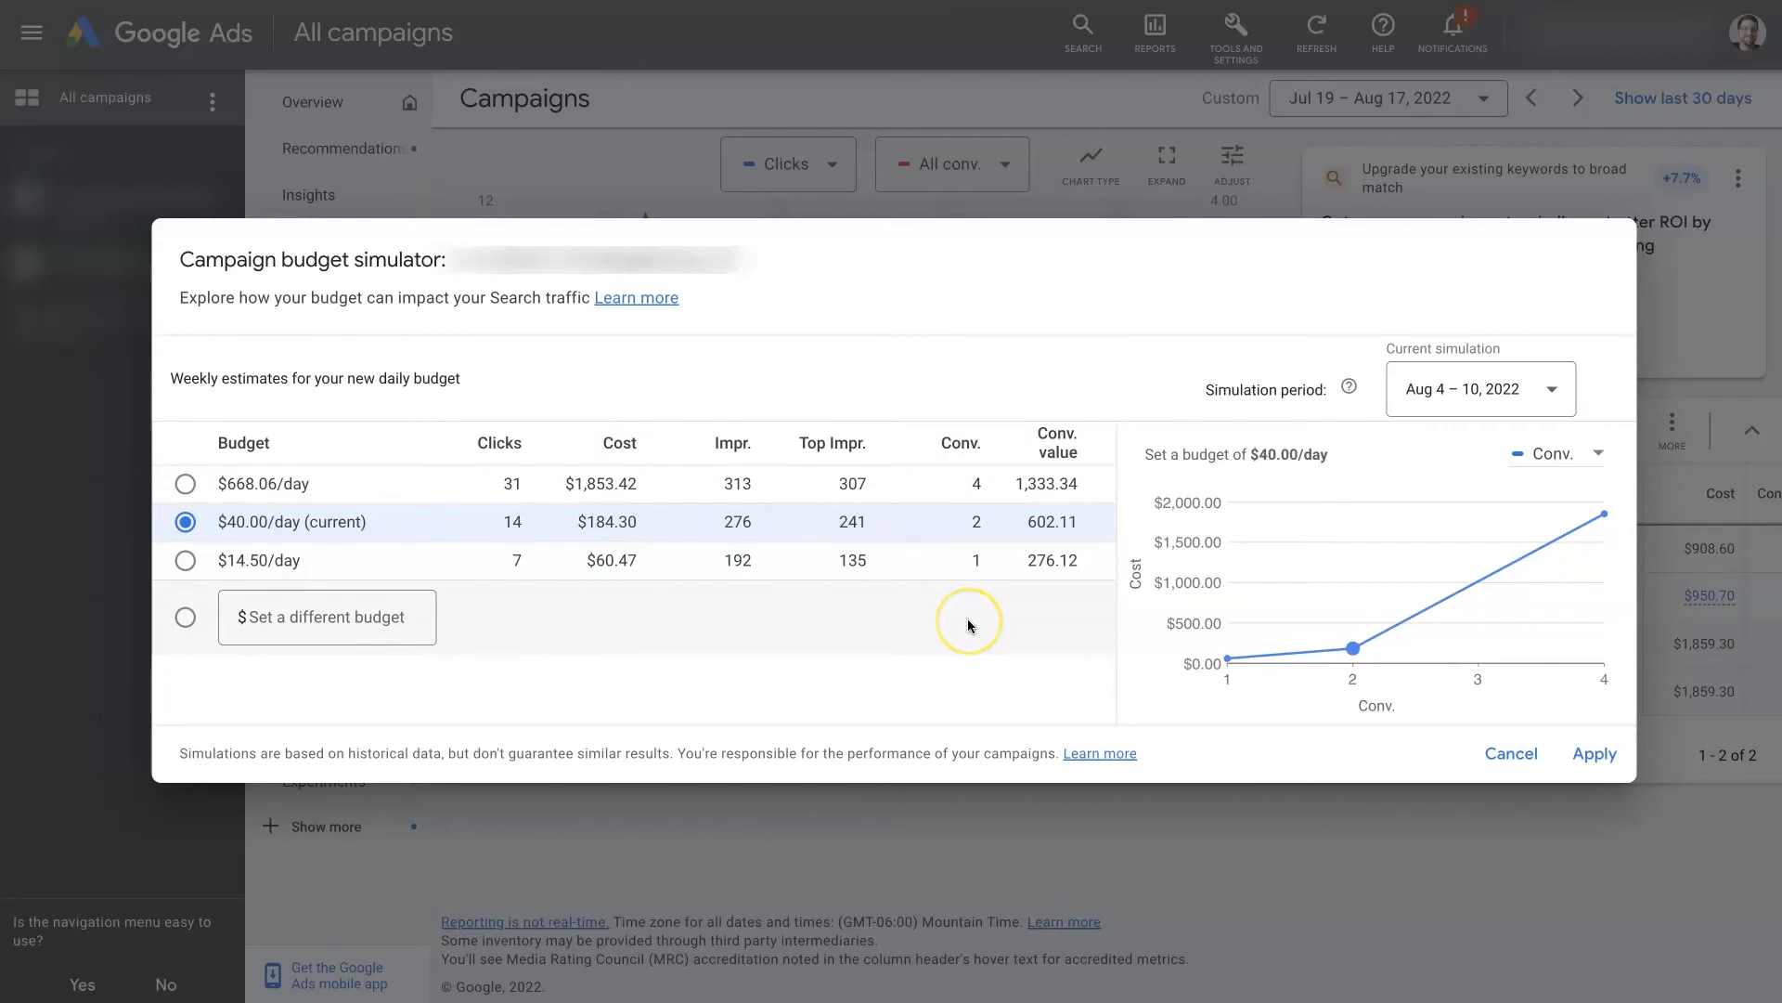
mouse_move(354, 469)
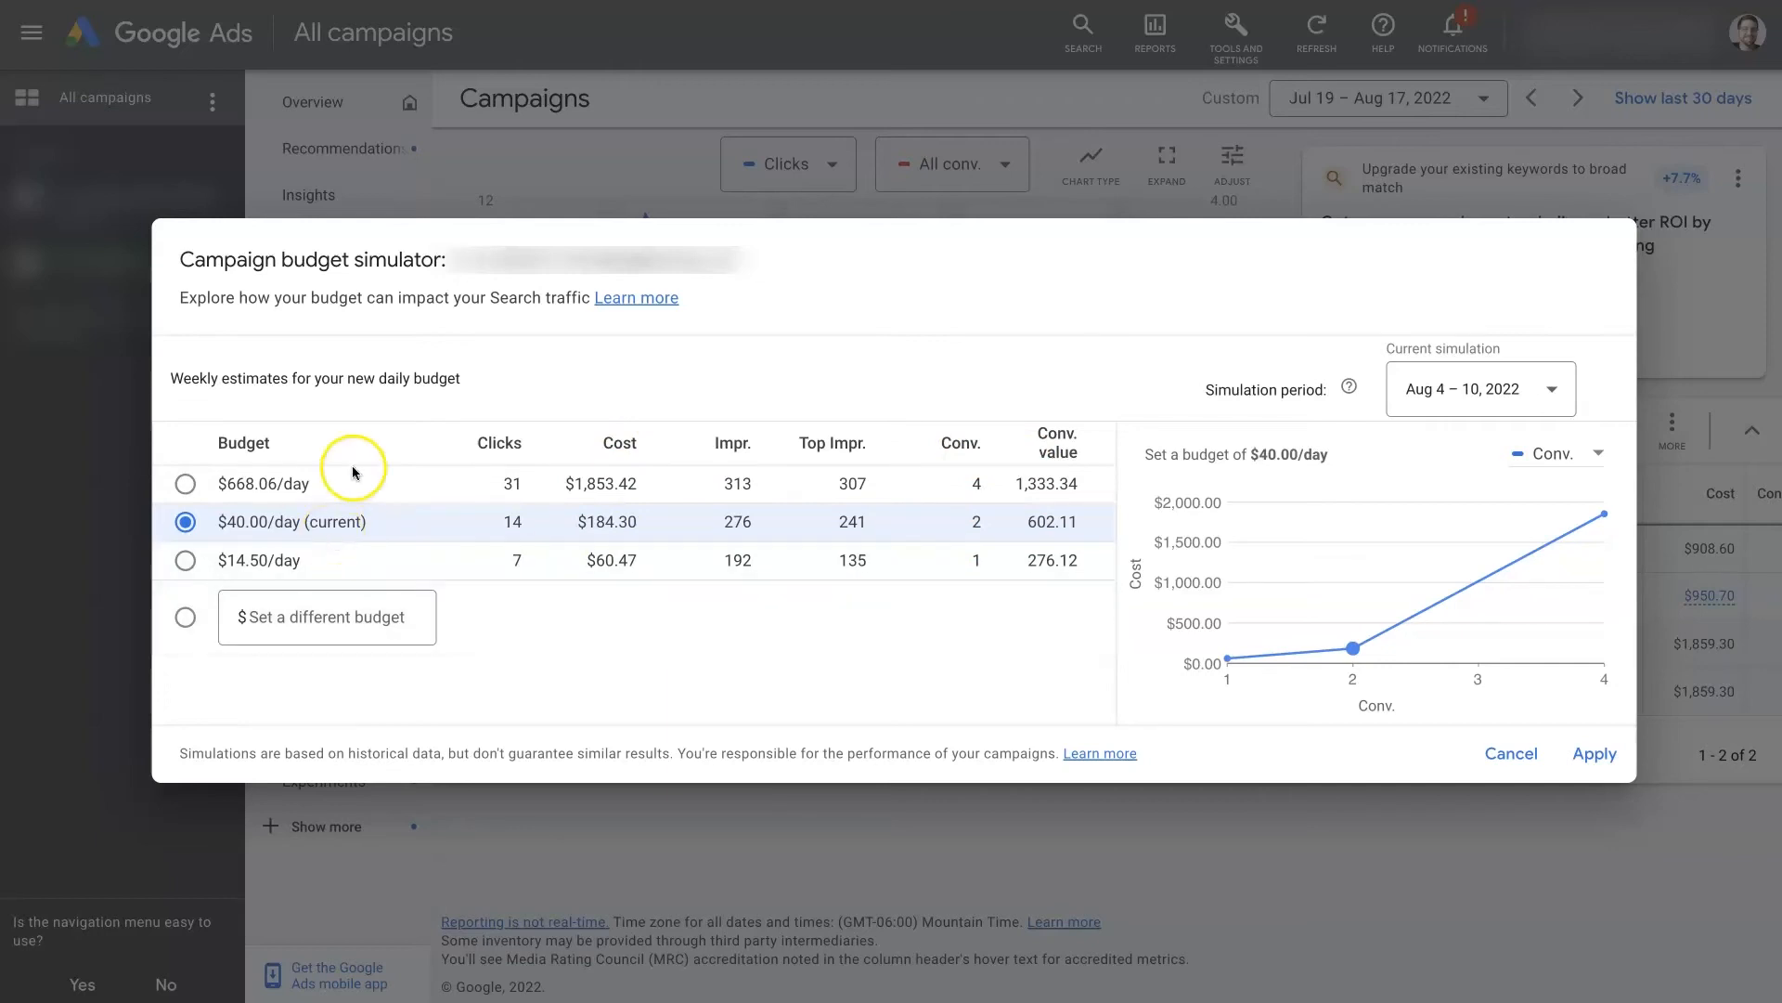
left_click(1511, 754)
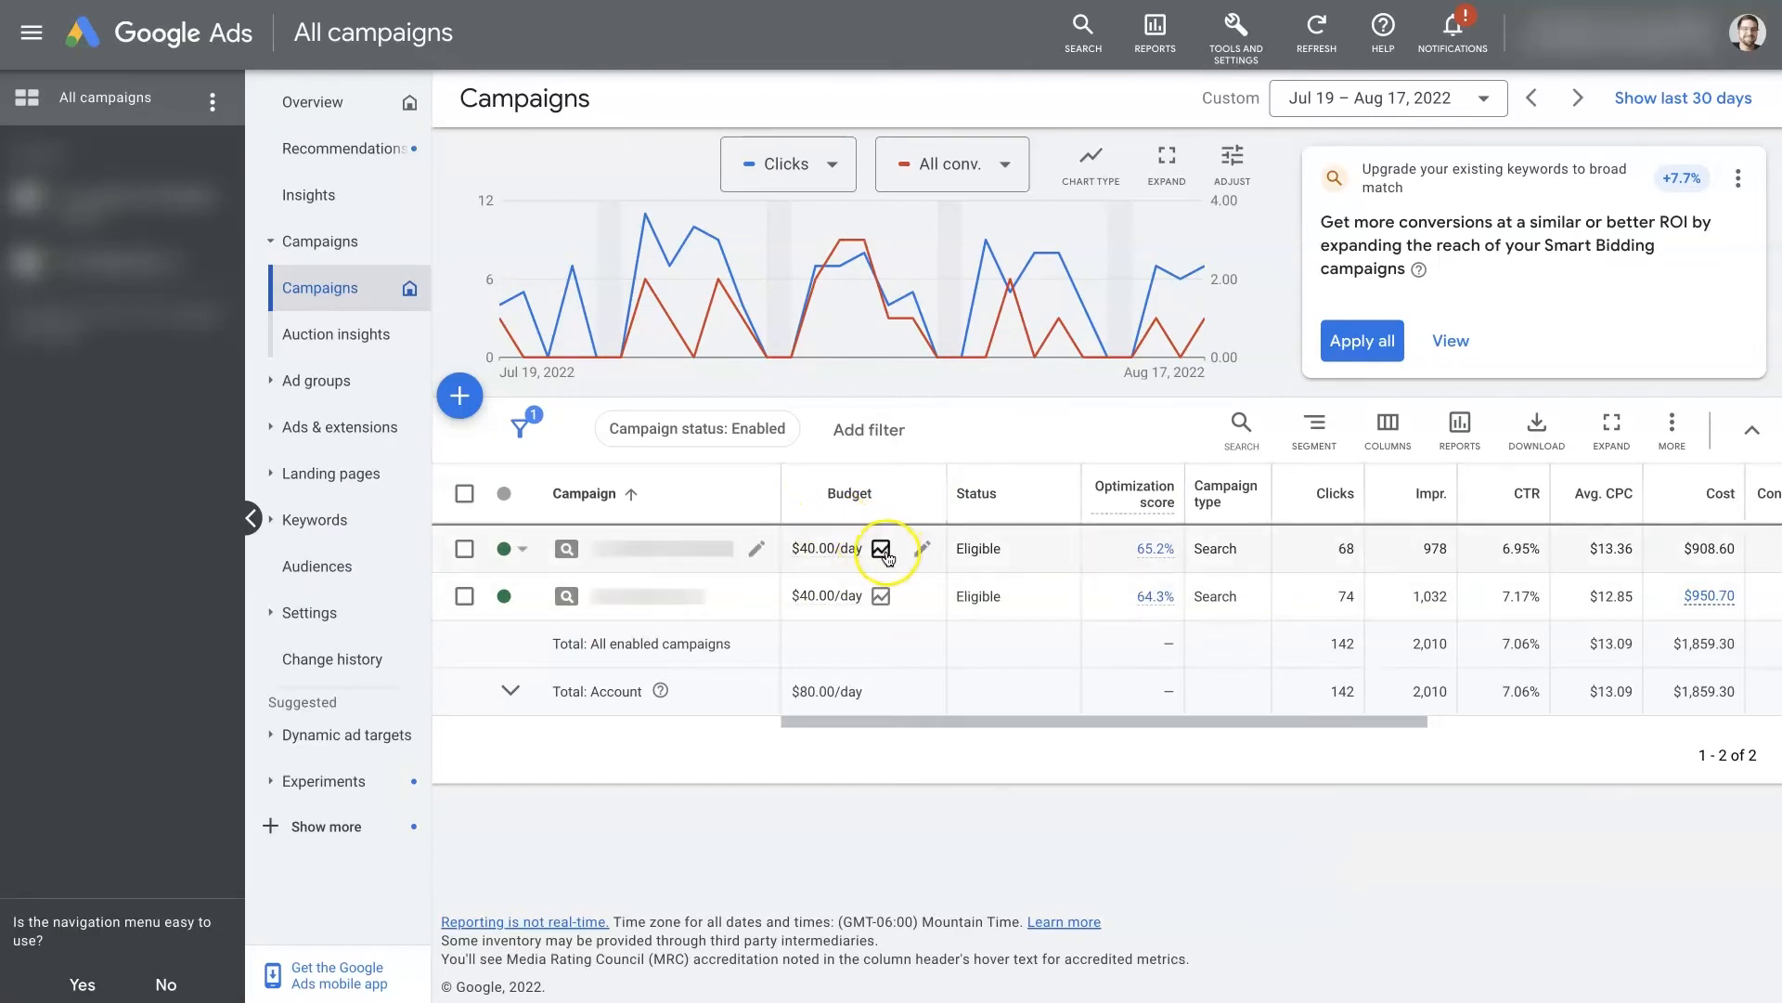
mouse_move(880, 552)
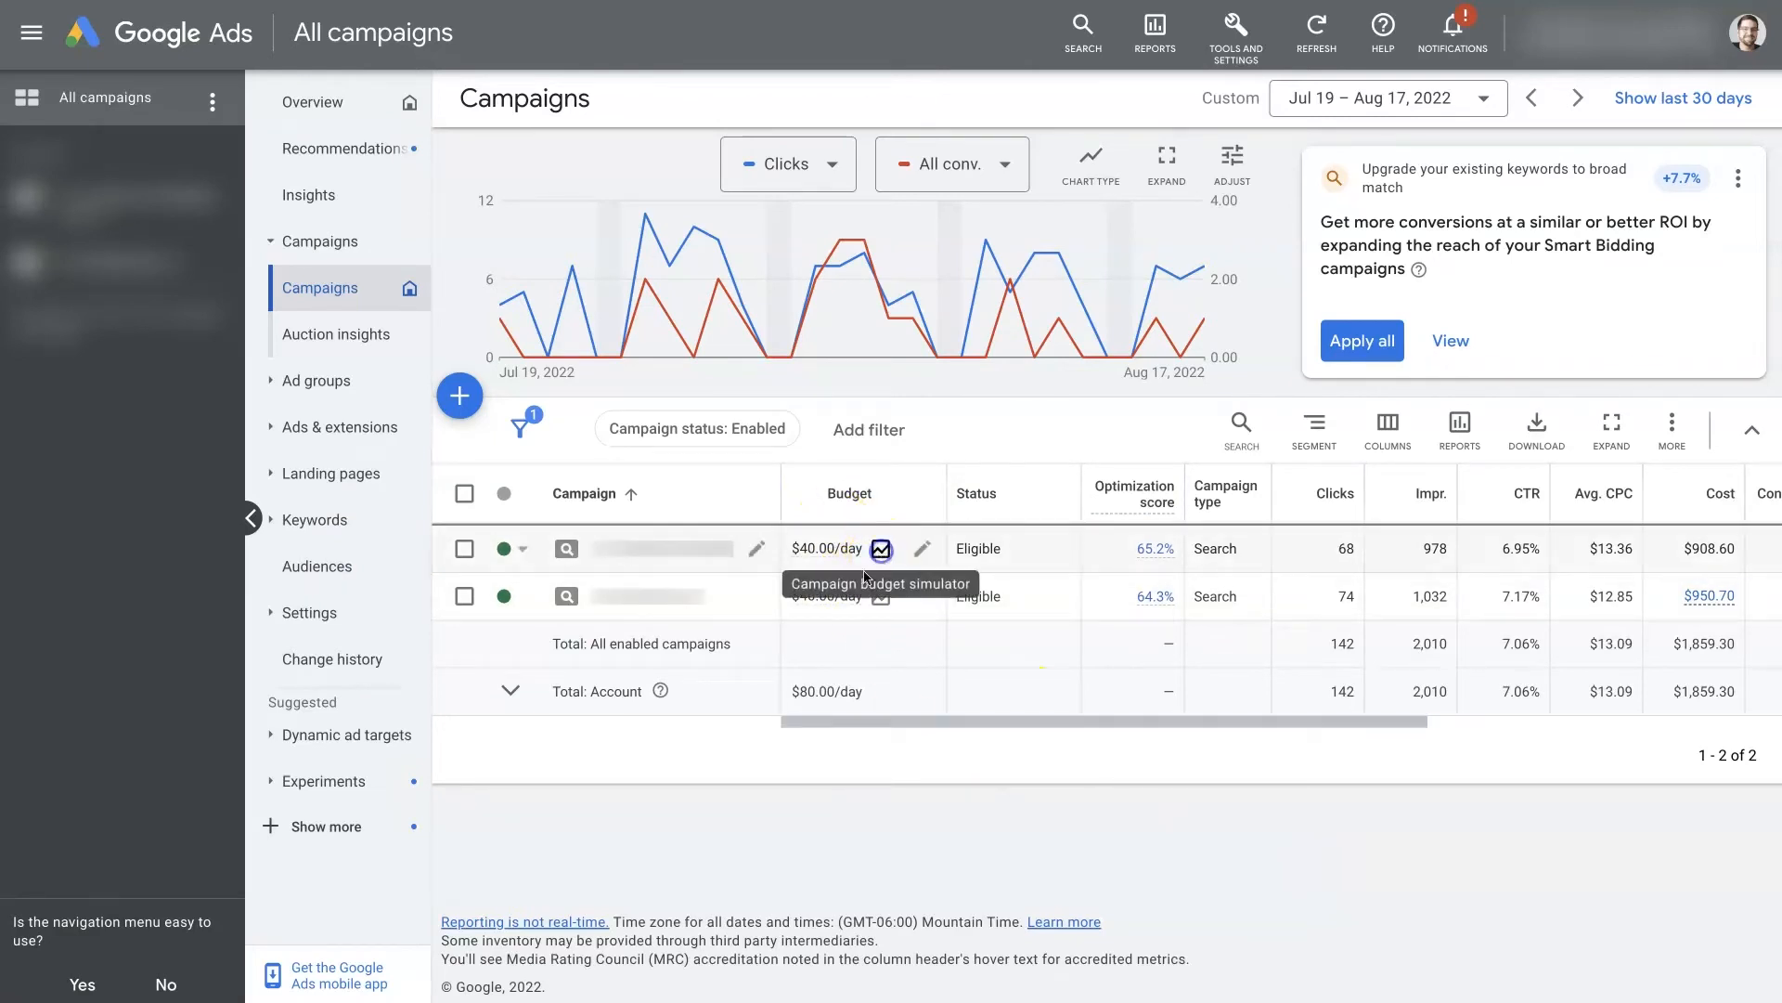
left_click(882, 548)
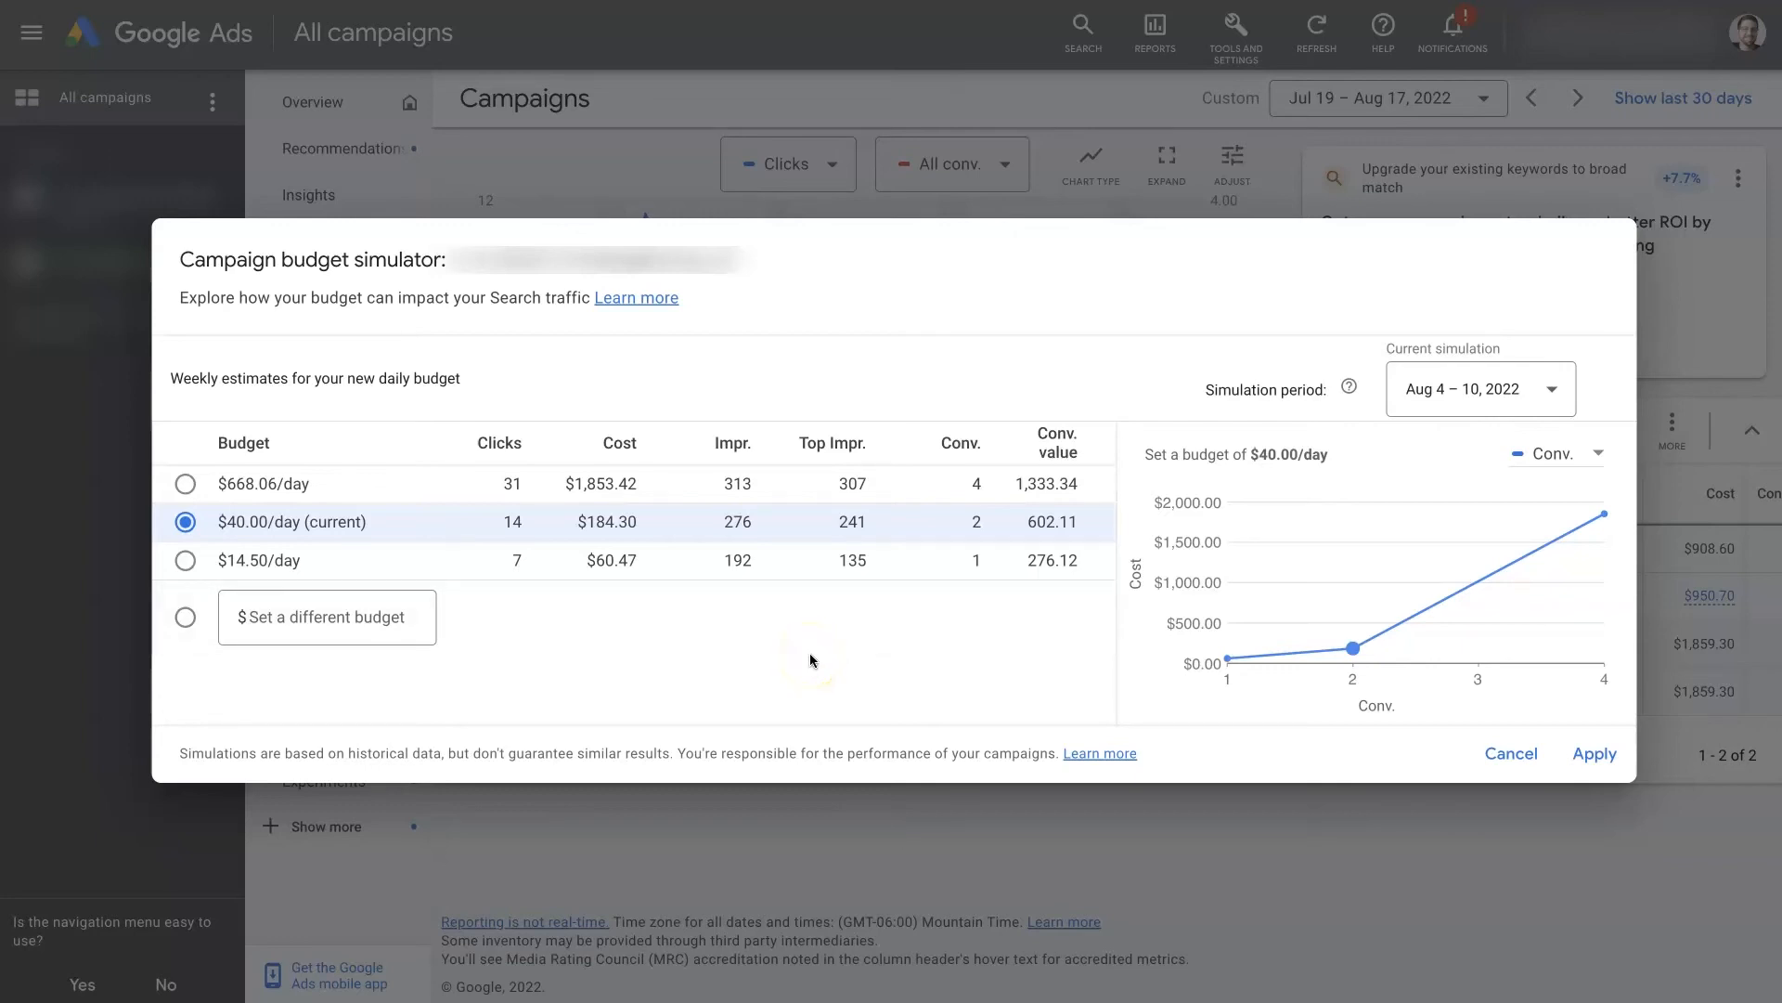
mouse_move(813, 661)
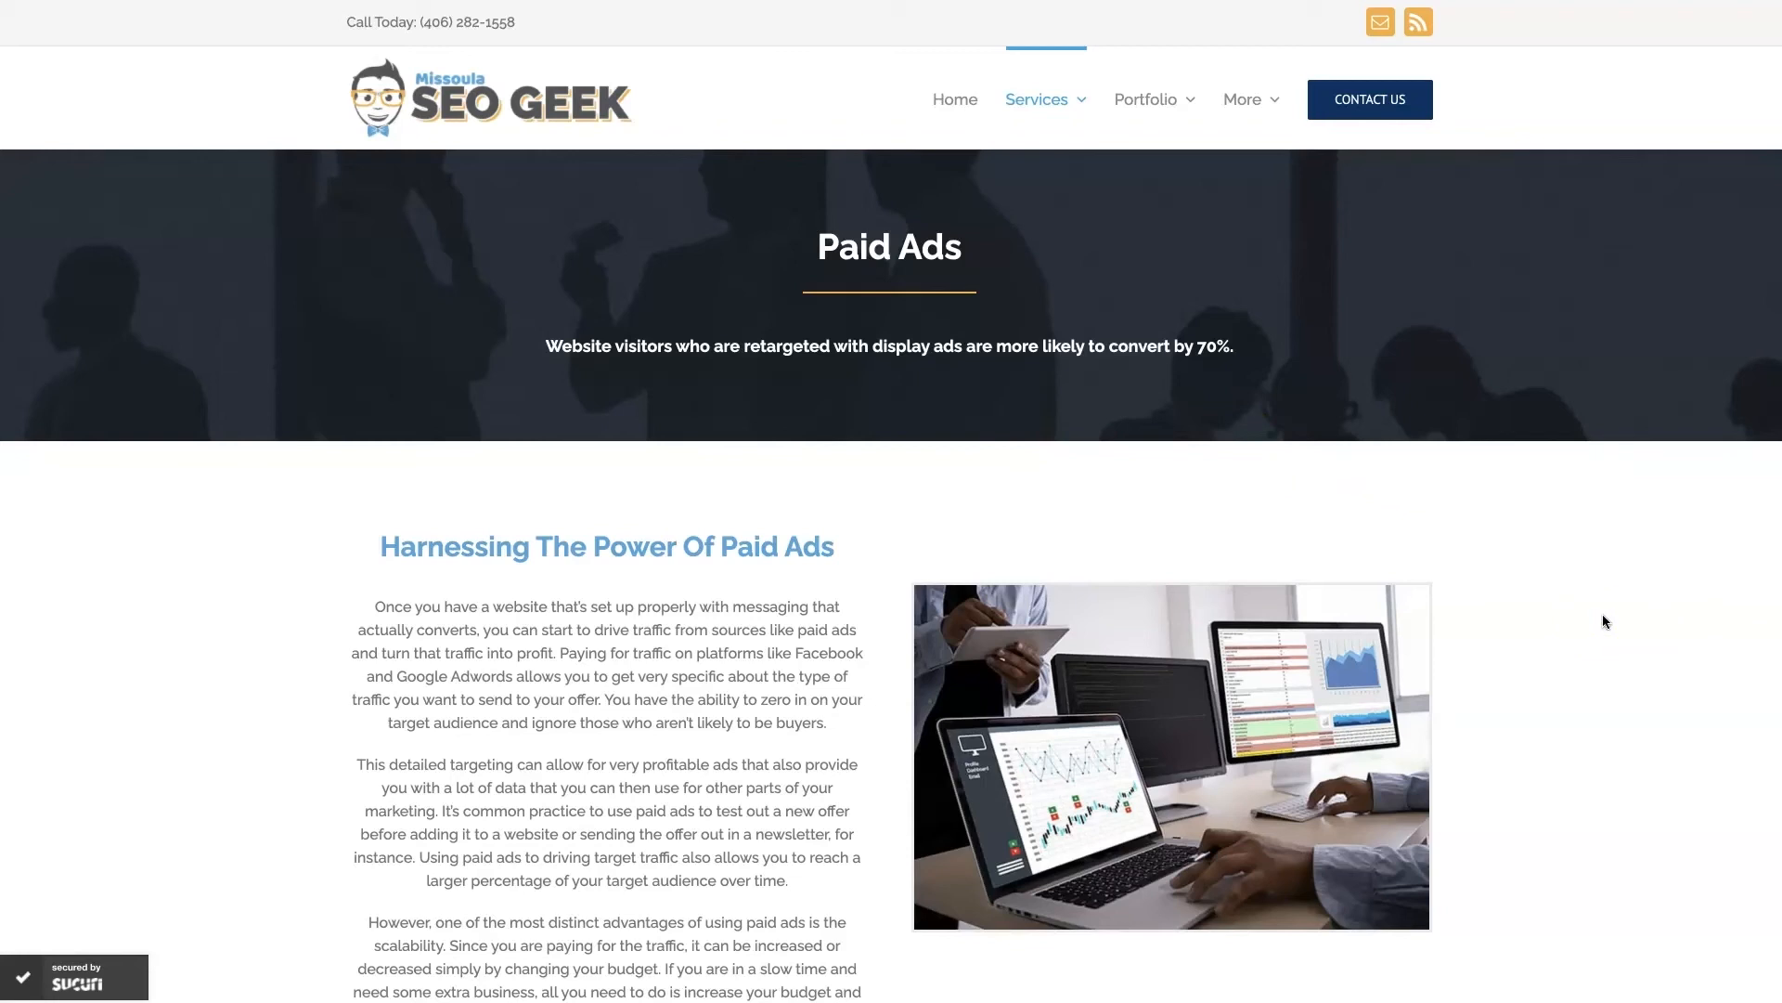
- Scroll down the Paid Ads page to the Increase Sales With Google Ads section
scroll("down", 3)
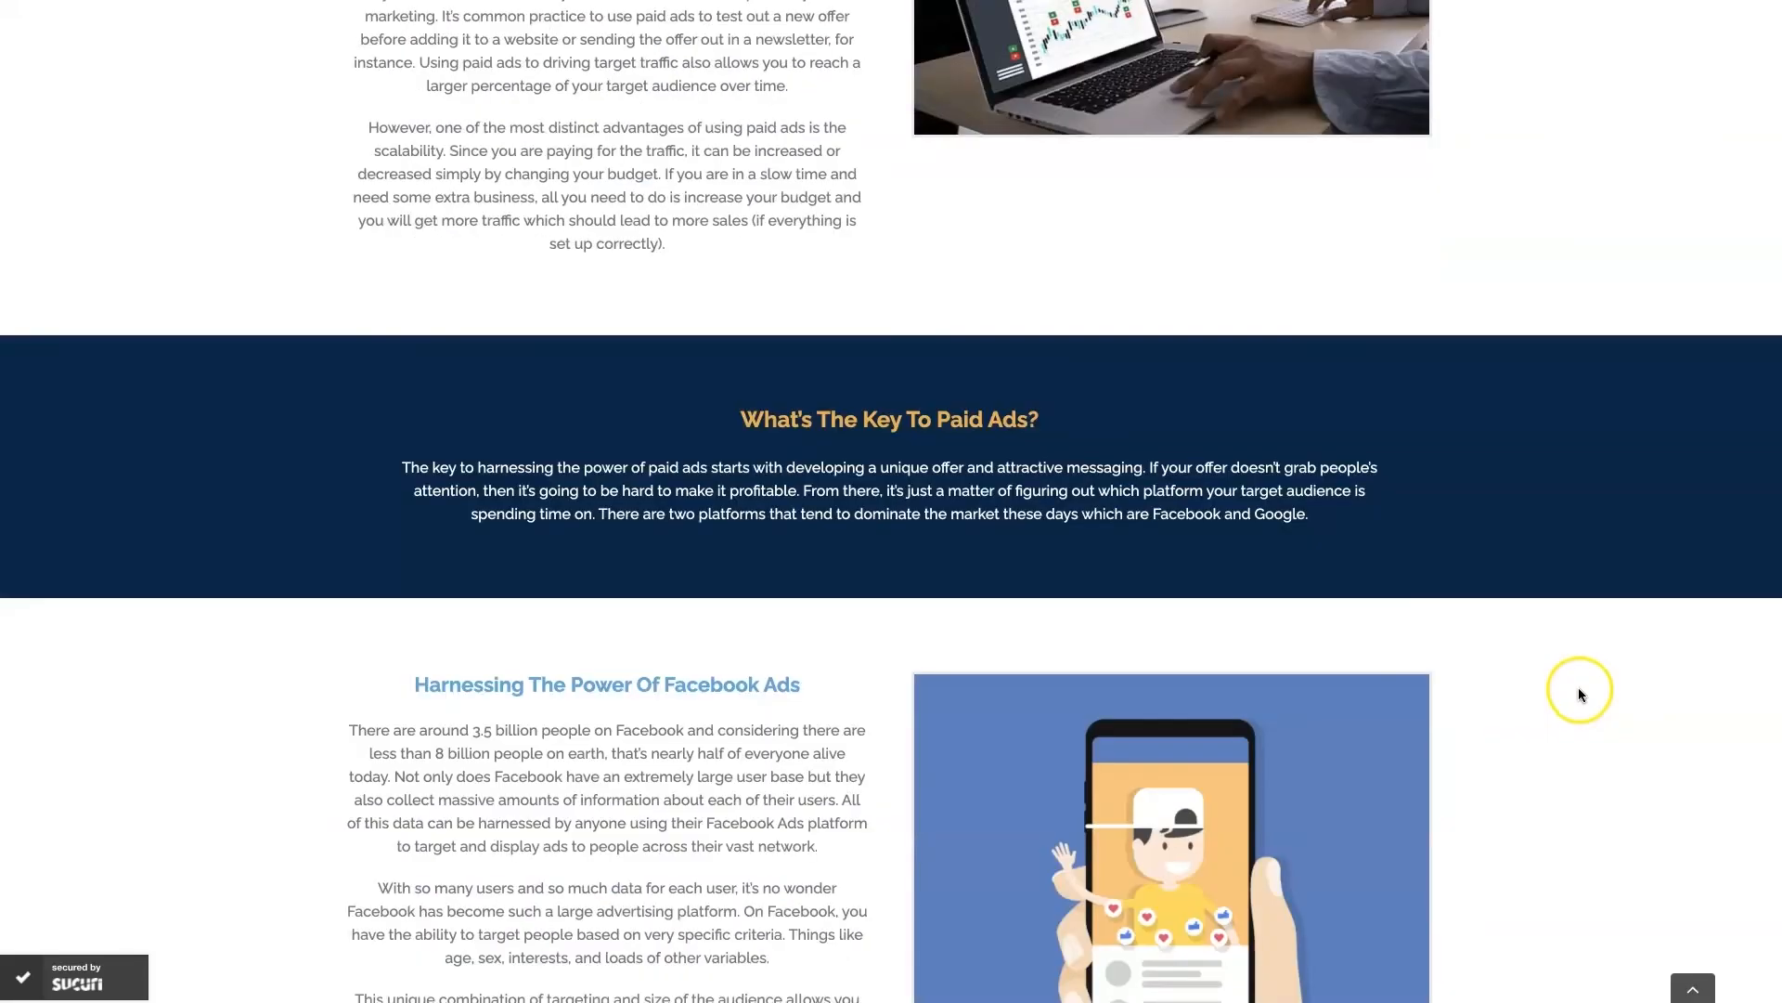
scroll("down", 3)
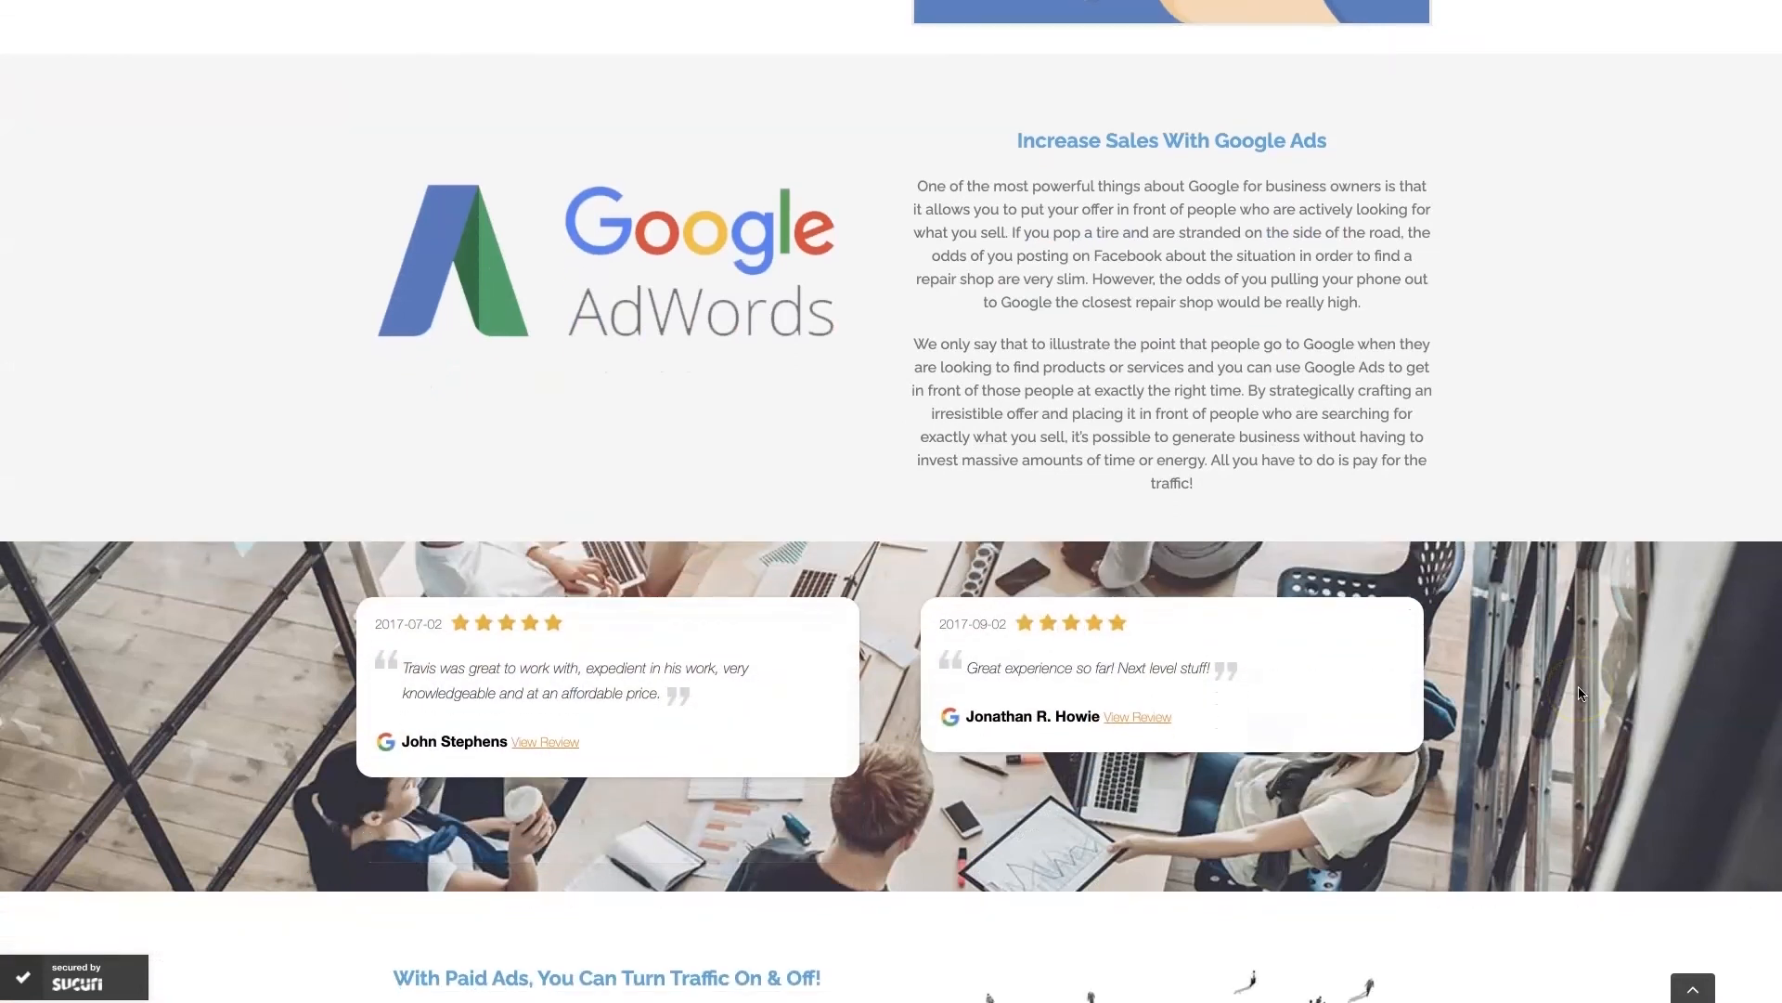